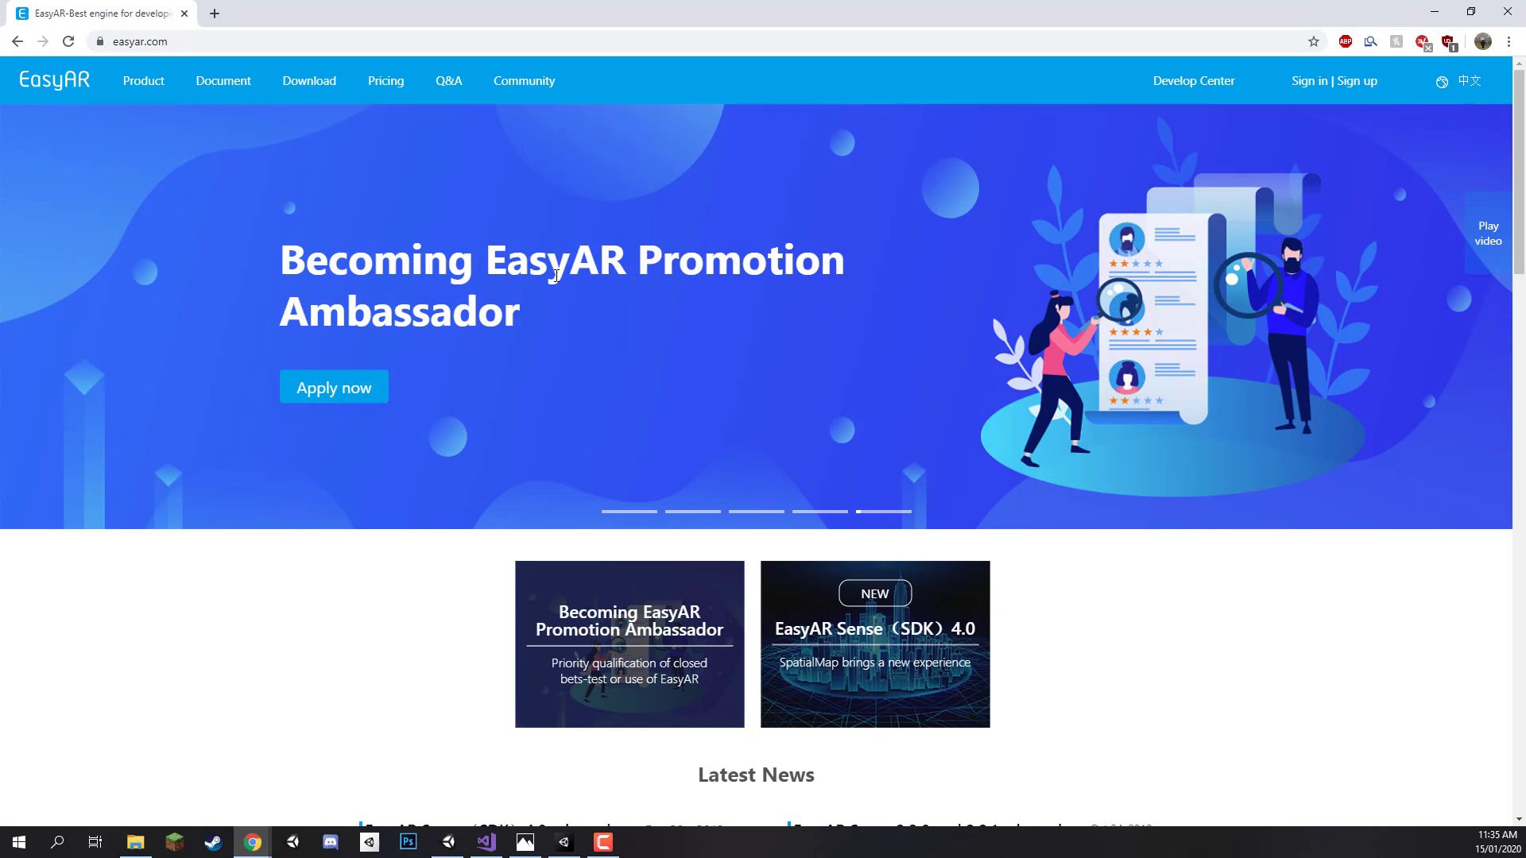
Go to the developer sign-up page, then choose to sign in with an existing account instead.
left_click(136, 42)
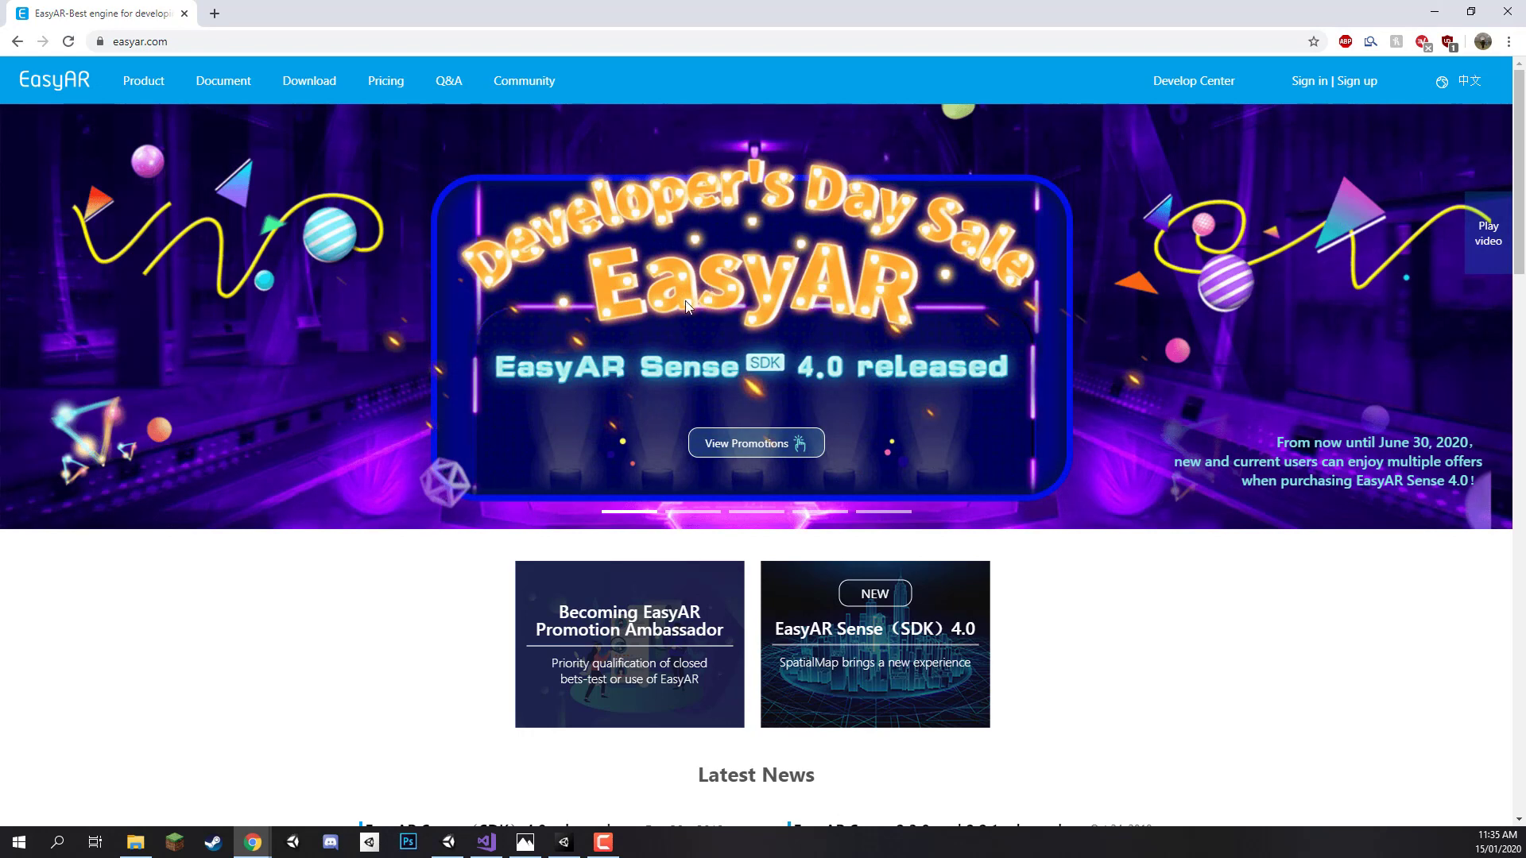
mouse_move(635, 344)
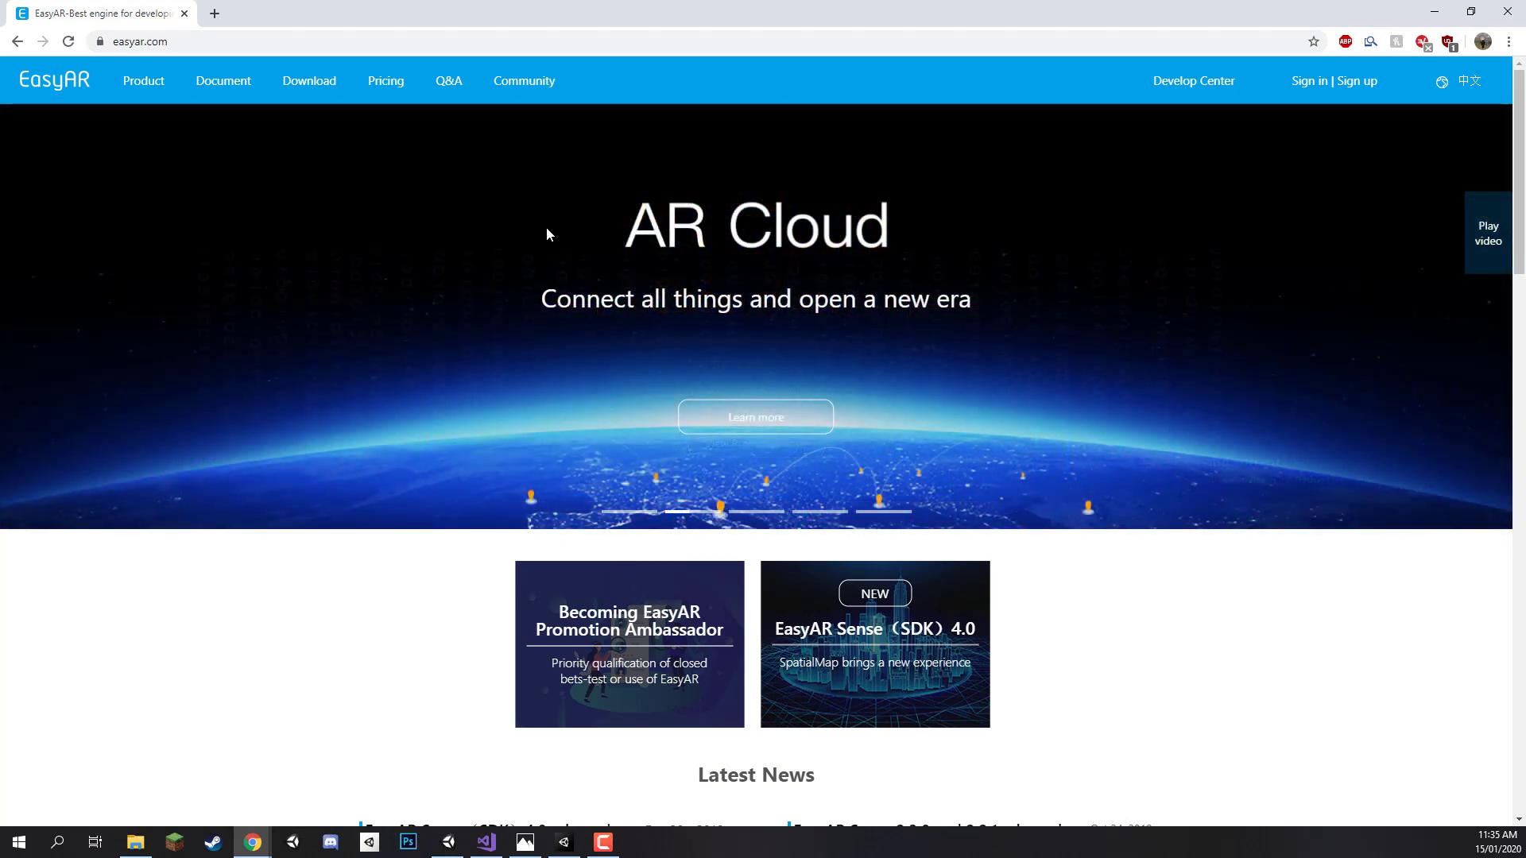
mouse_move(1022, 388)
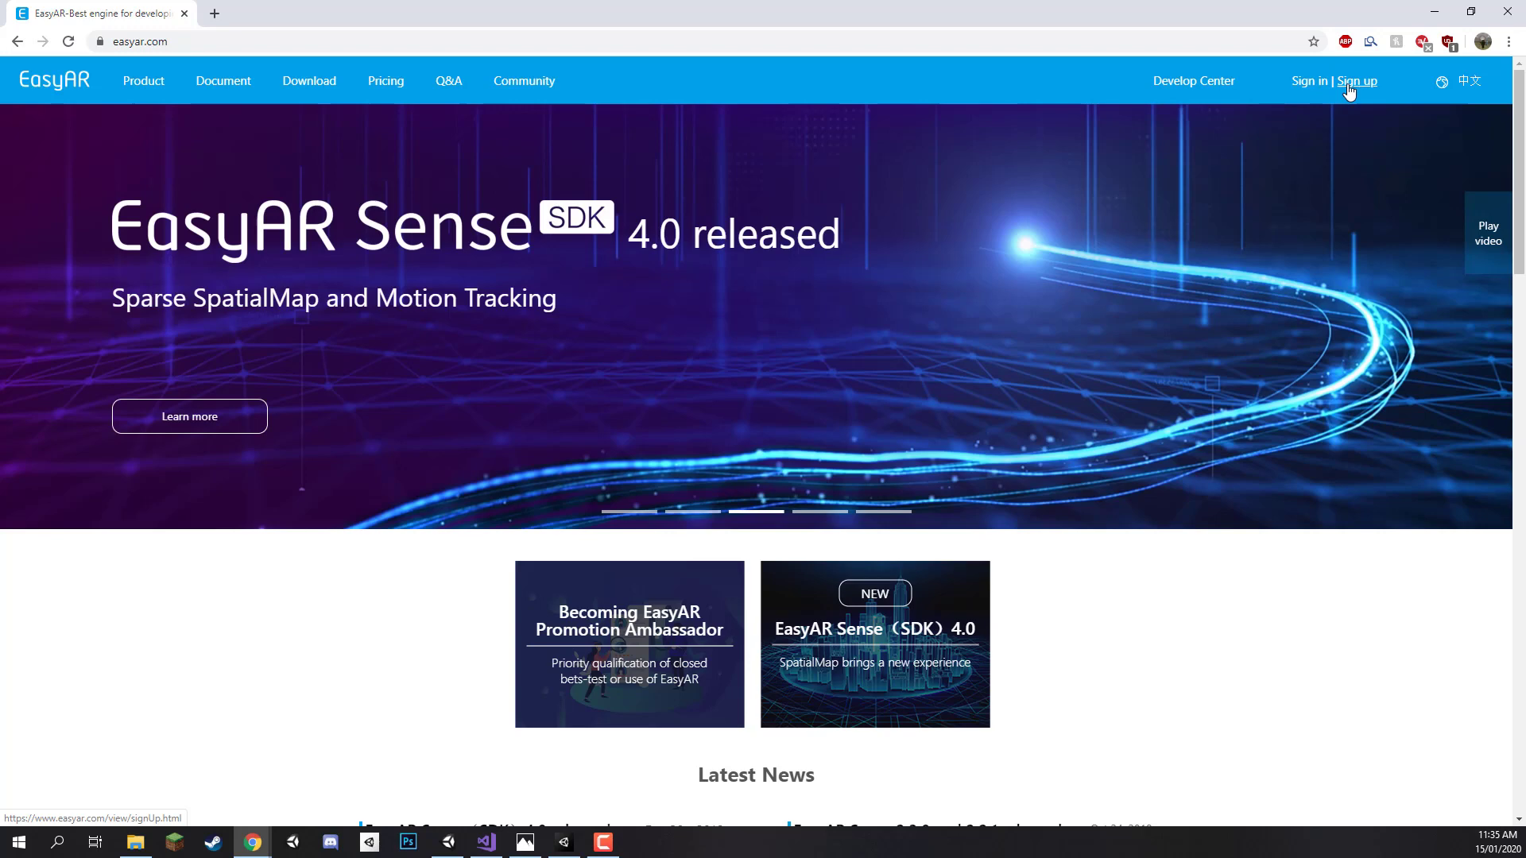
left_click(1359, 81)
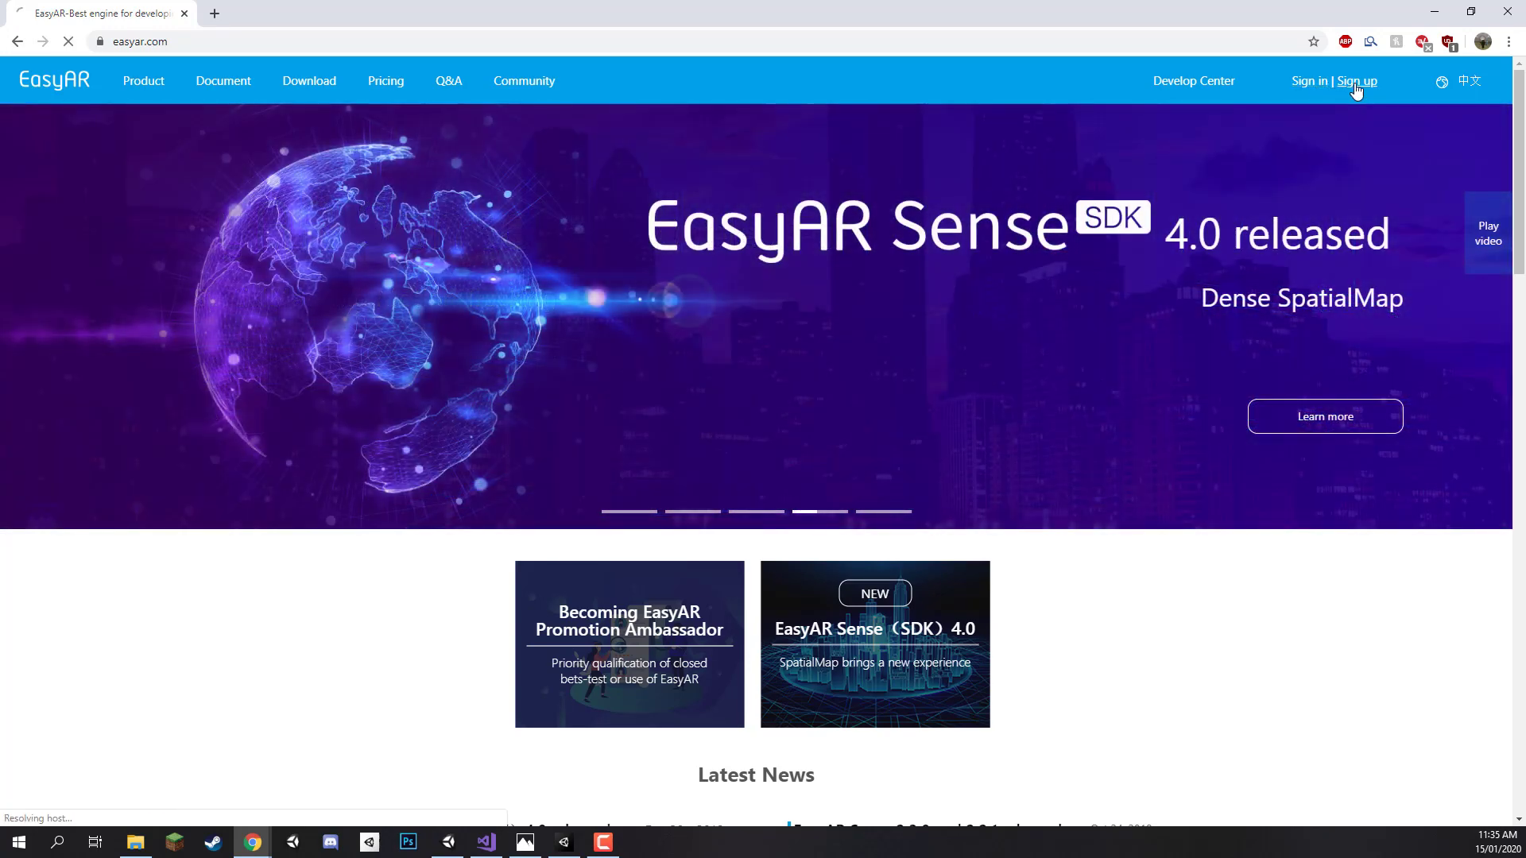
left_click(1358, 81)
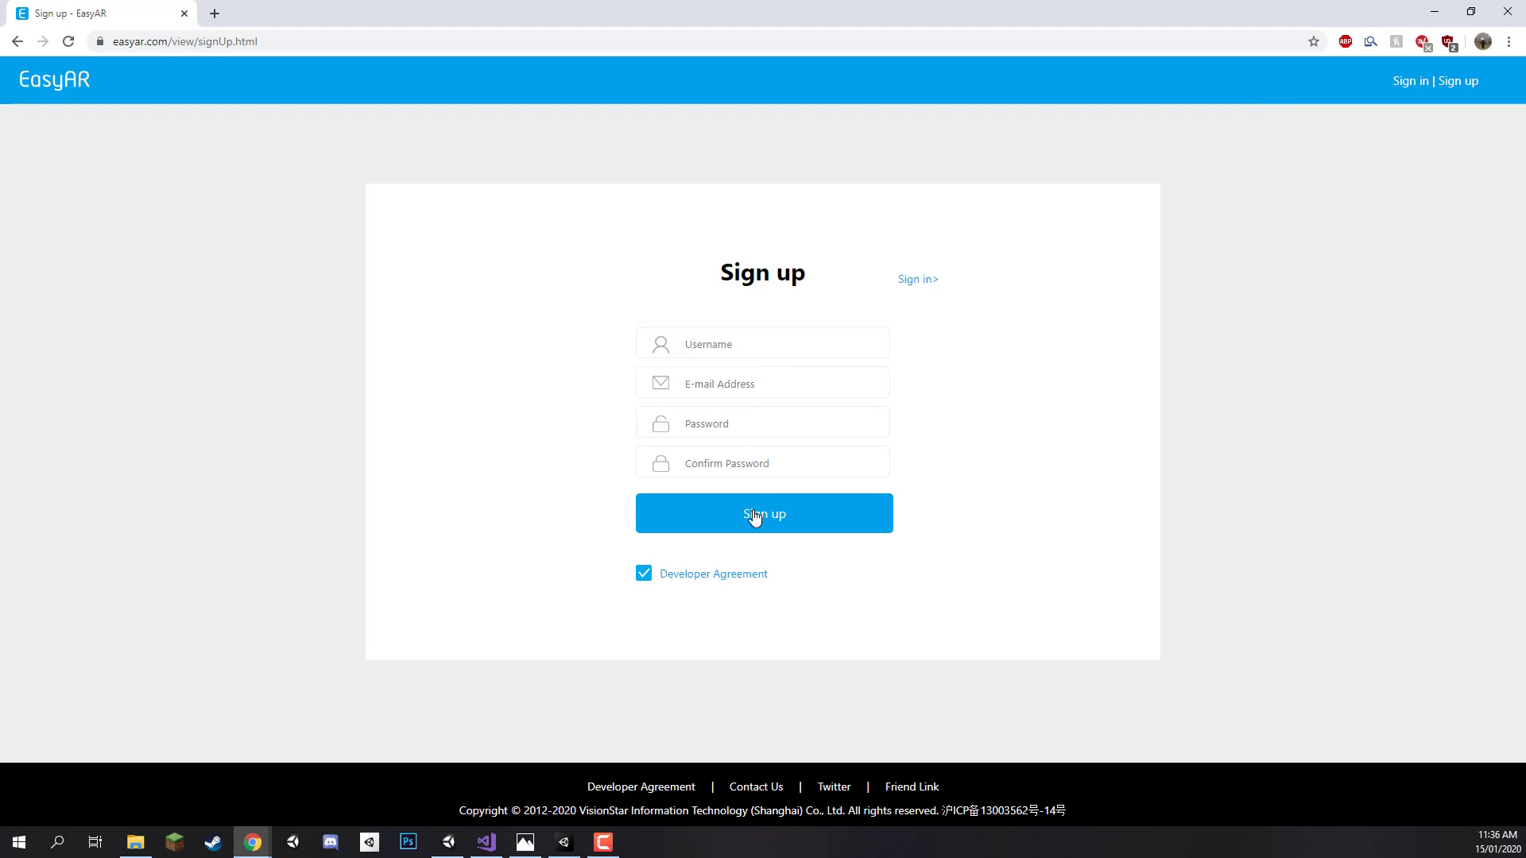
left_click(915, 279)
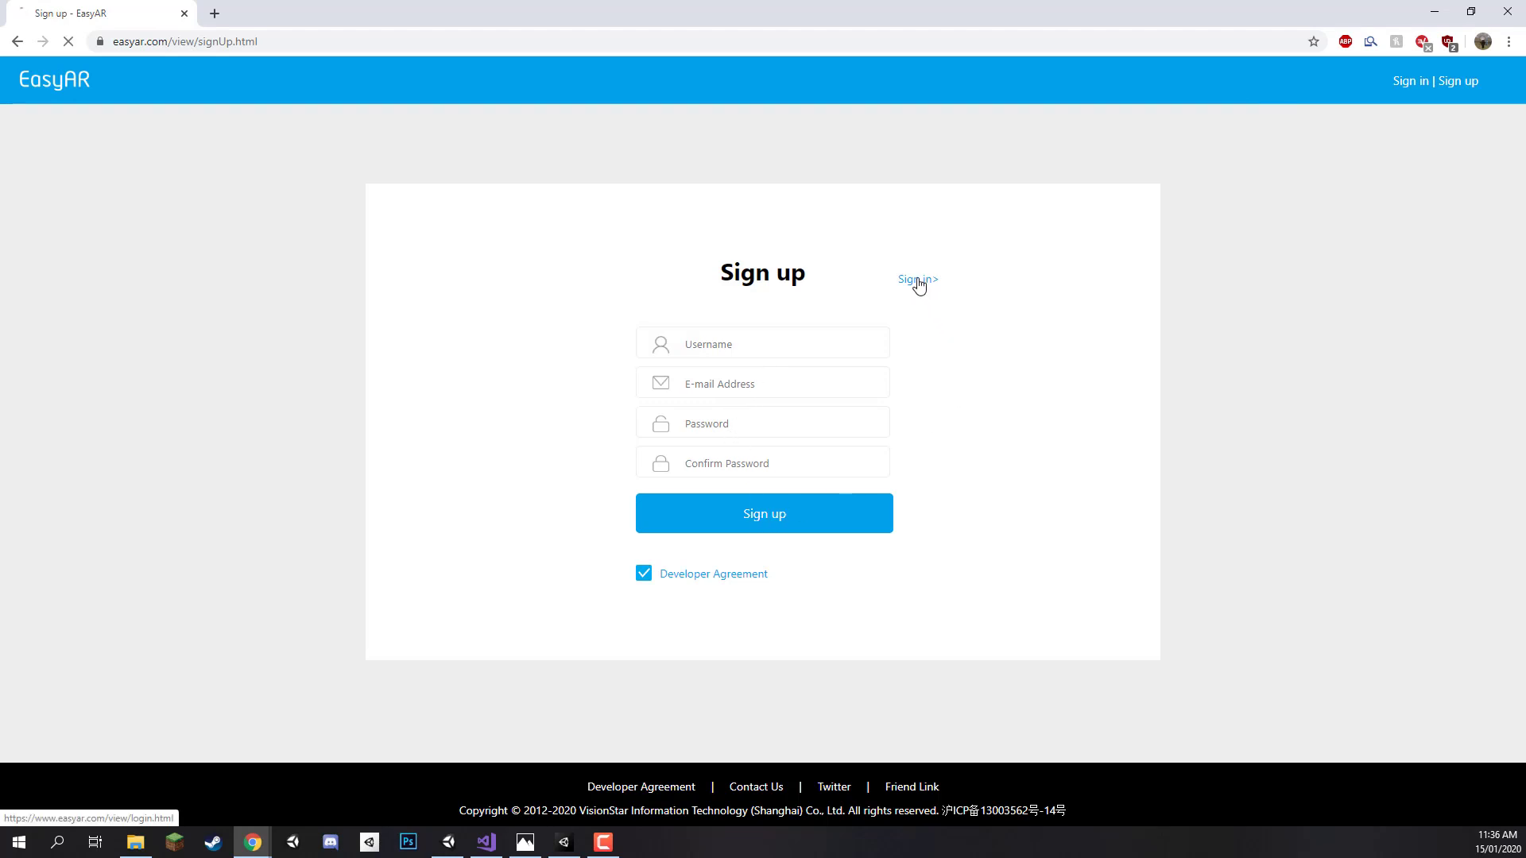
Sign in and reach the Develop Center's Sense Authorization list of existing license keys.
left_click(913, 280)
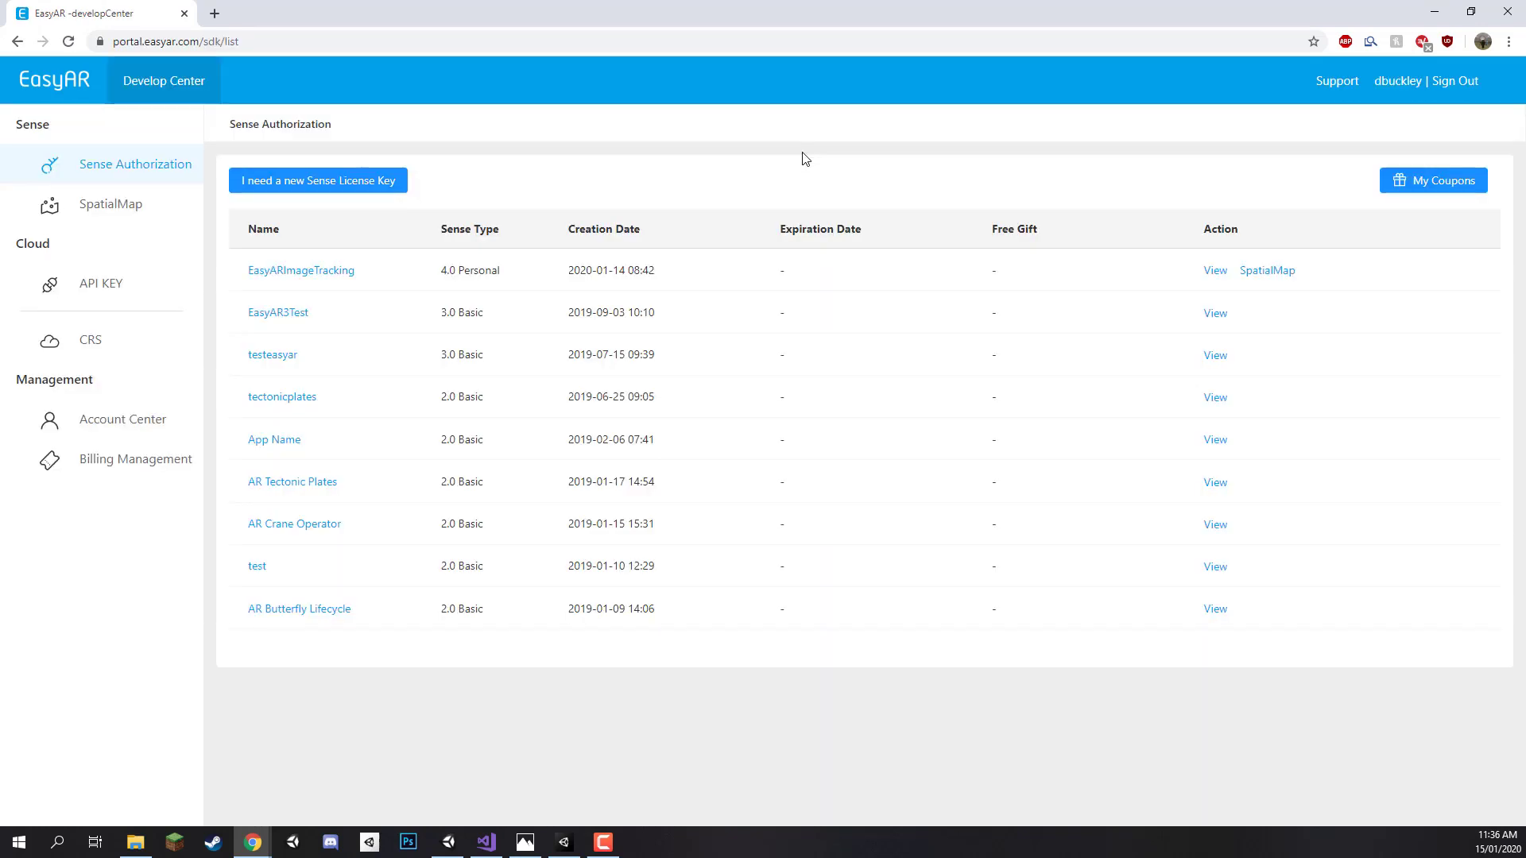
mouse_move(587, 202)
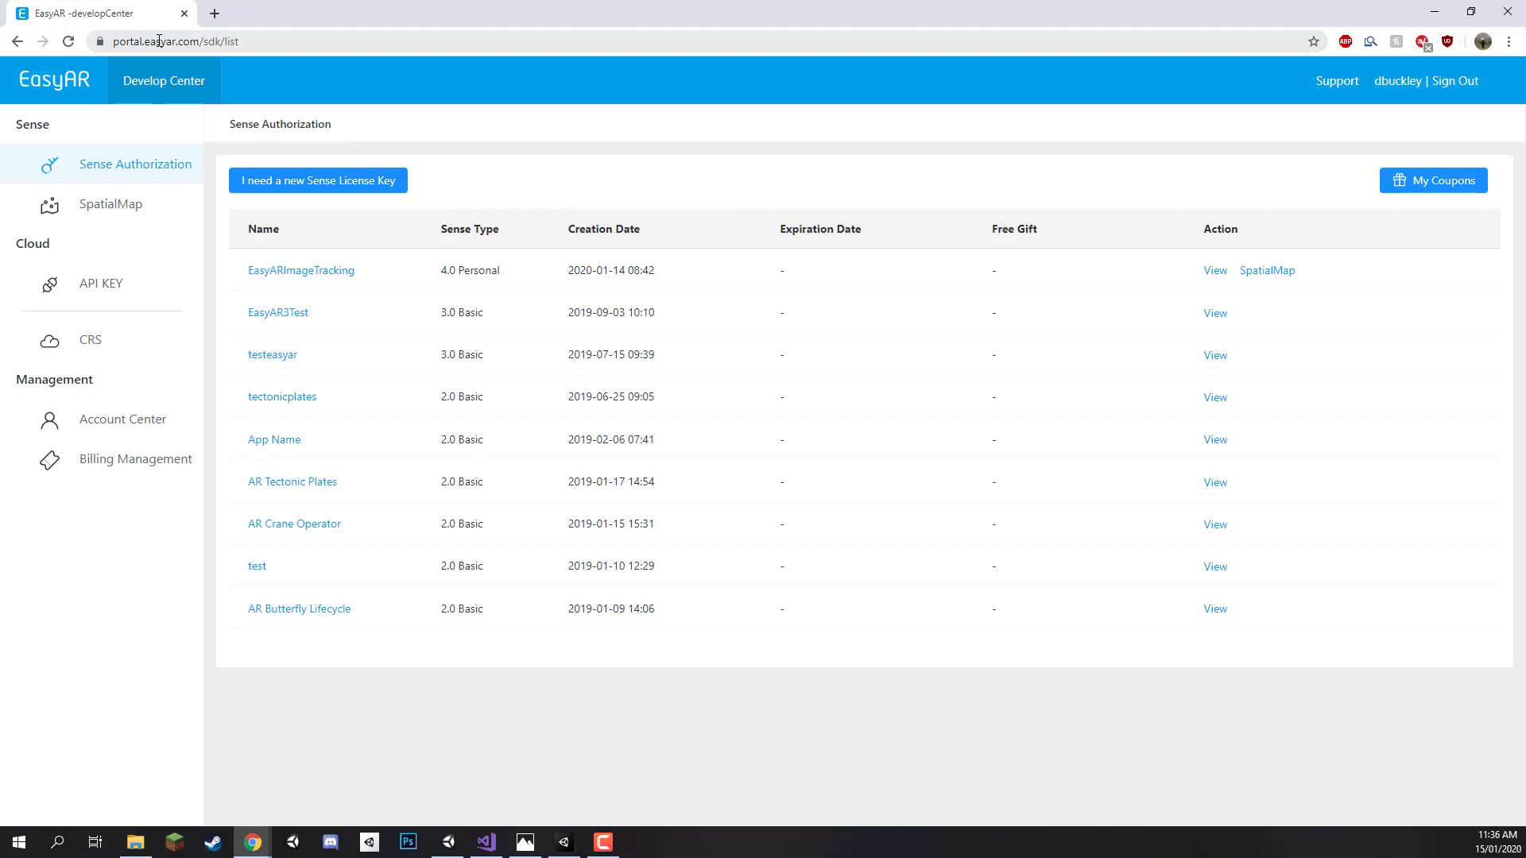
mouse_move(668, 171)
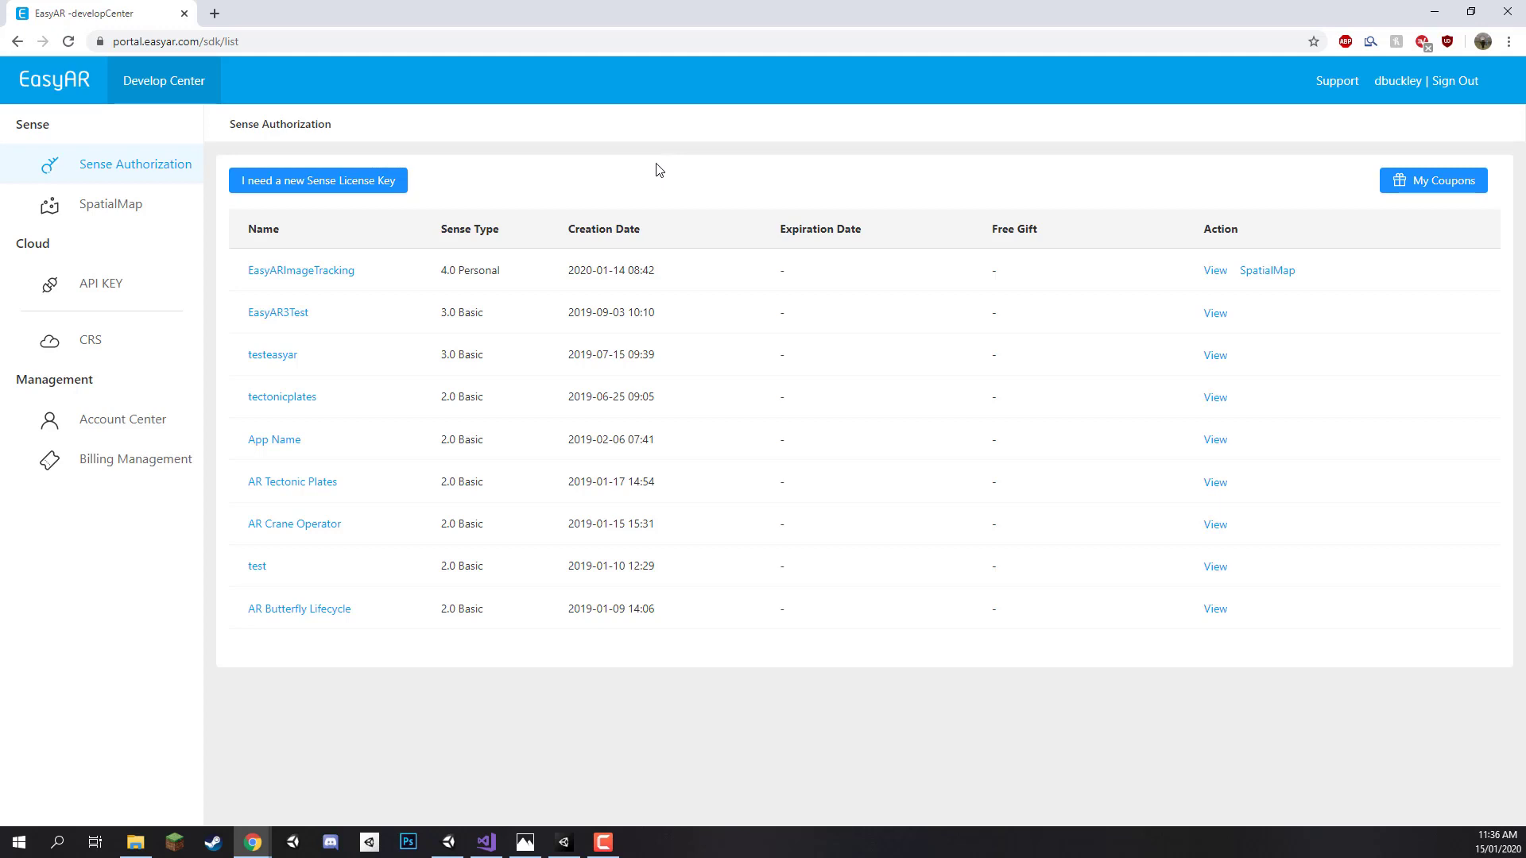
mouse_move(101, 176)
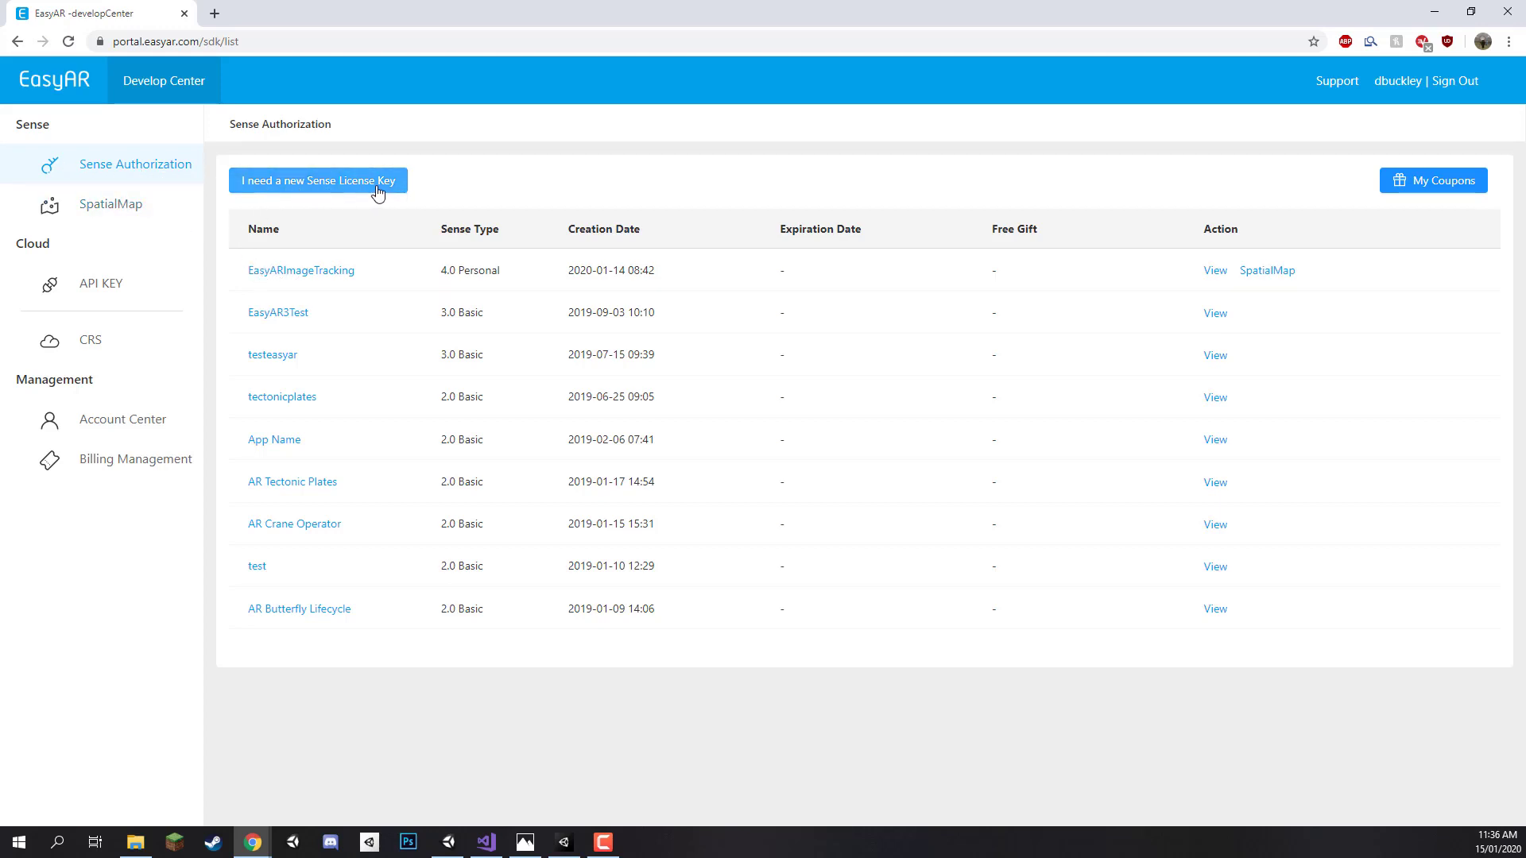
mouse_move(607, 336)
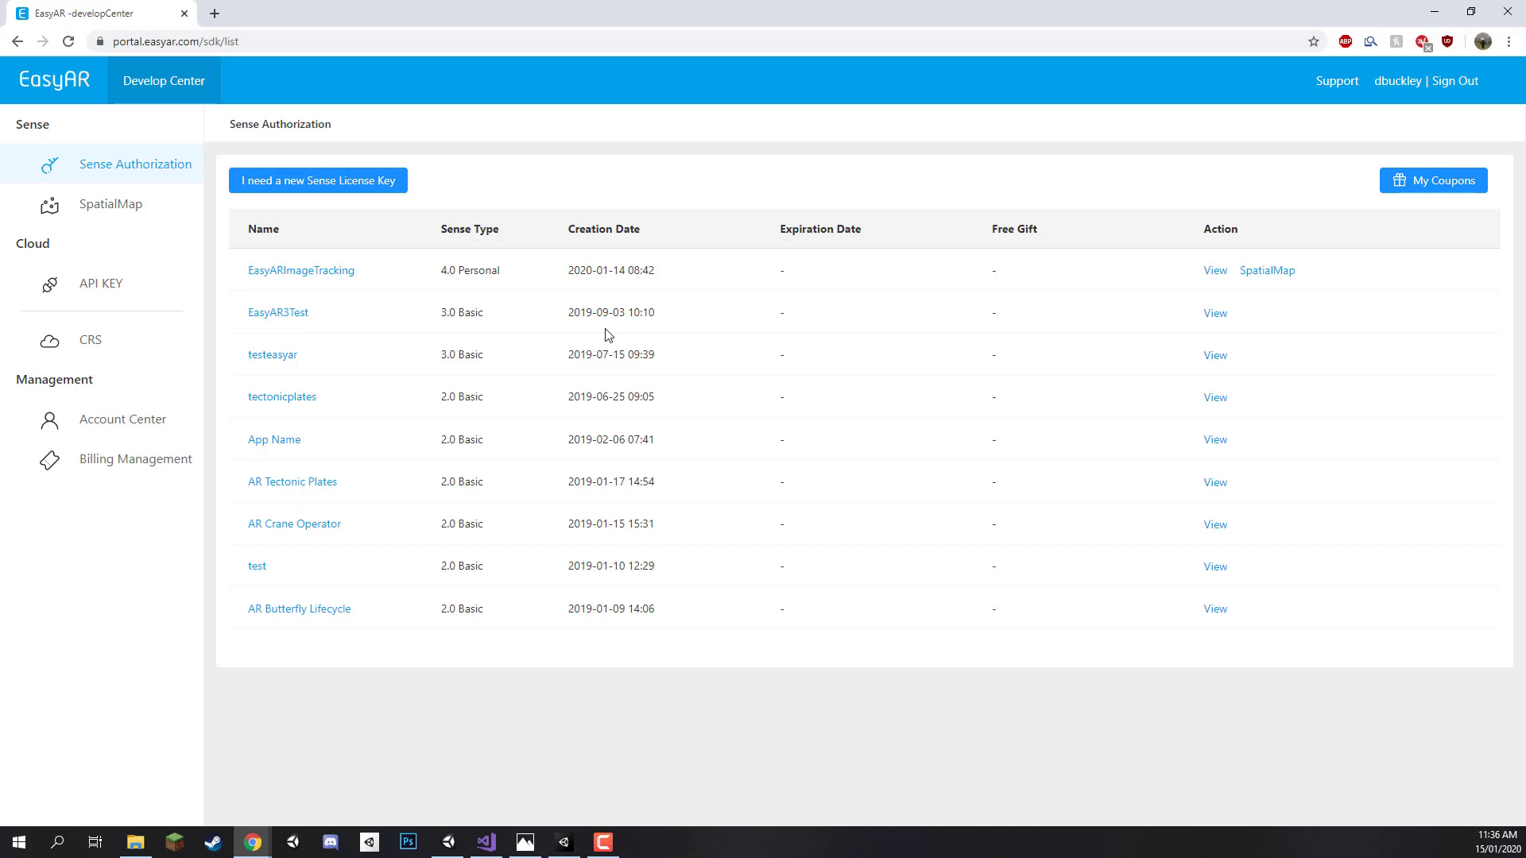
mouse_move(584, 332)
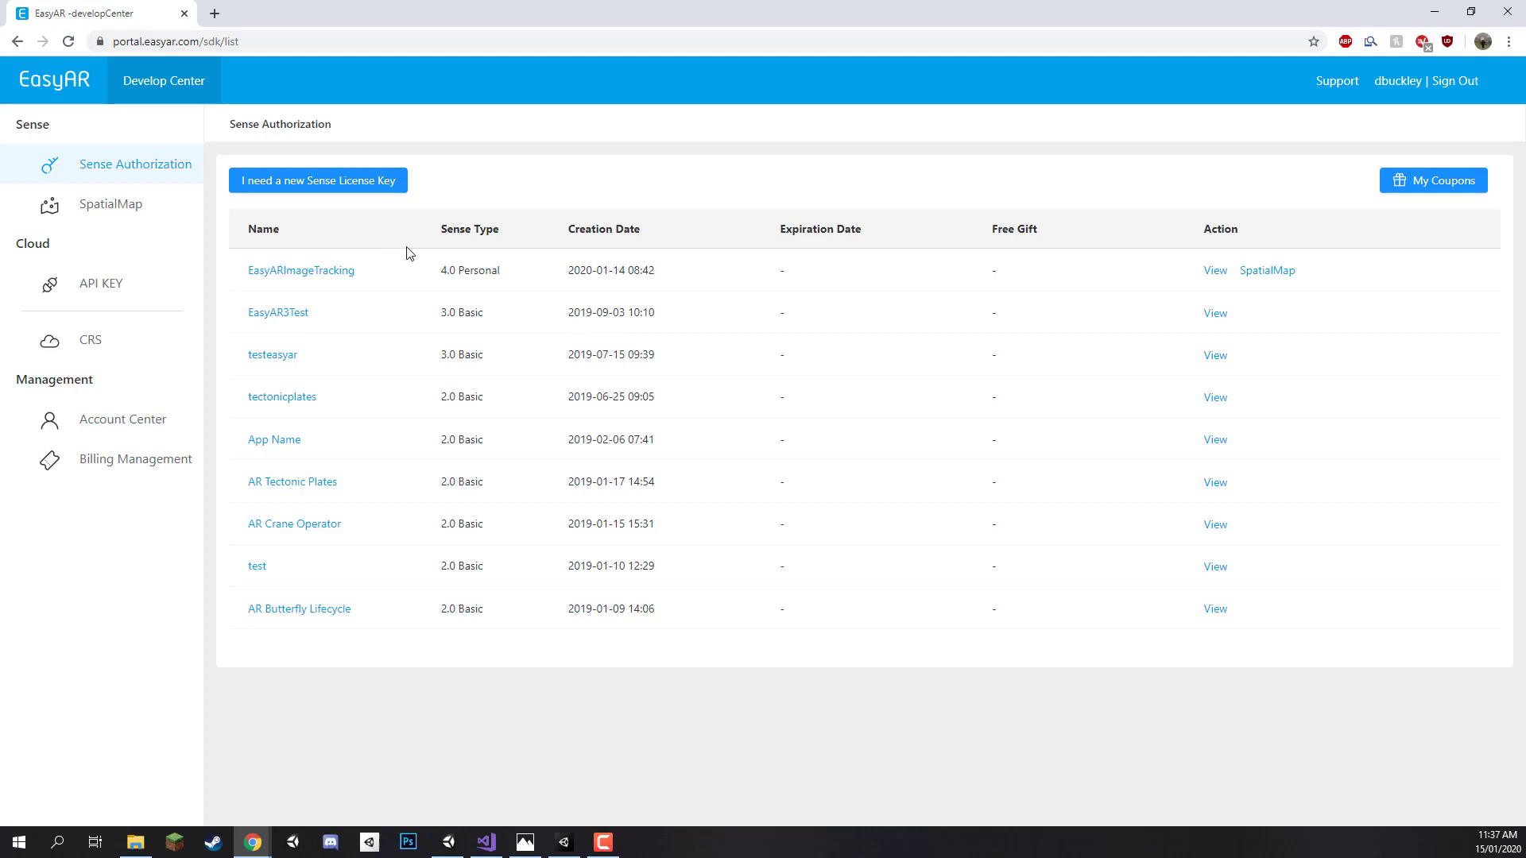
Start a new Sense license key and choose the EasyAR Sense 4.0 Personal edition.
left_click(318, 180)
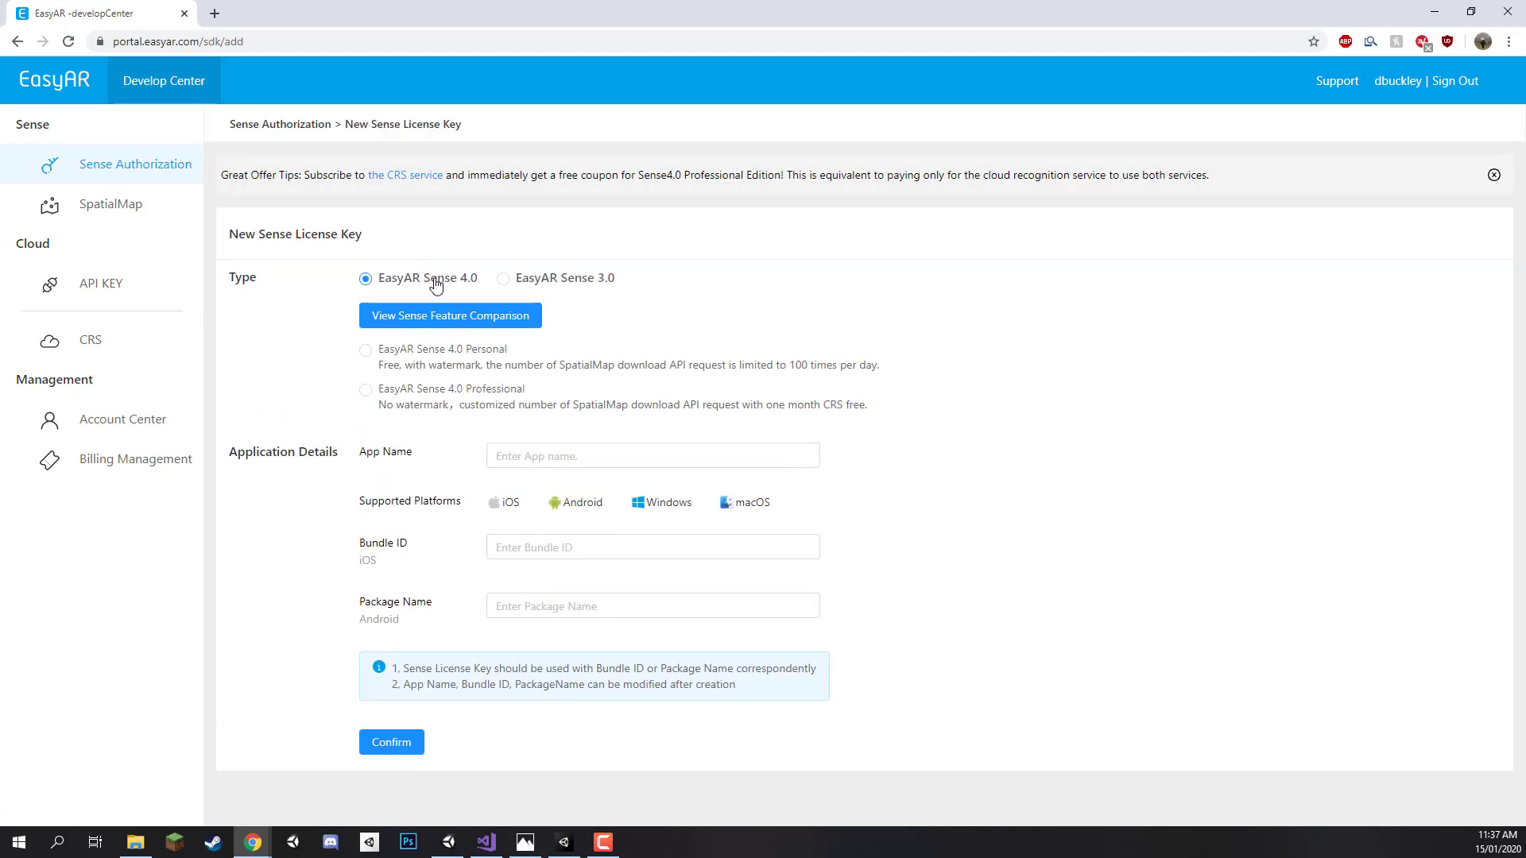
mouse_move(259, 303)
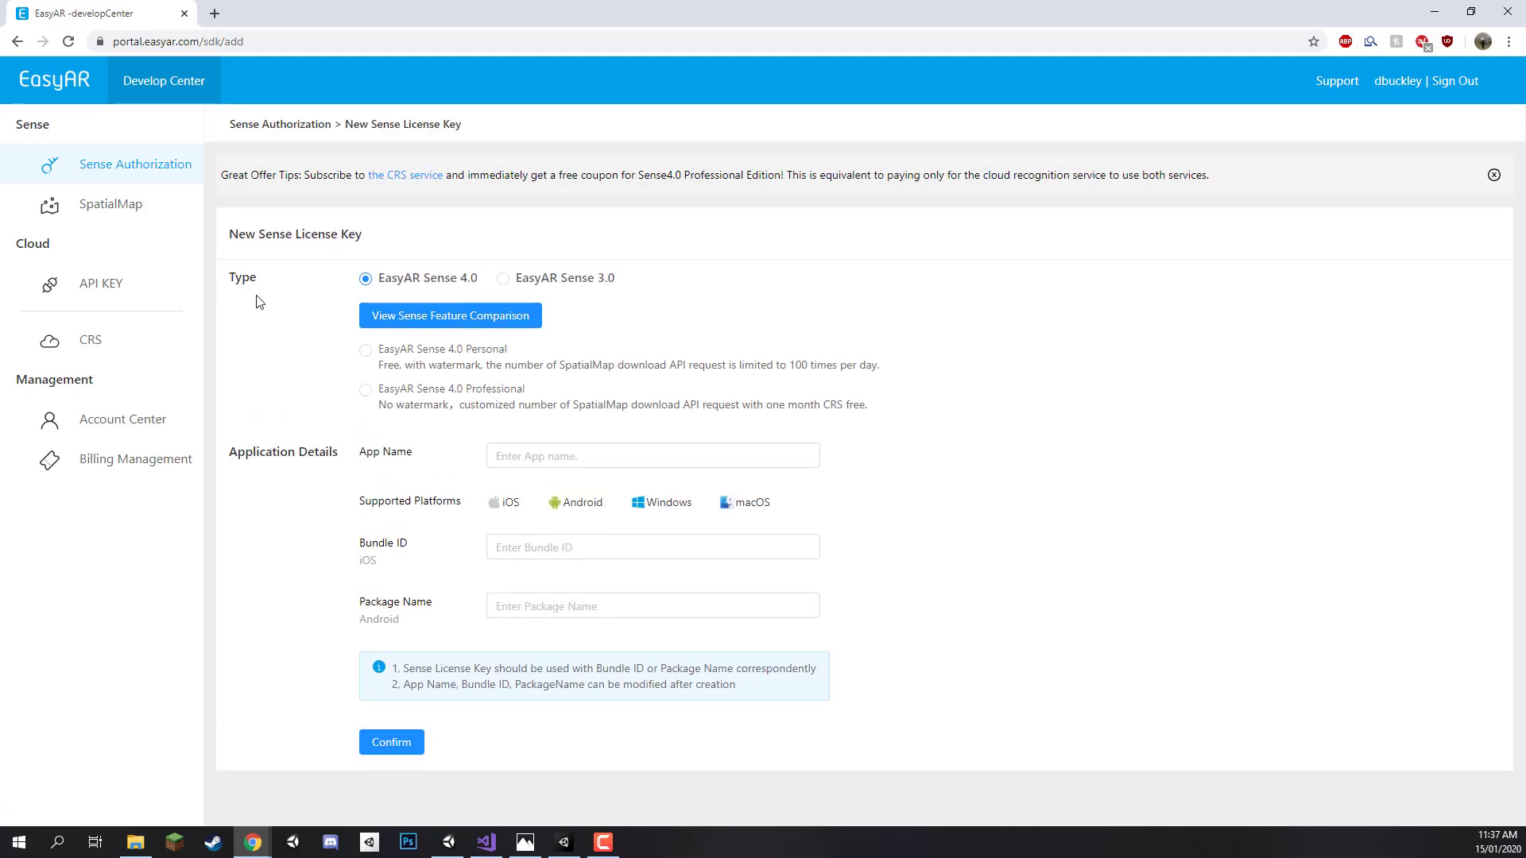
mouse_move(404, 288)
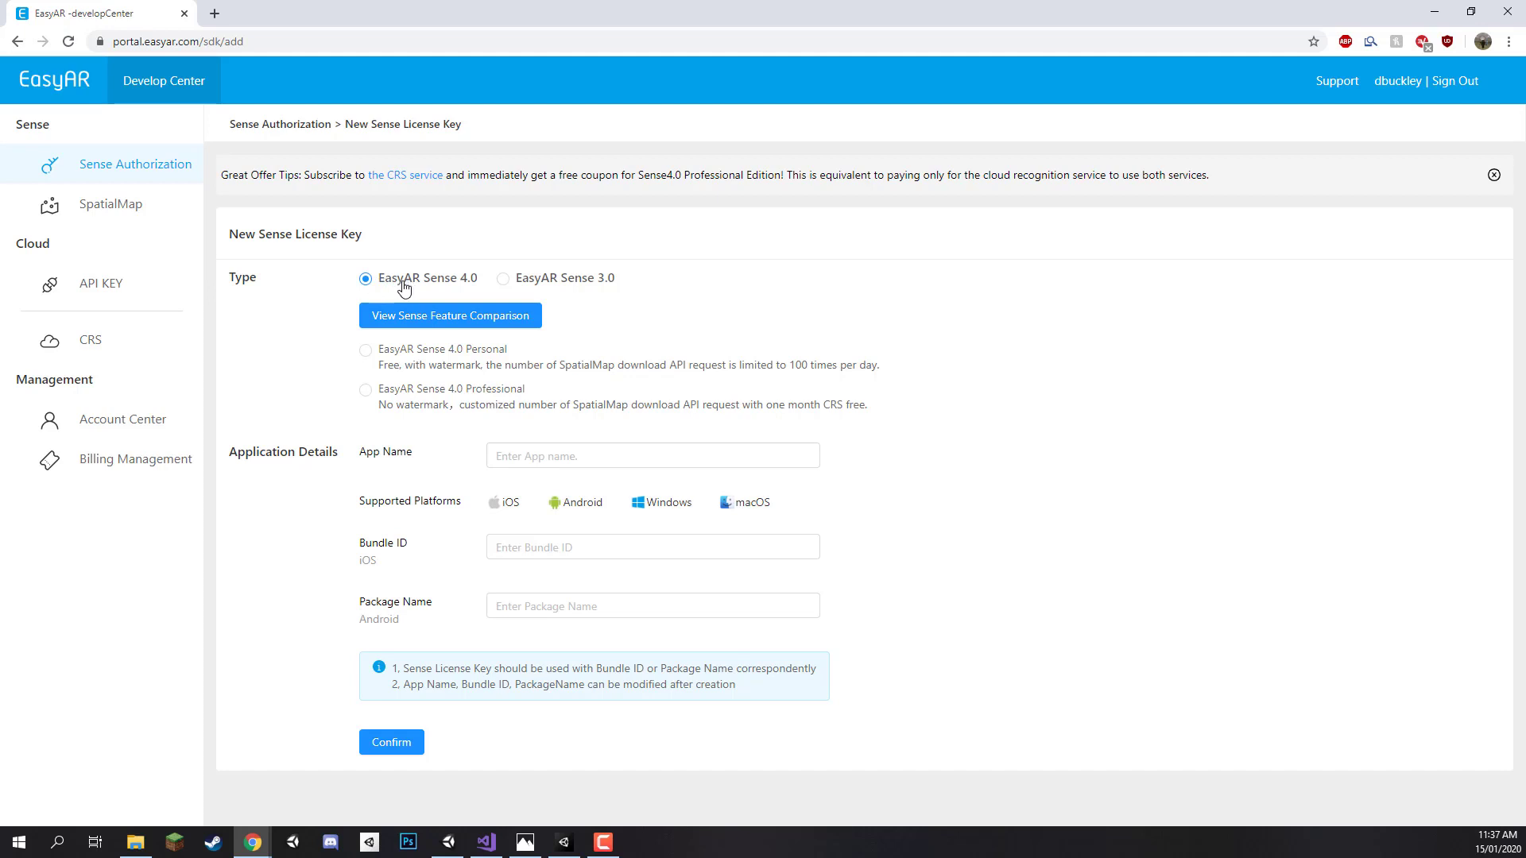
mouse_move(448, 299)
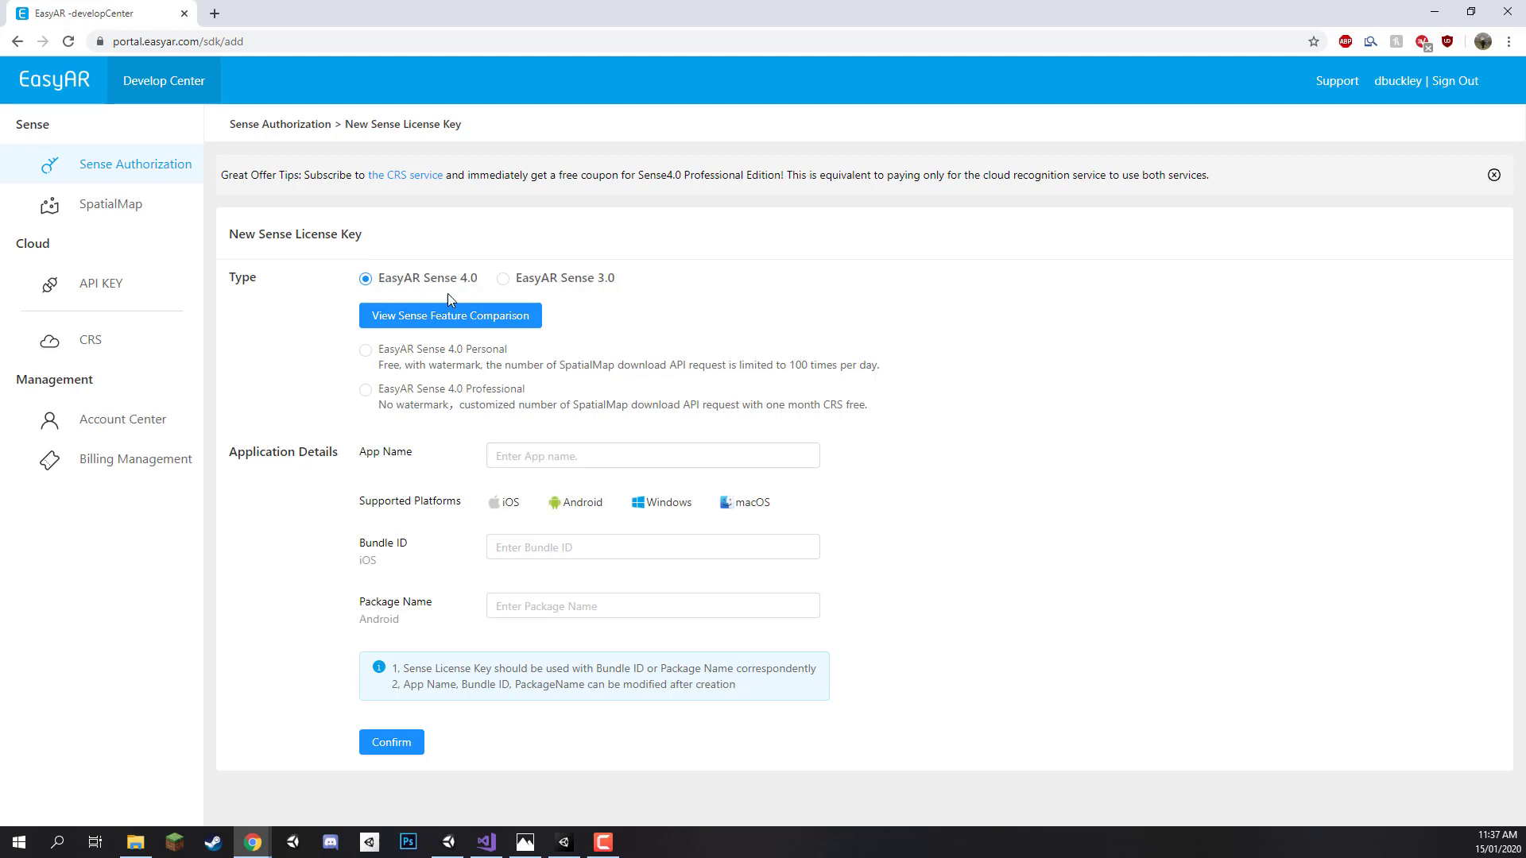
mouse_move(379, 375)
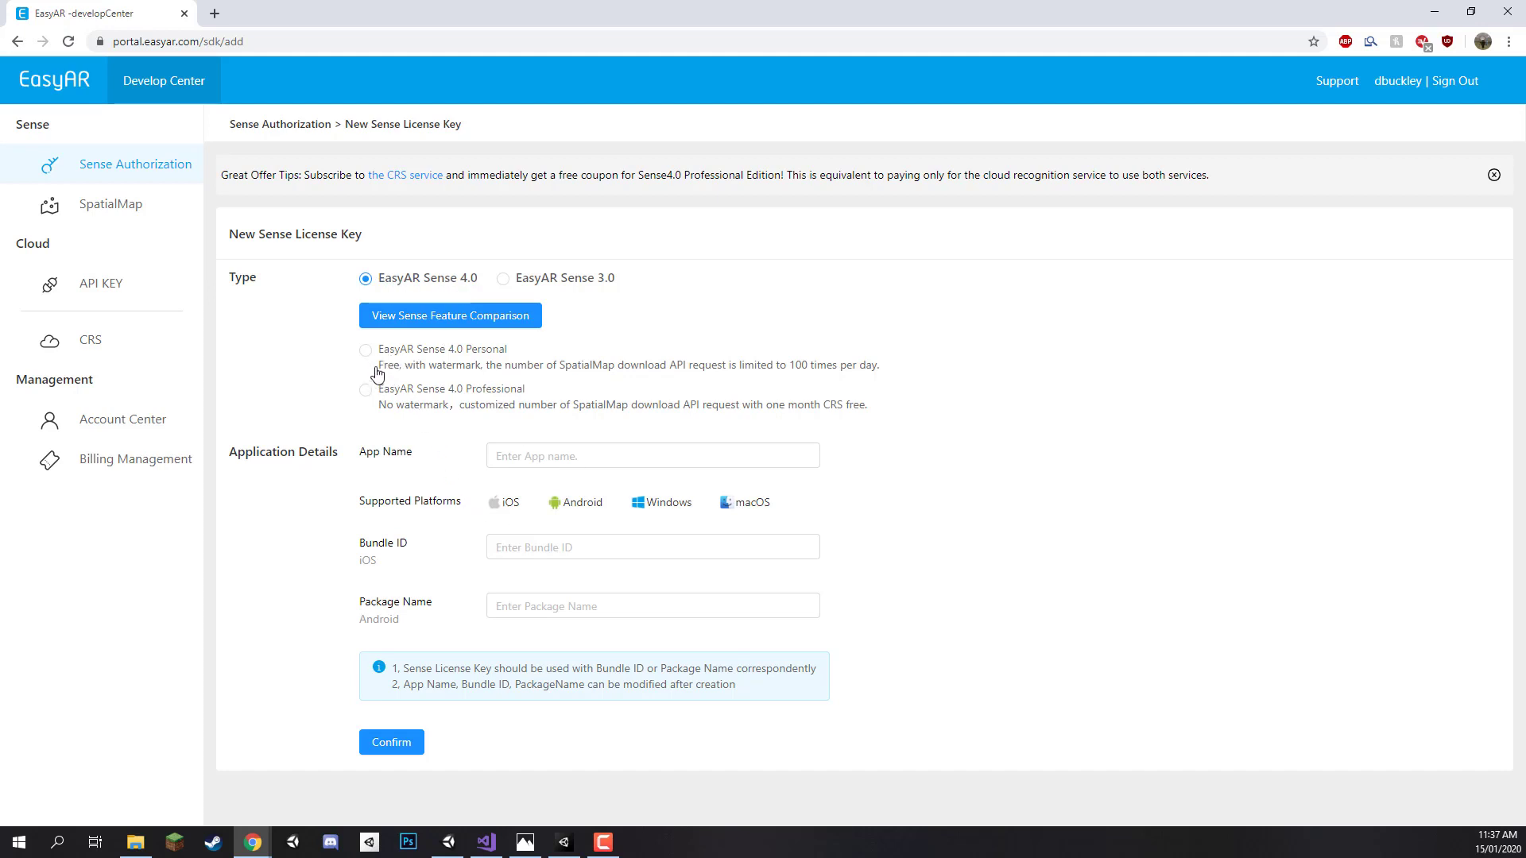
left_click(366, 350)
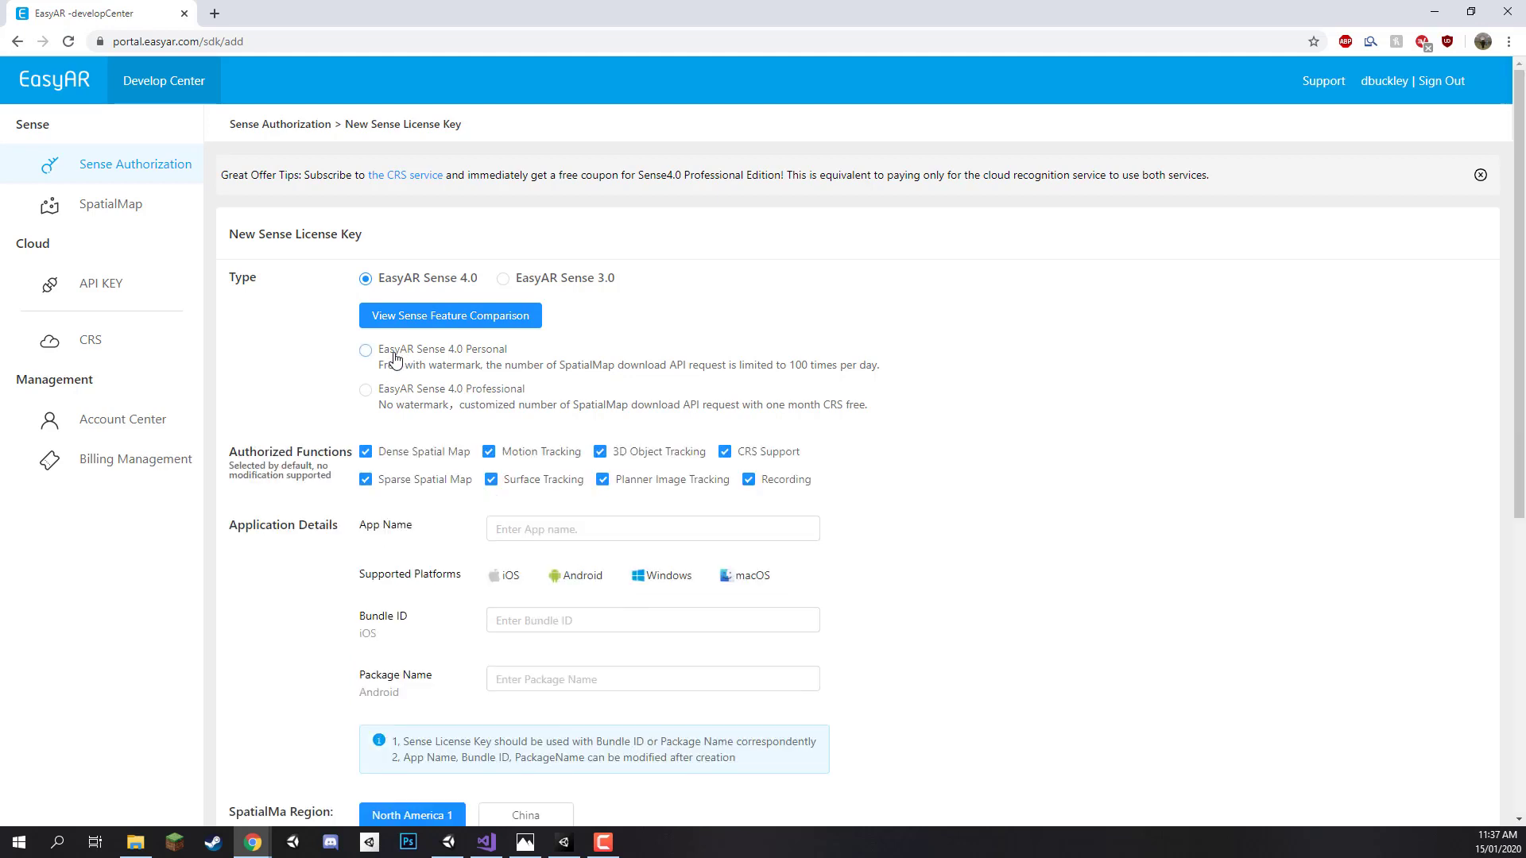
left_click(365, 349)
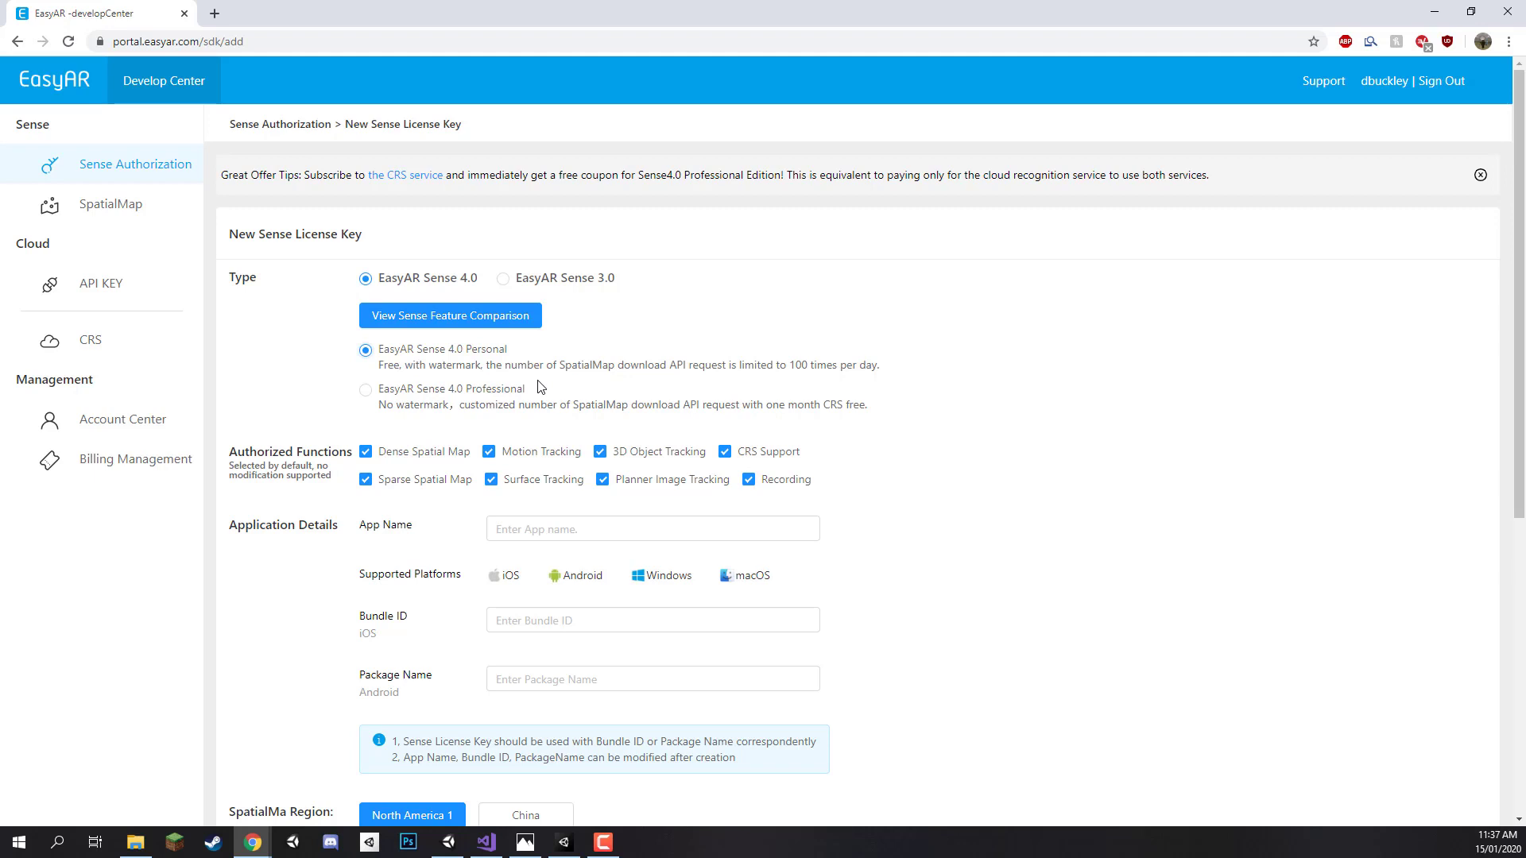
scroll("down", 3)
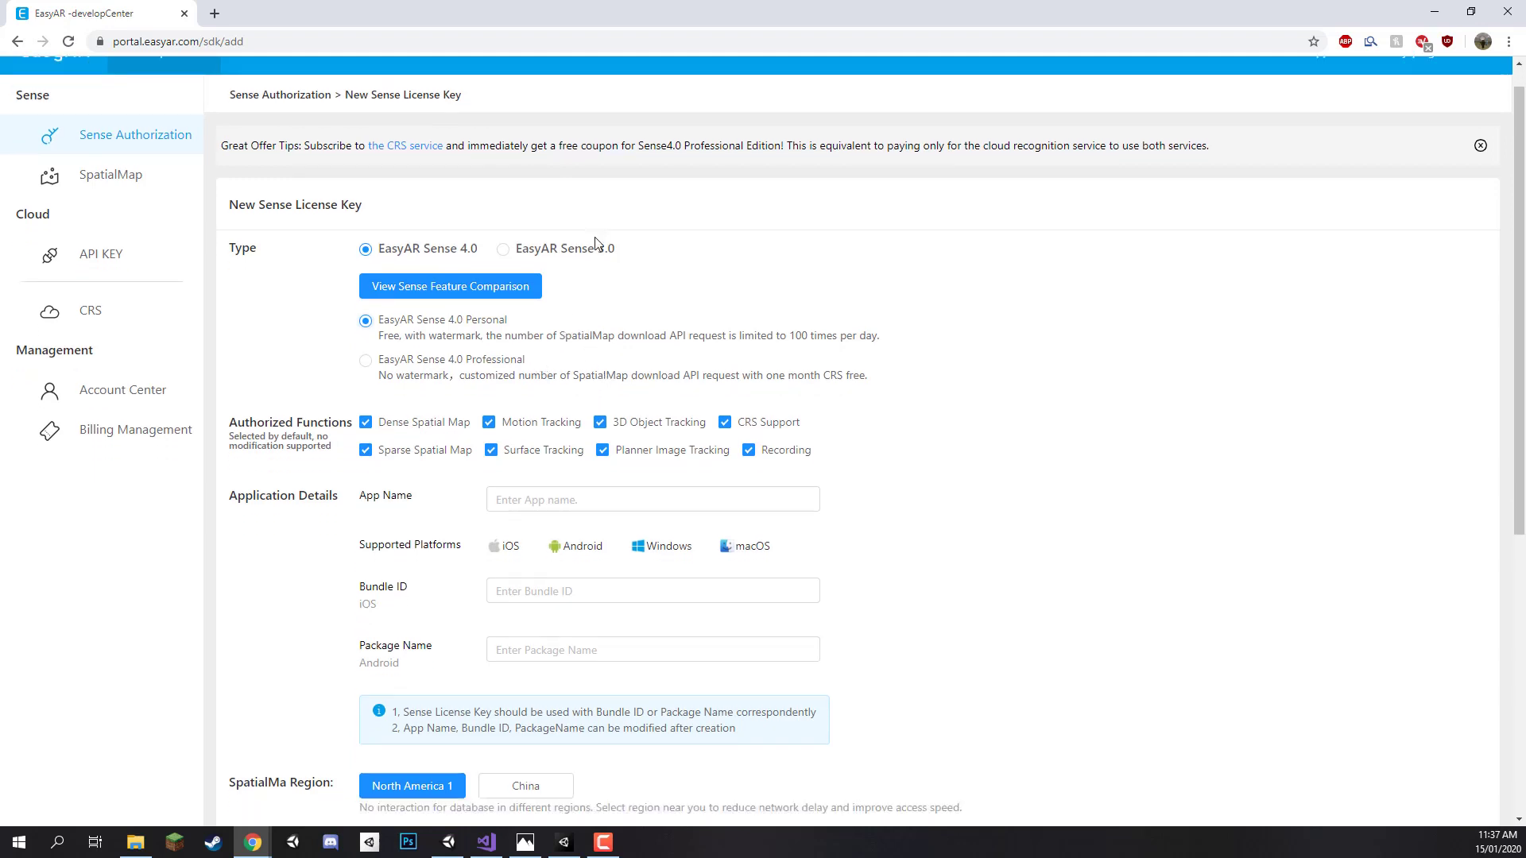
scroll("down", 3)
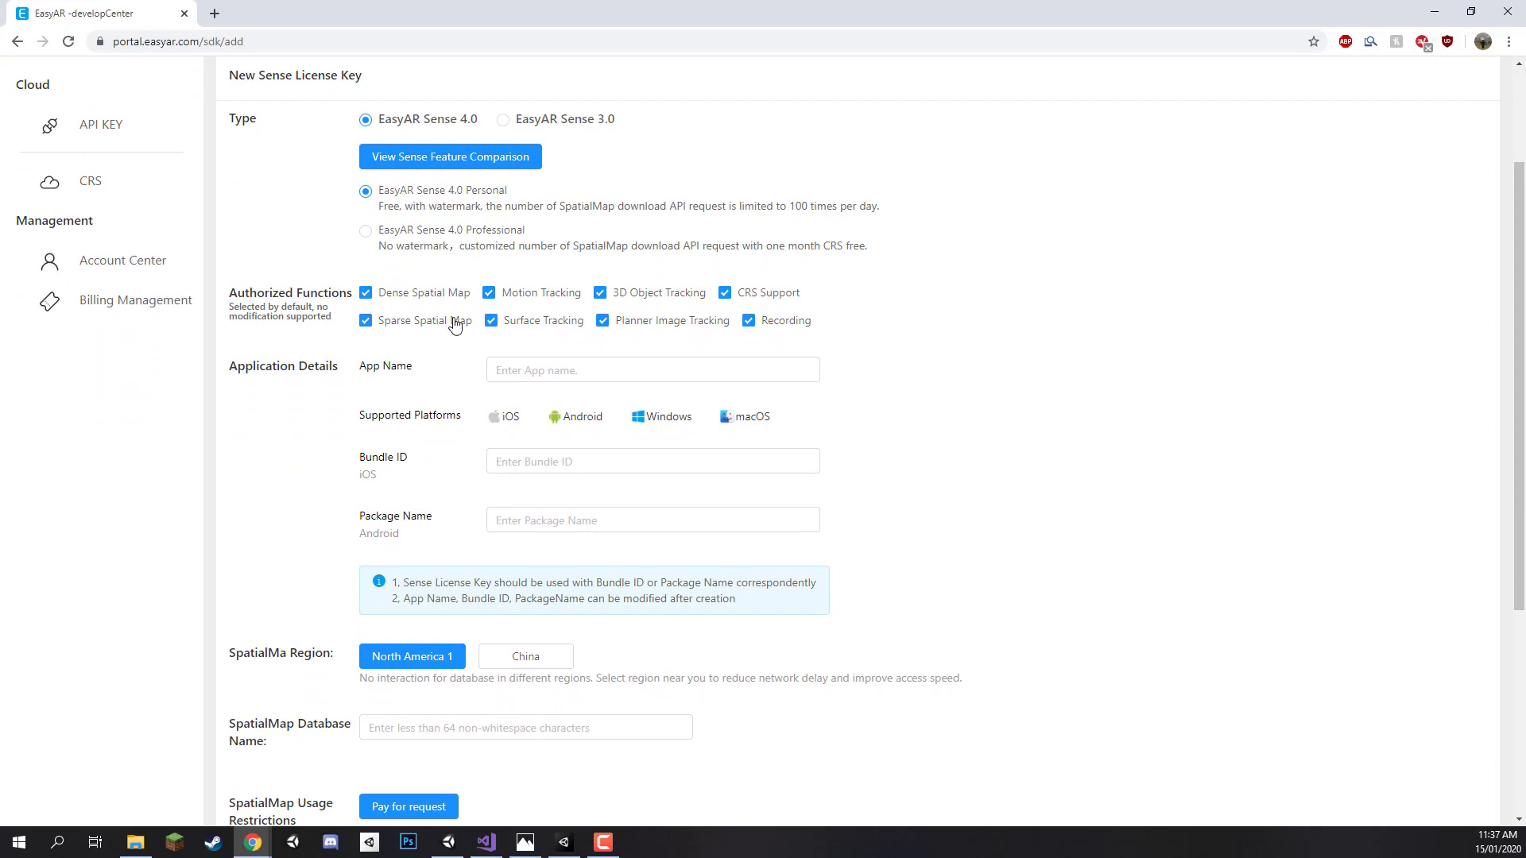
Move down to the application details and focus the App Name field.
left_click(652, 370)
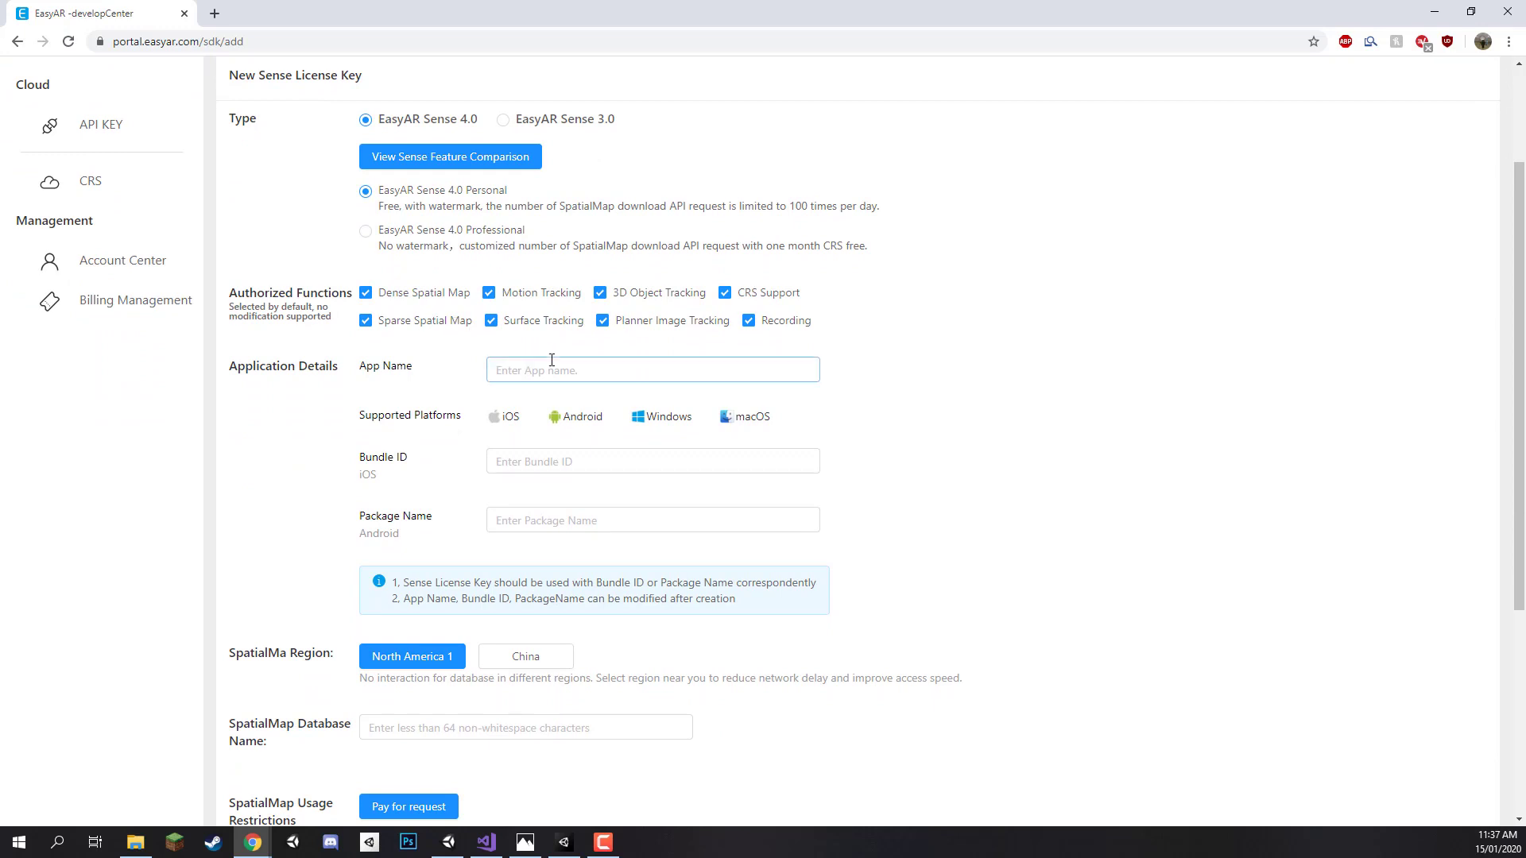
left_click(652, 370)
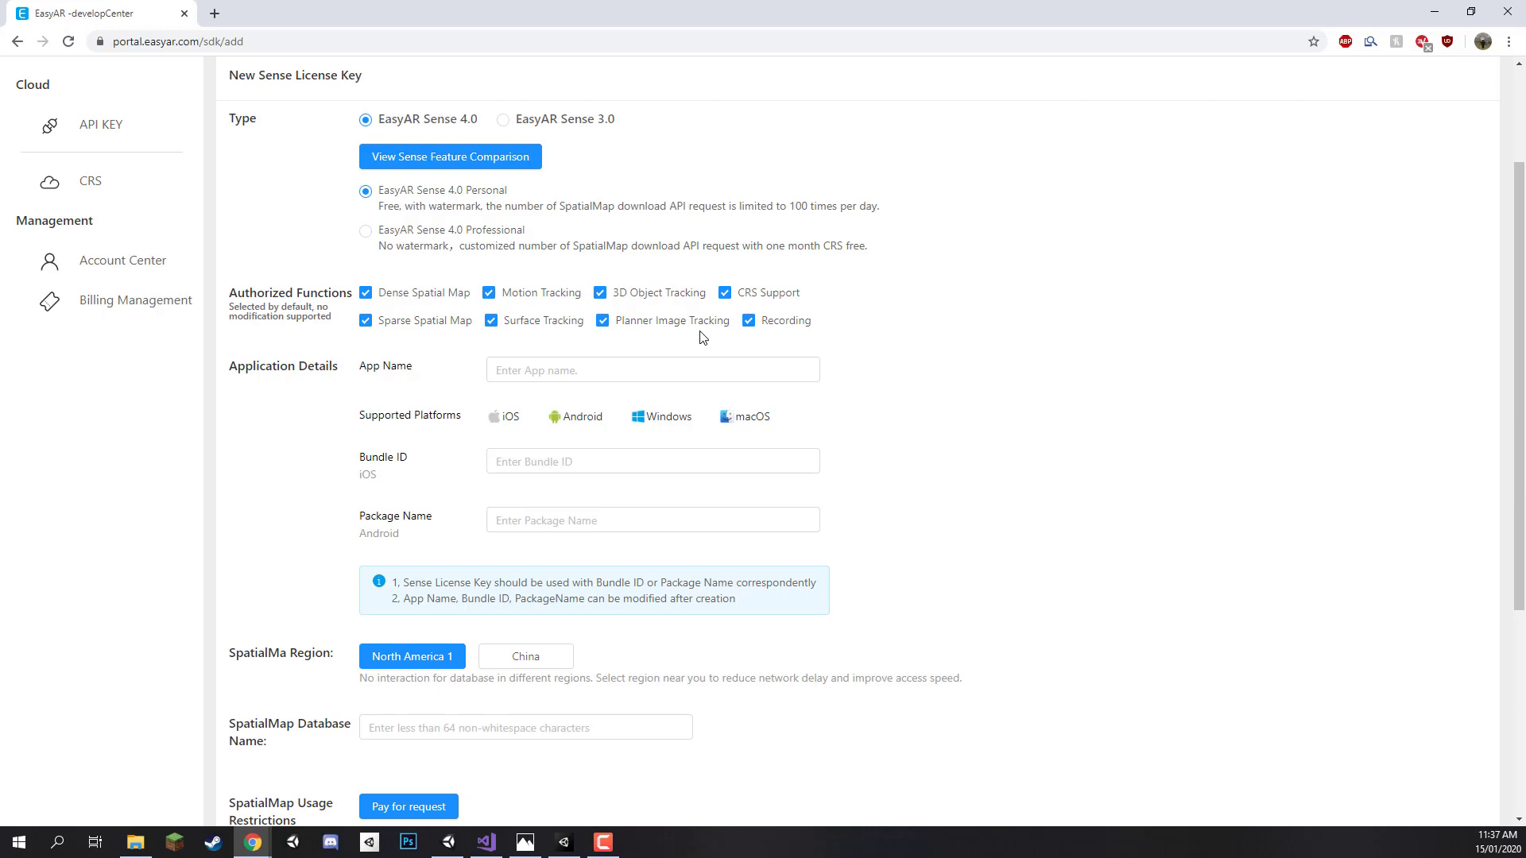
scroll("down", 3)
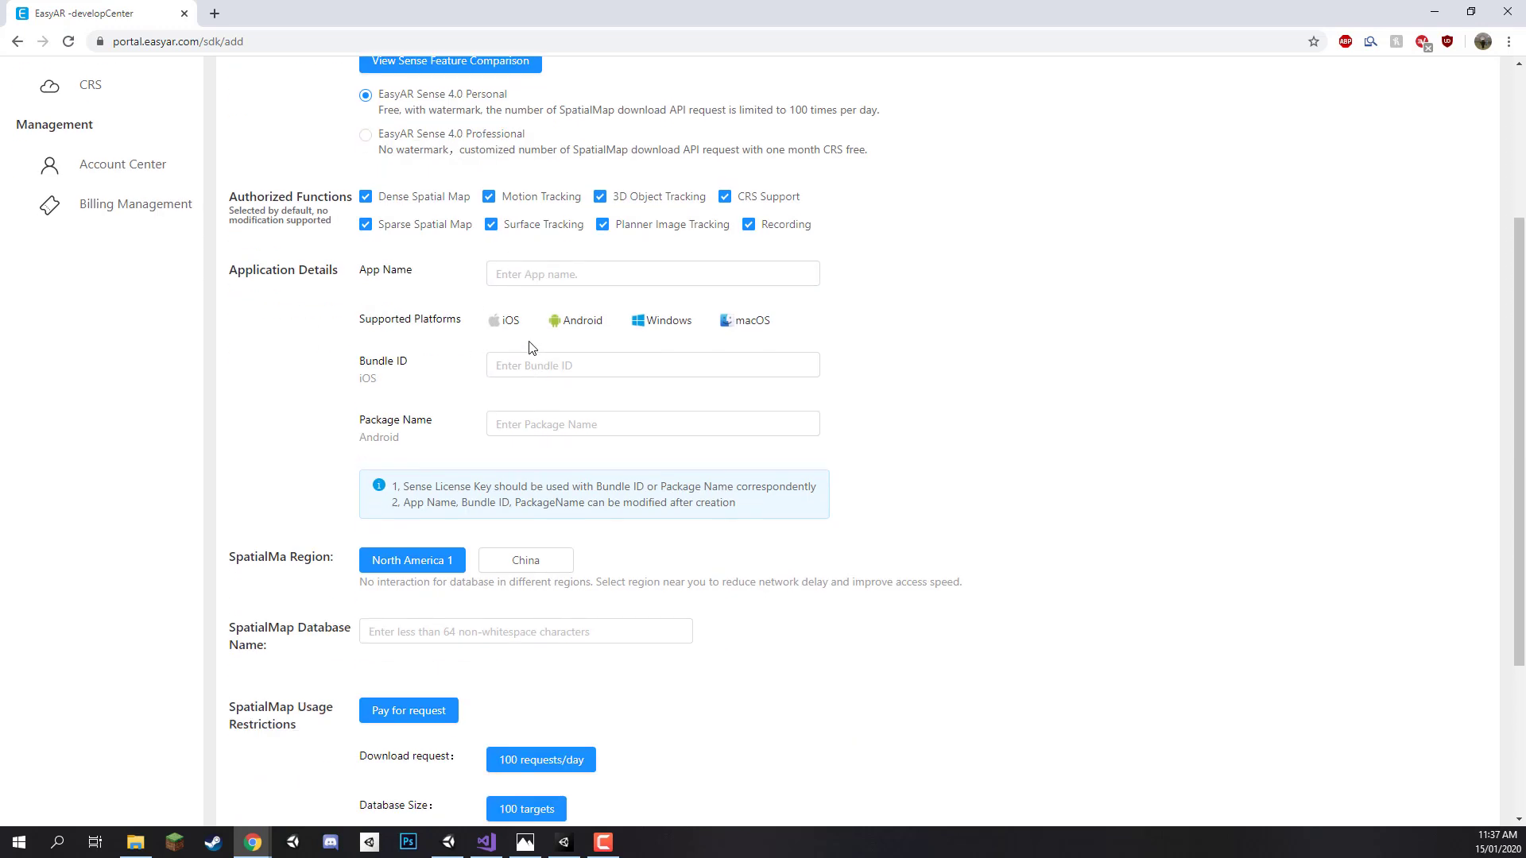
Enter "EasyAR Image Tracking" as the App Name.
scroll("down", 3)
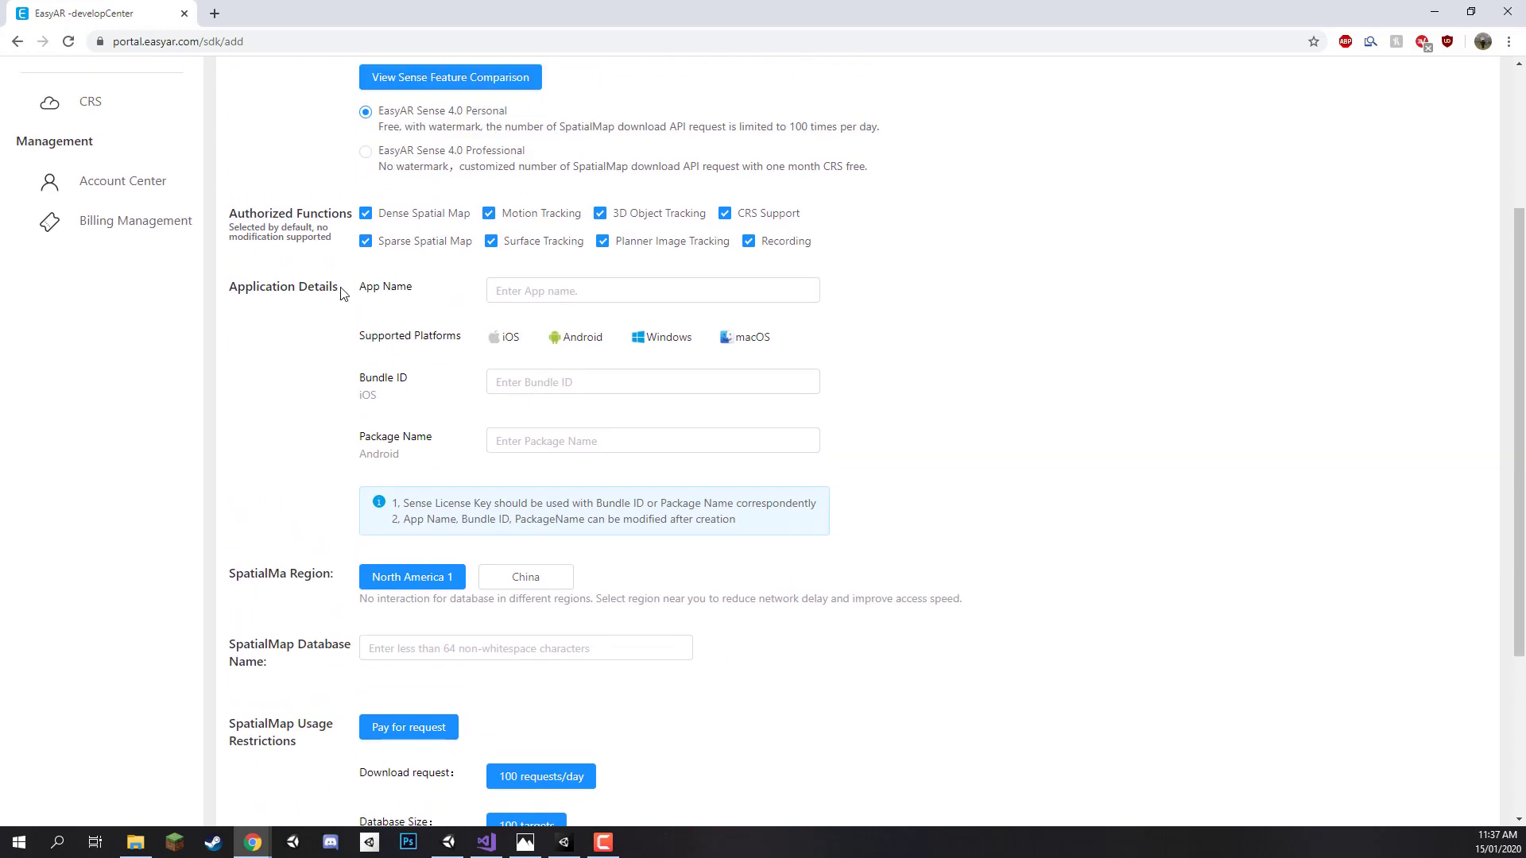
left_click(652, 289)
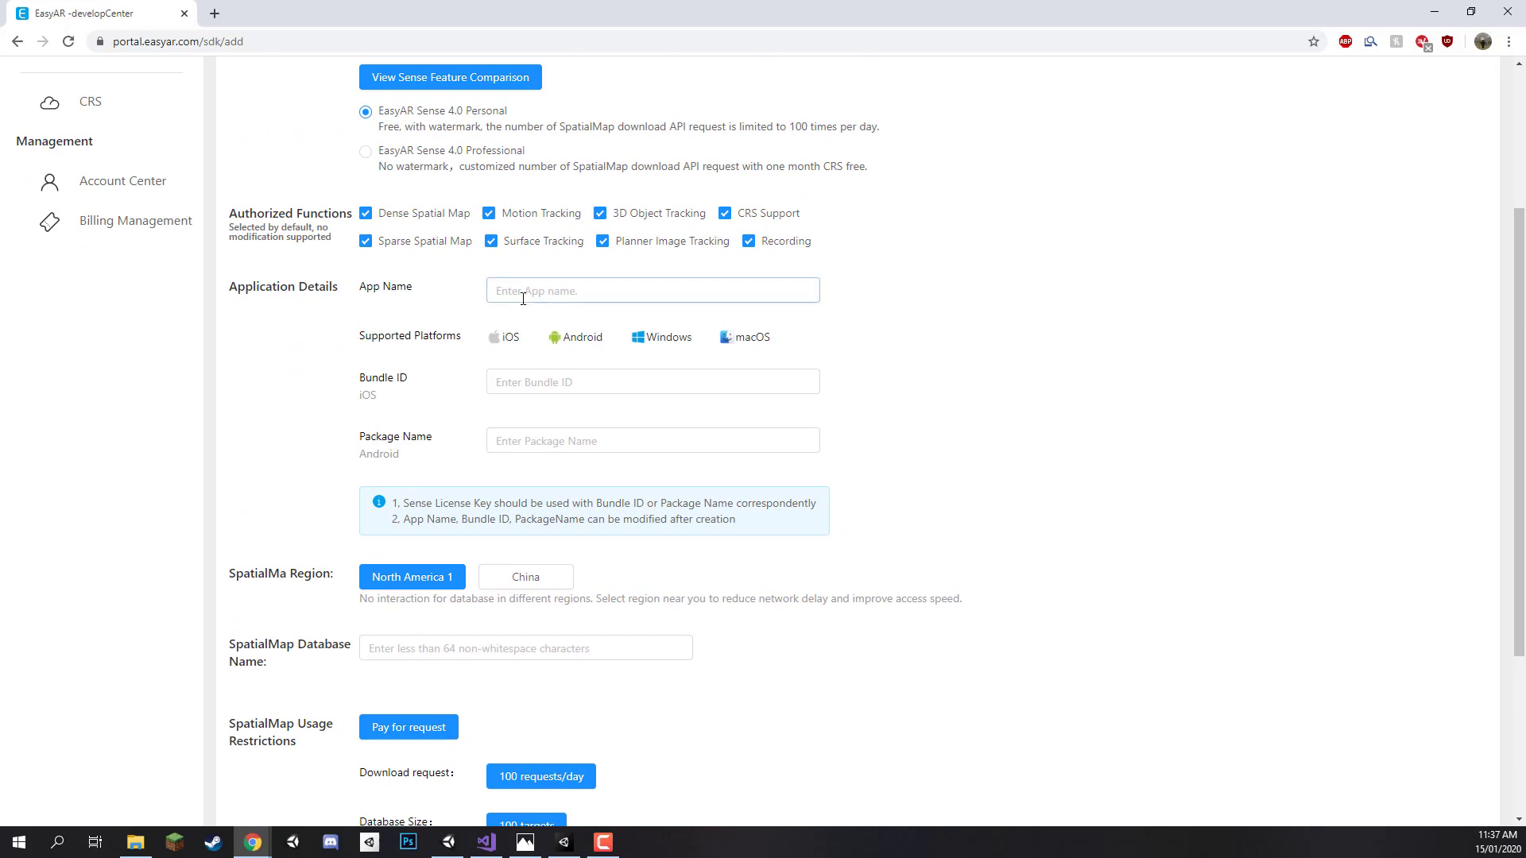
left_click(652, 289)
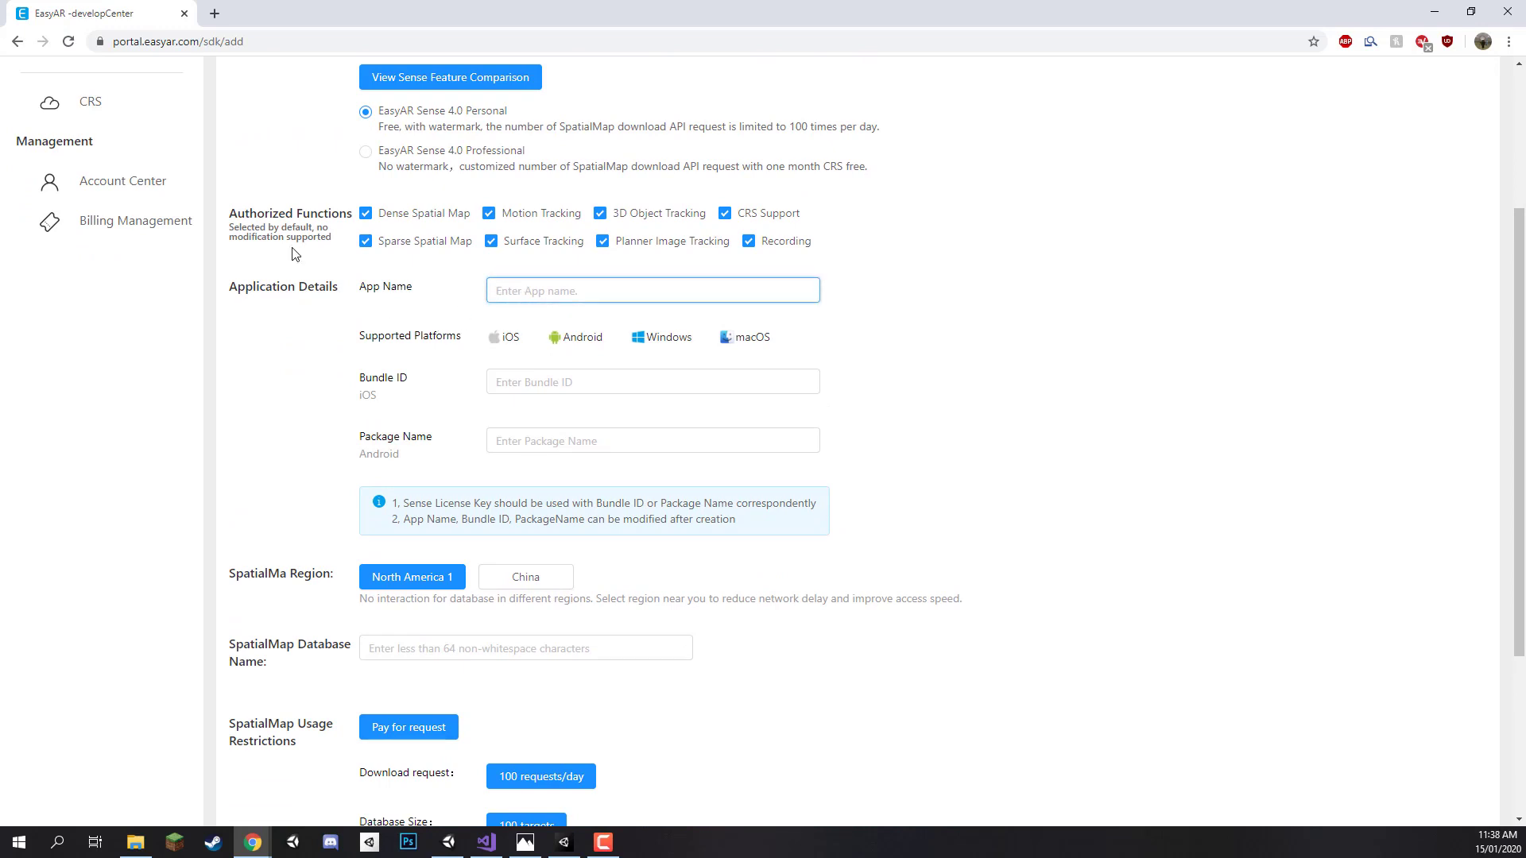
left_click(652, 289)
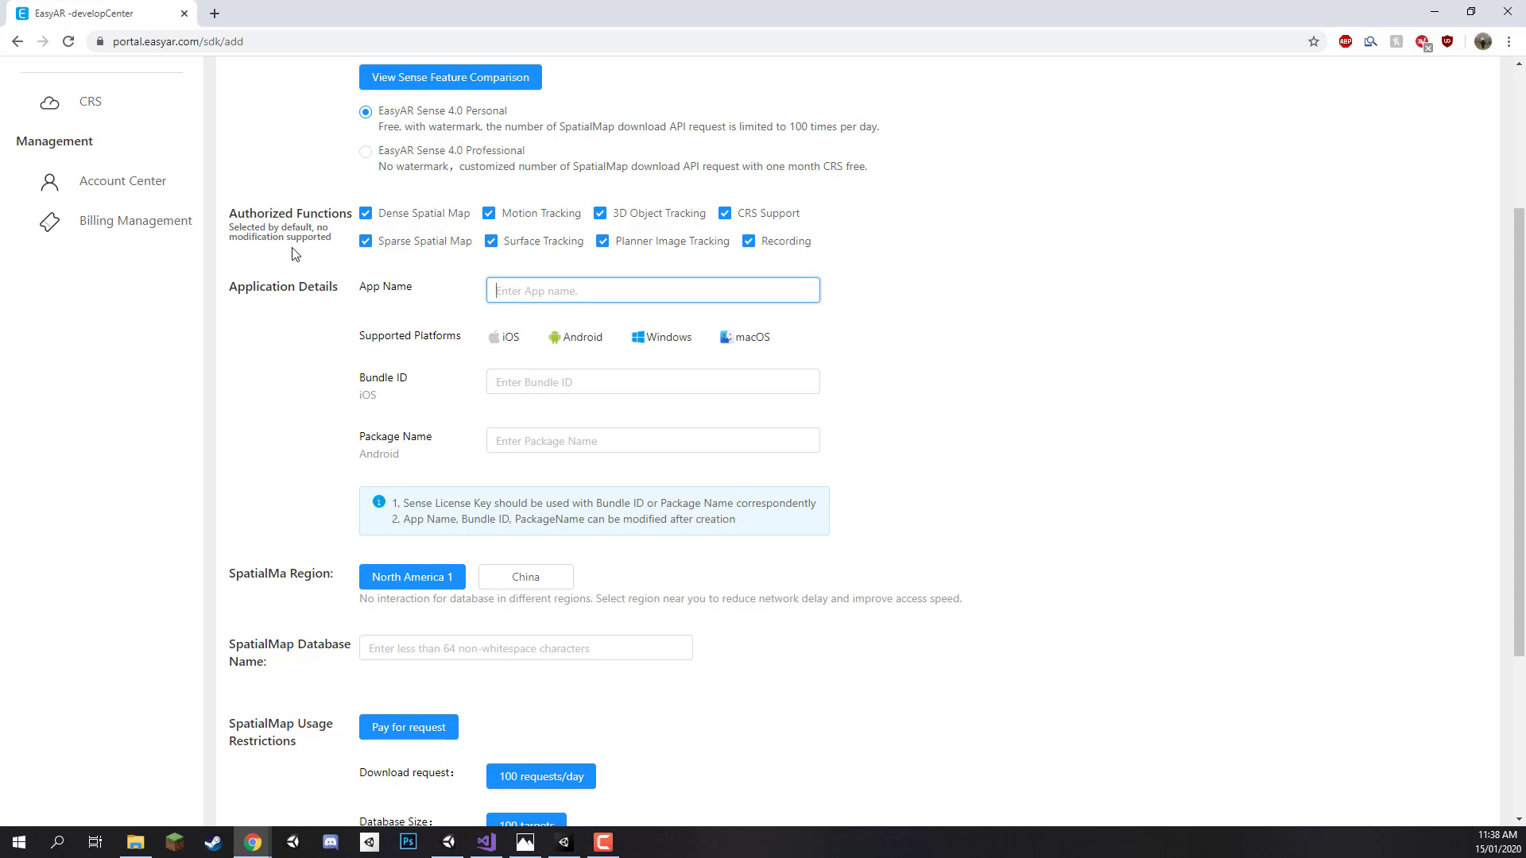
type("EasyAR")
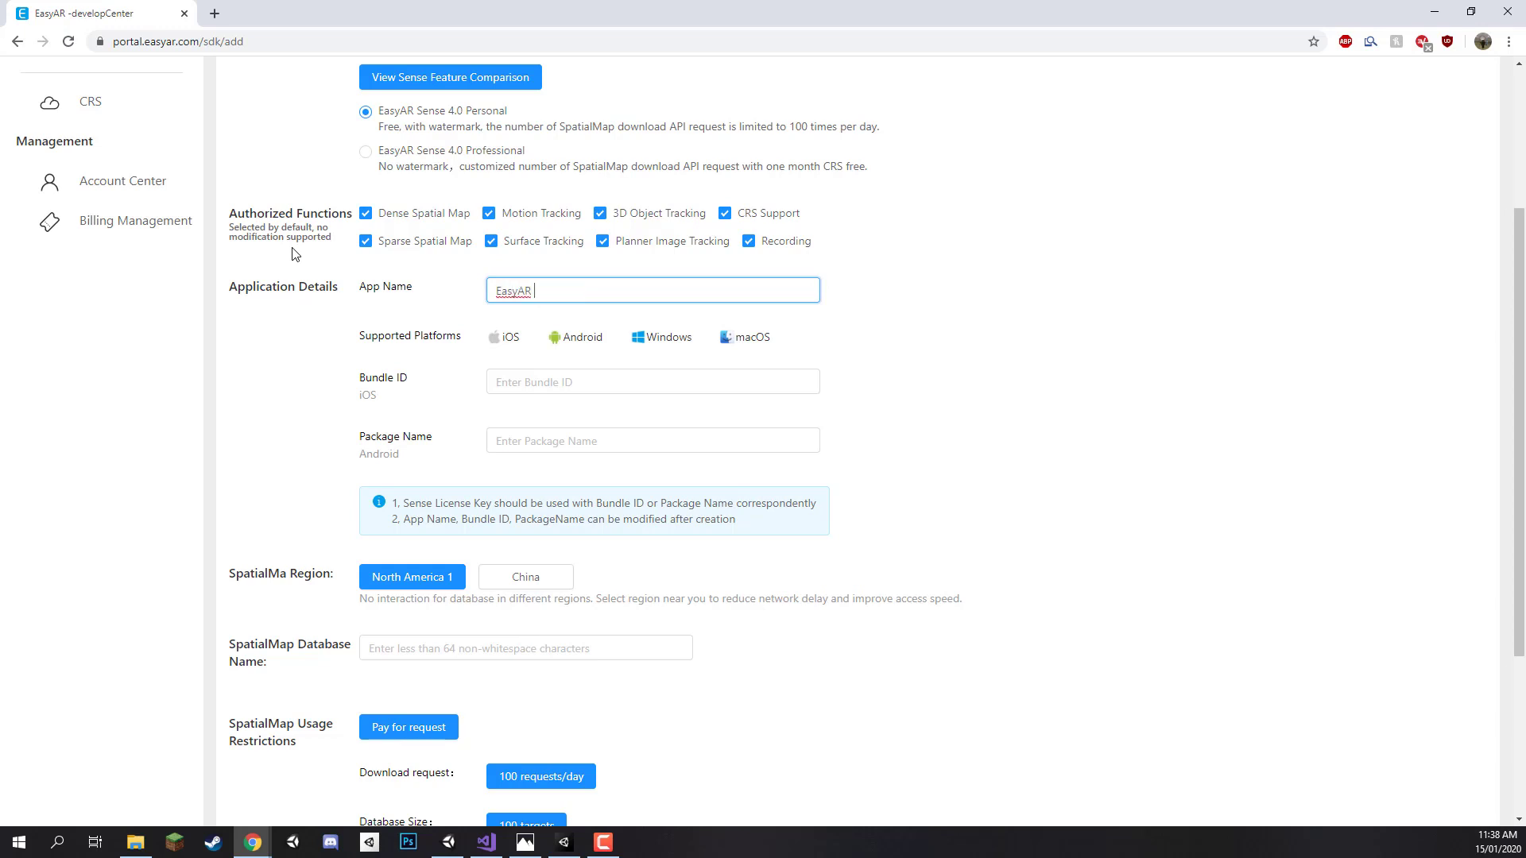
type("Image Track")
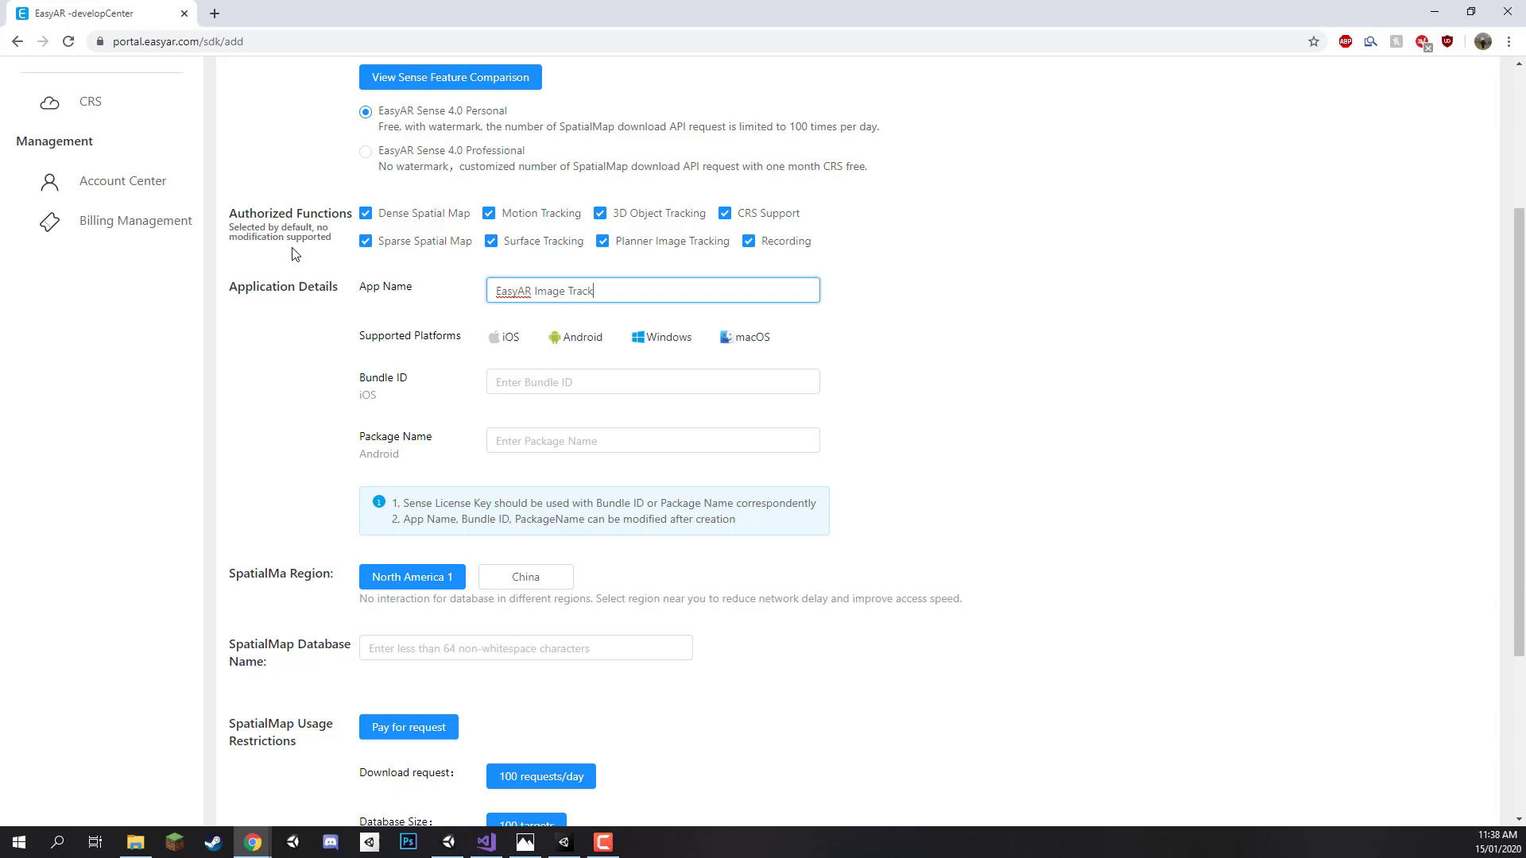
type("ing")
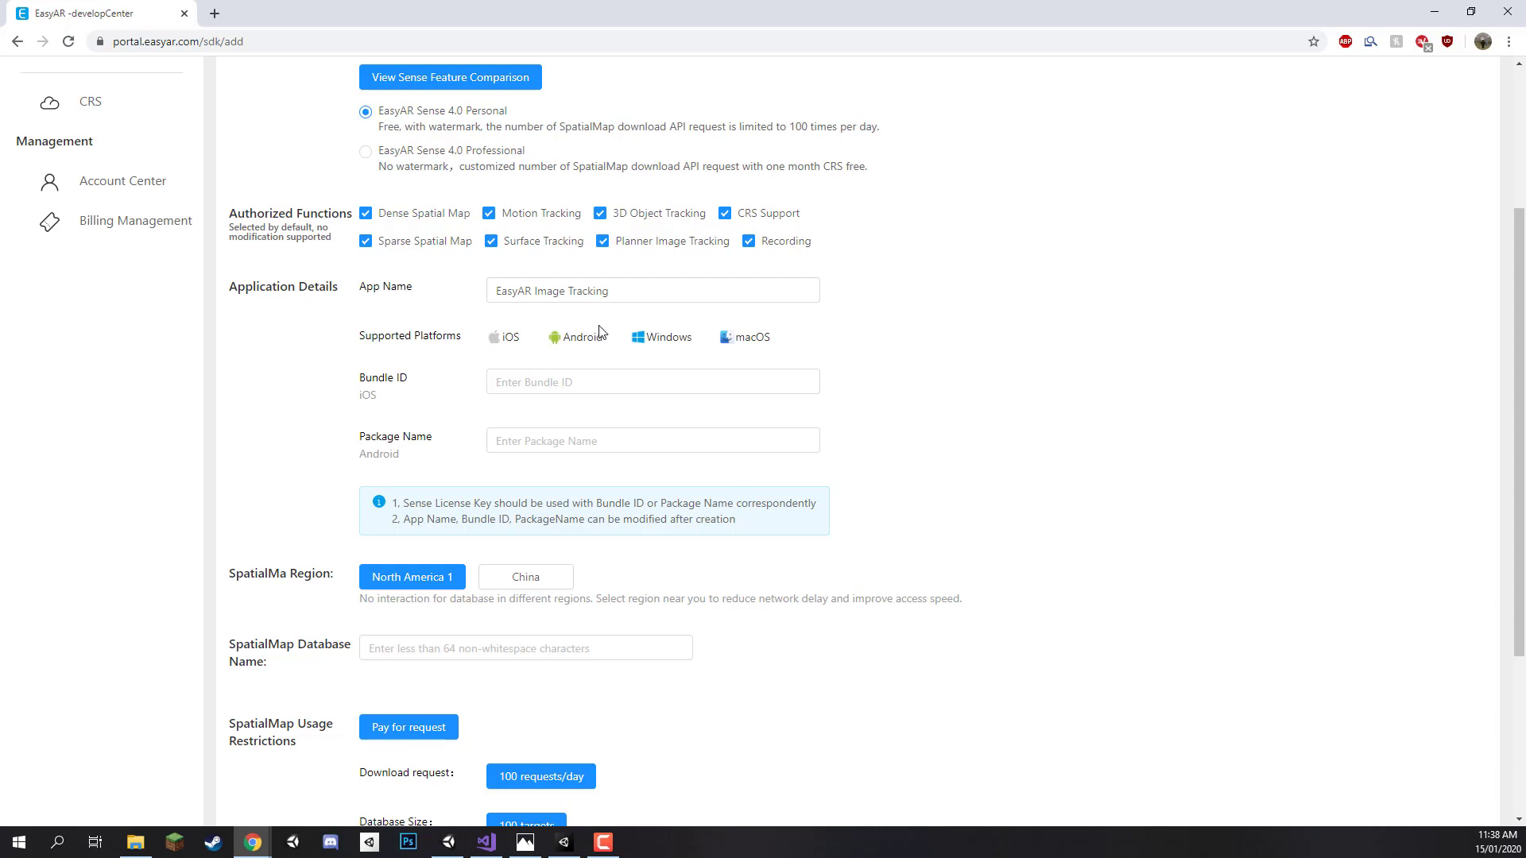
mouse_move(738, 361)
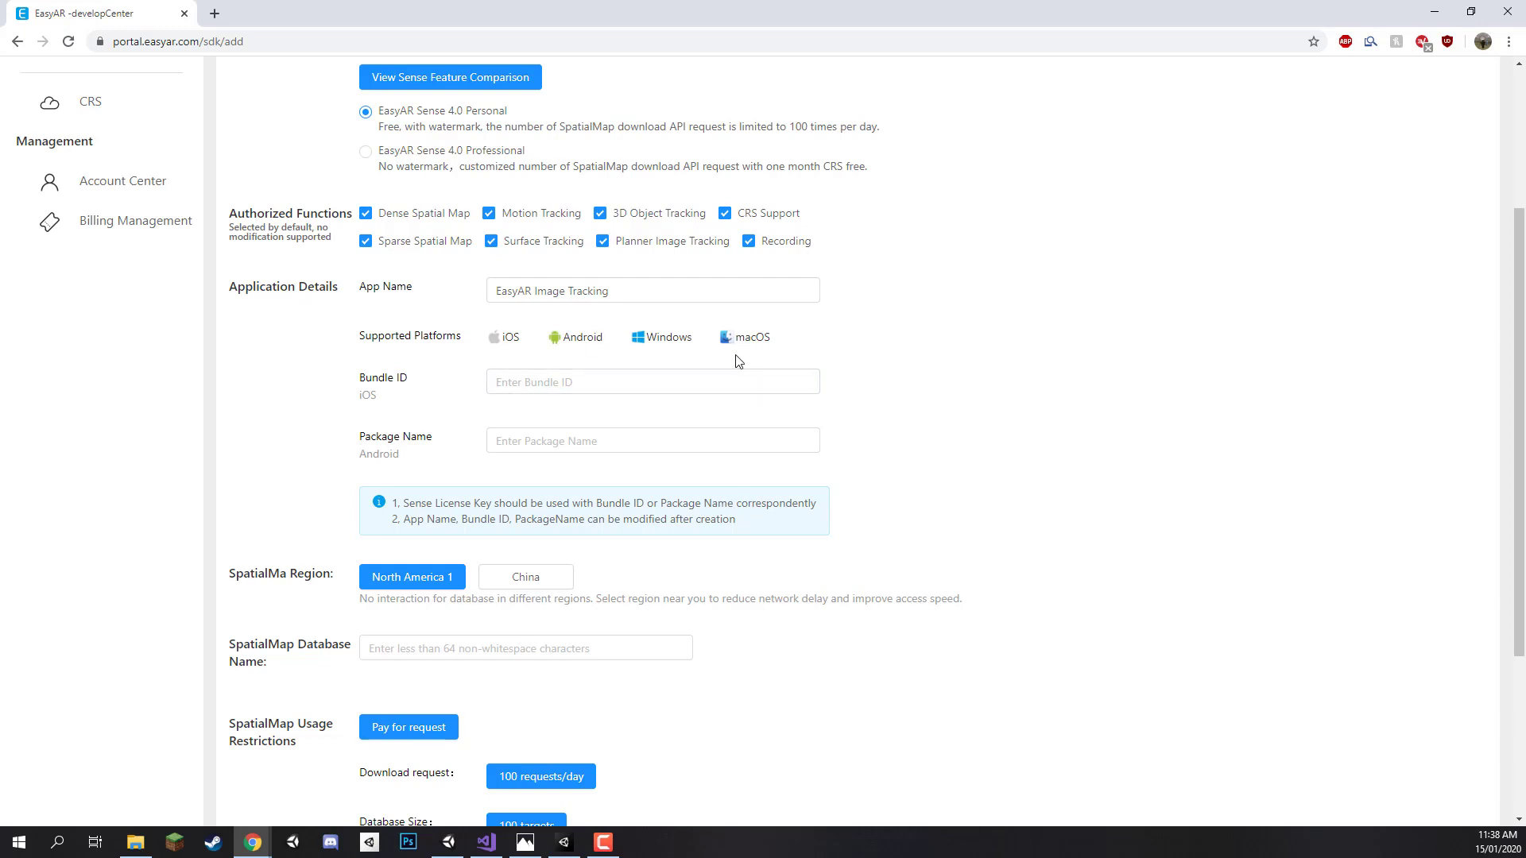
Enter com.zenva.easyarimagetrackingapp as the Android package name, leaving the iOS bundle ID blank.
left_click(651, 440)
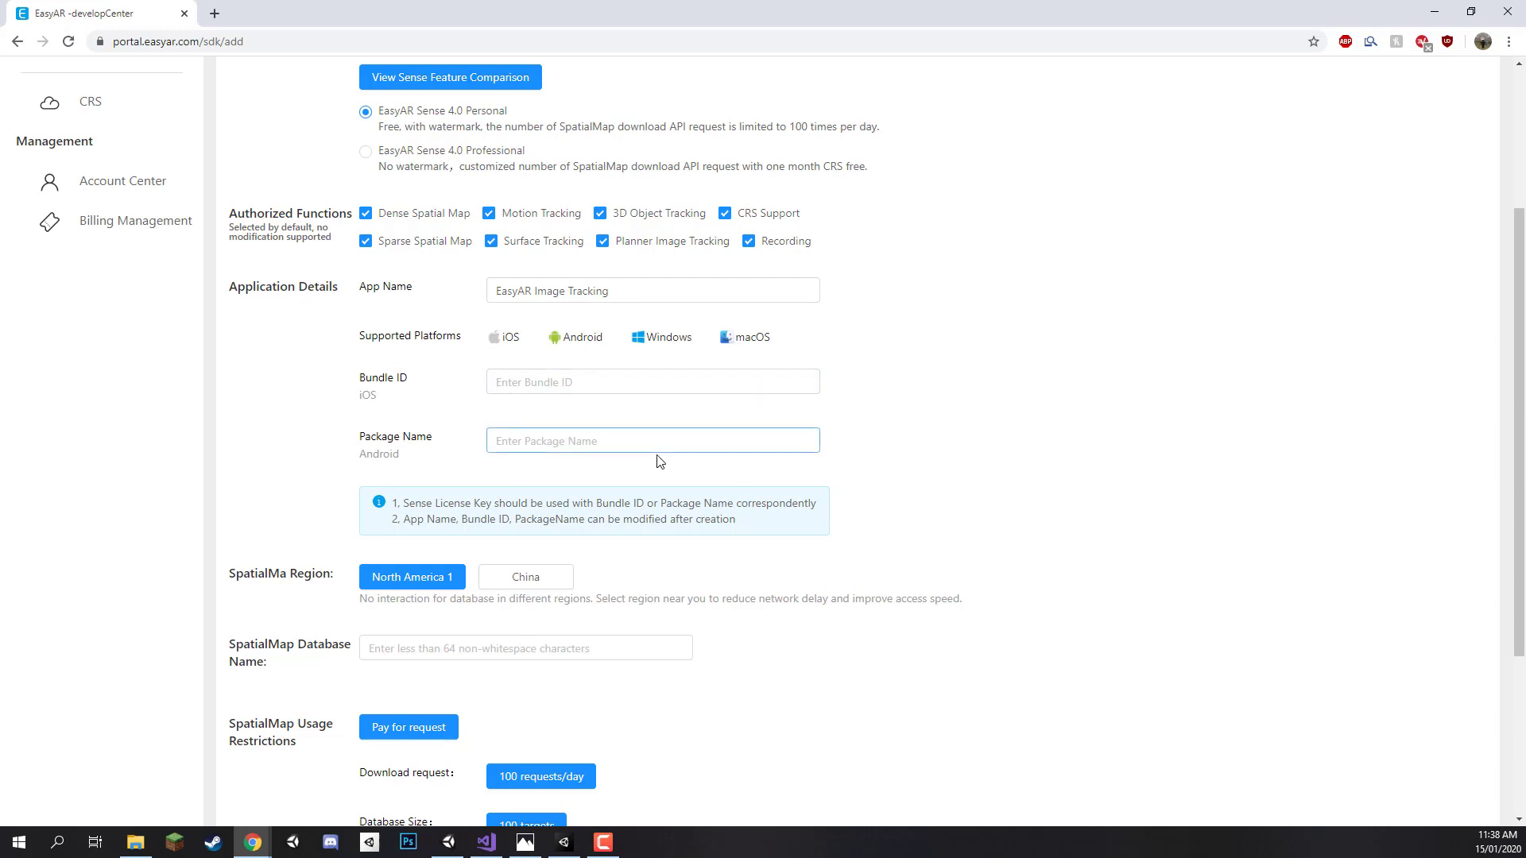
left_click(651, 382)
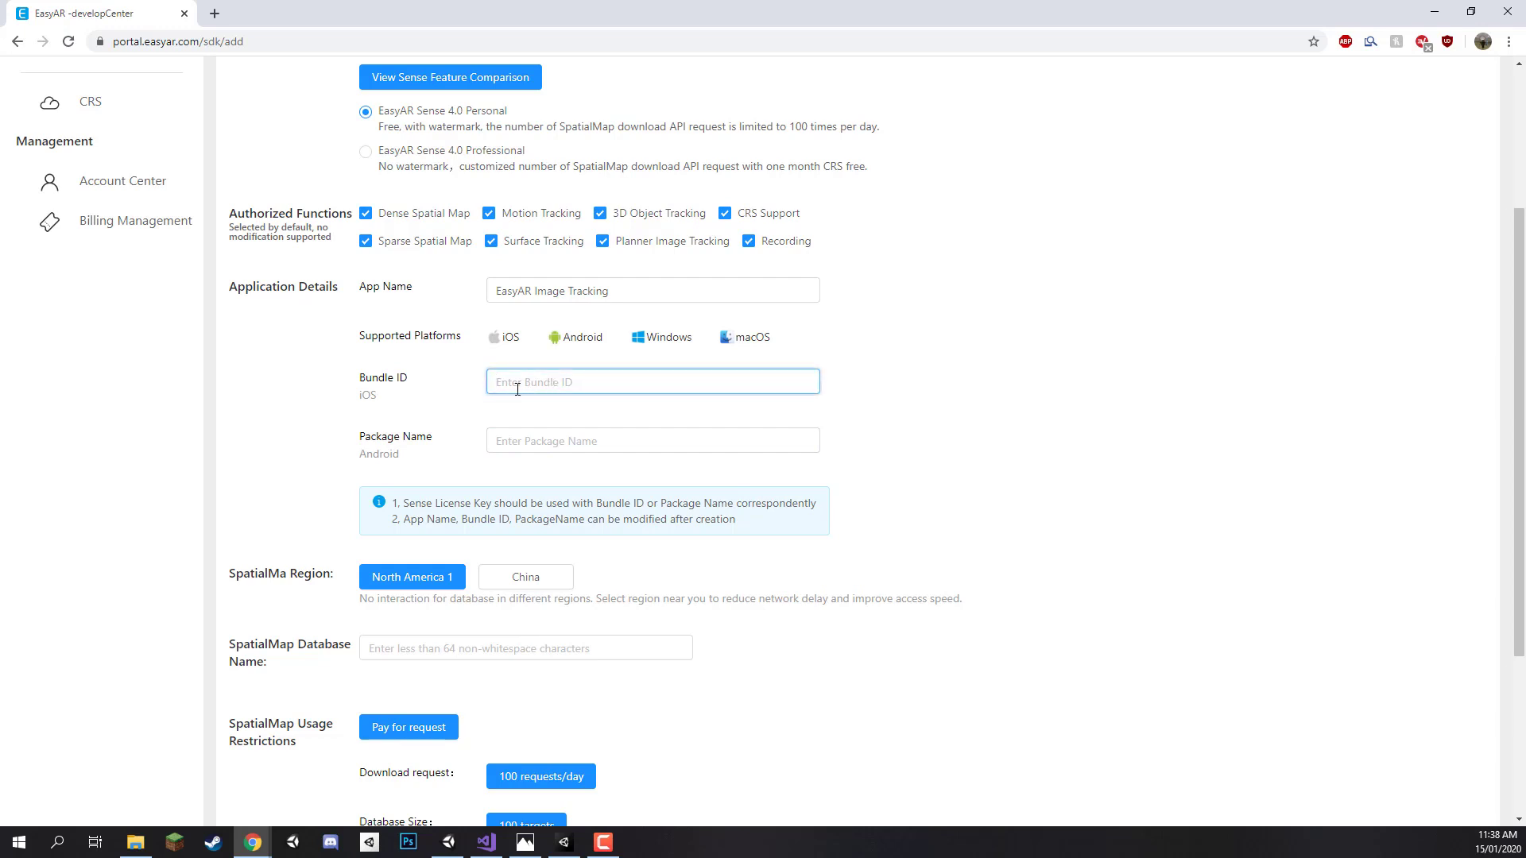
left_click(652, 441)
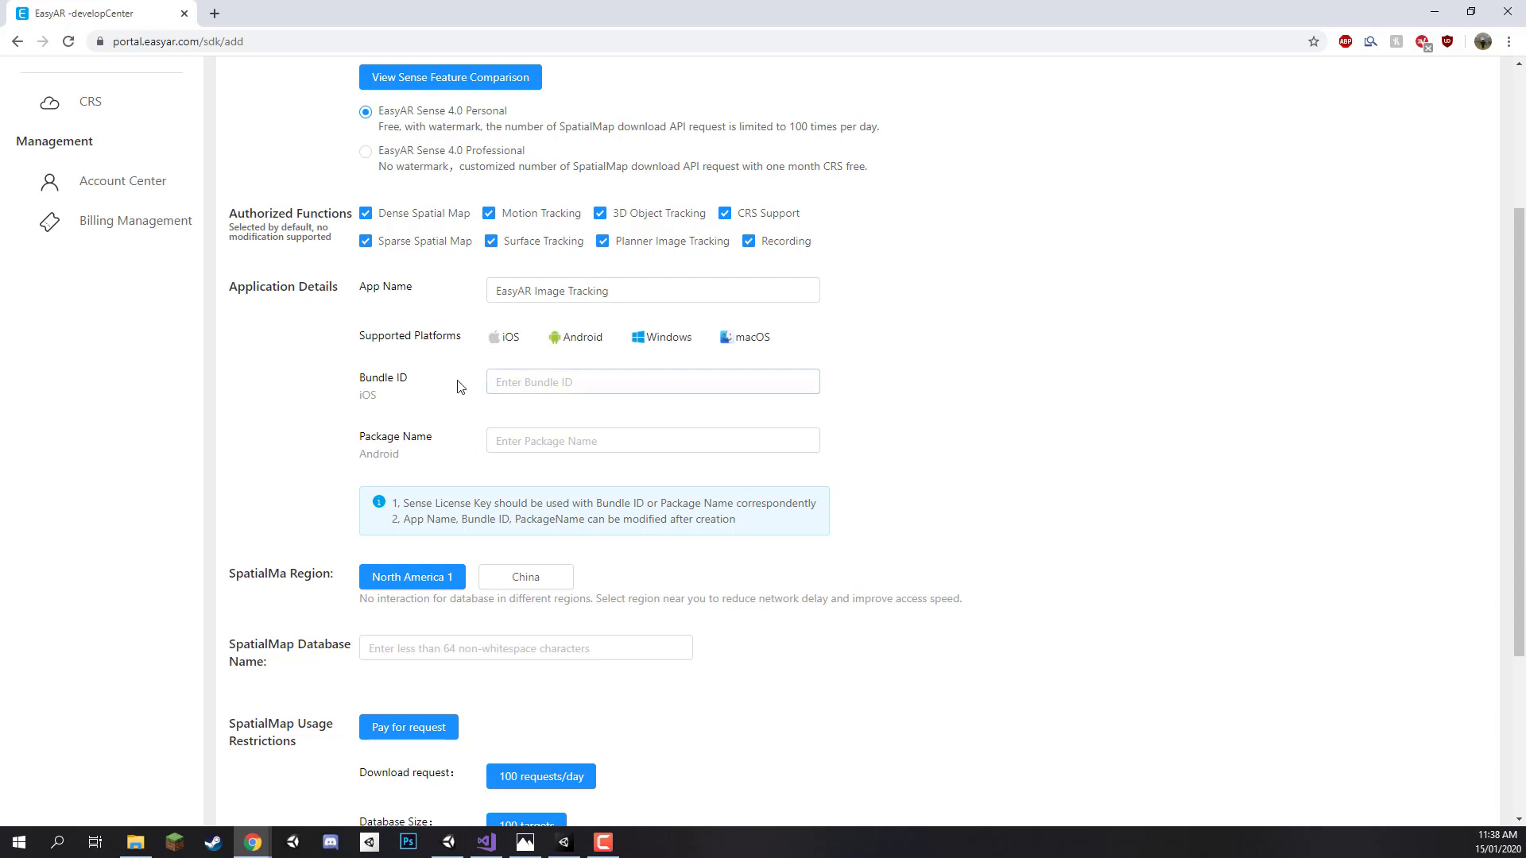
left_click(652, 440)
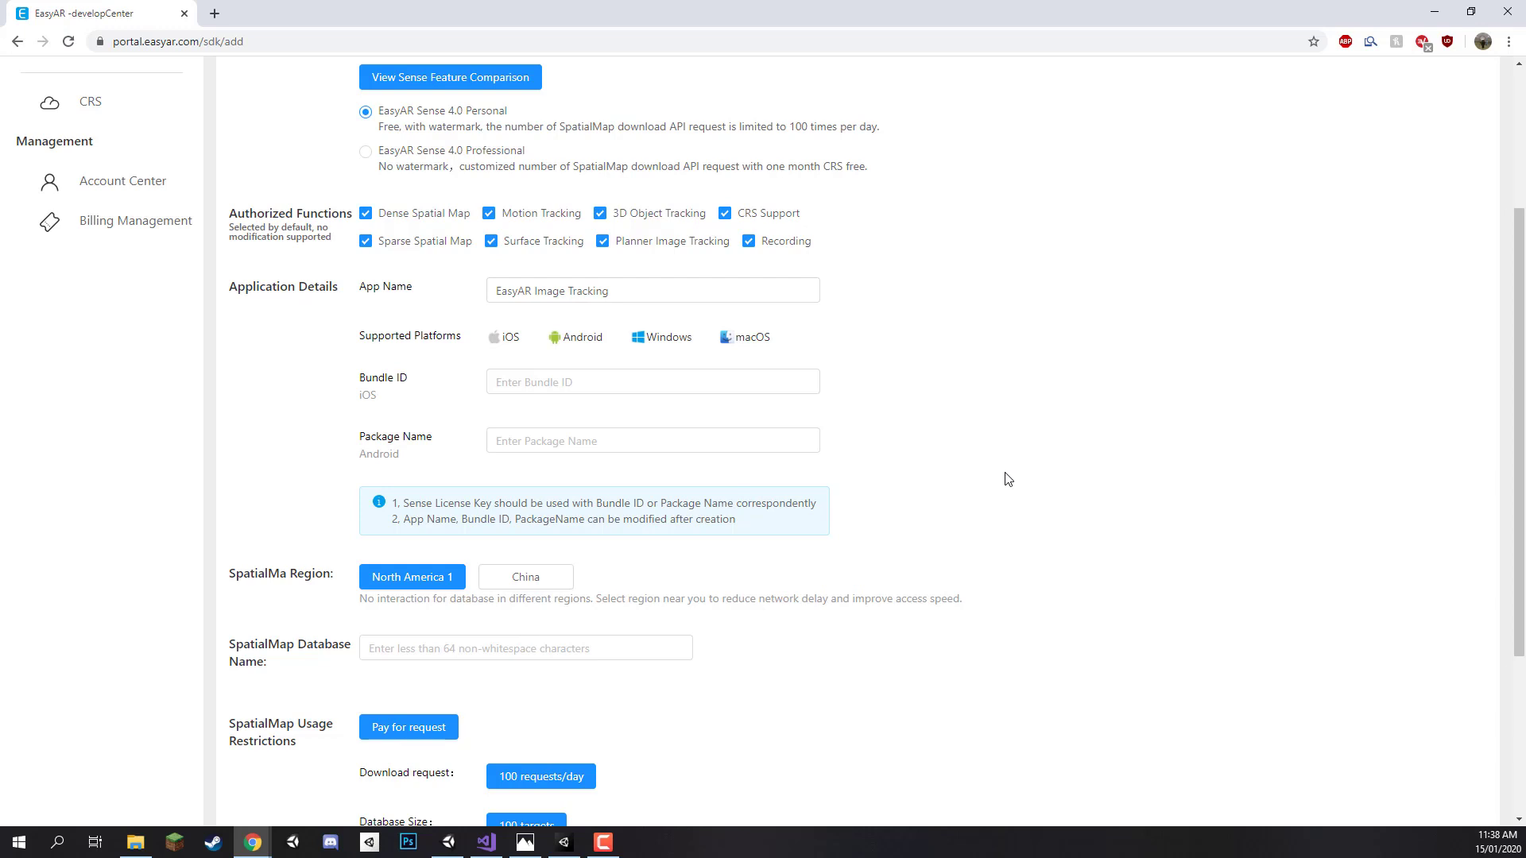
left_click(652, 440)
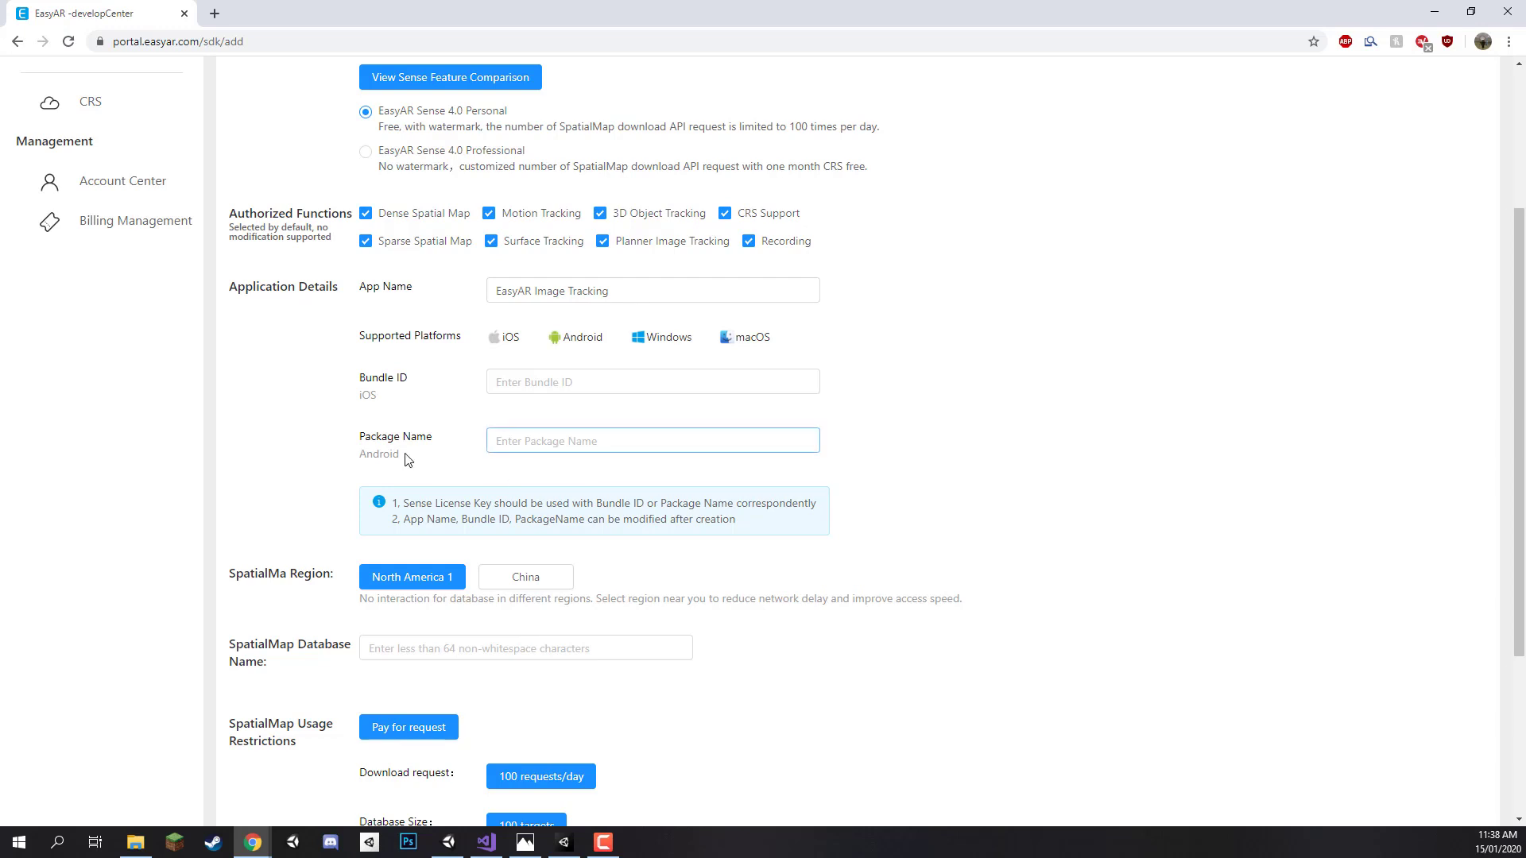
left_click_drag(366, 286, 409, 454)
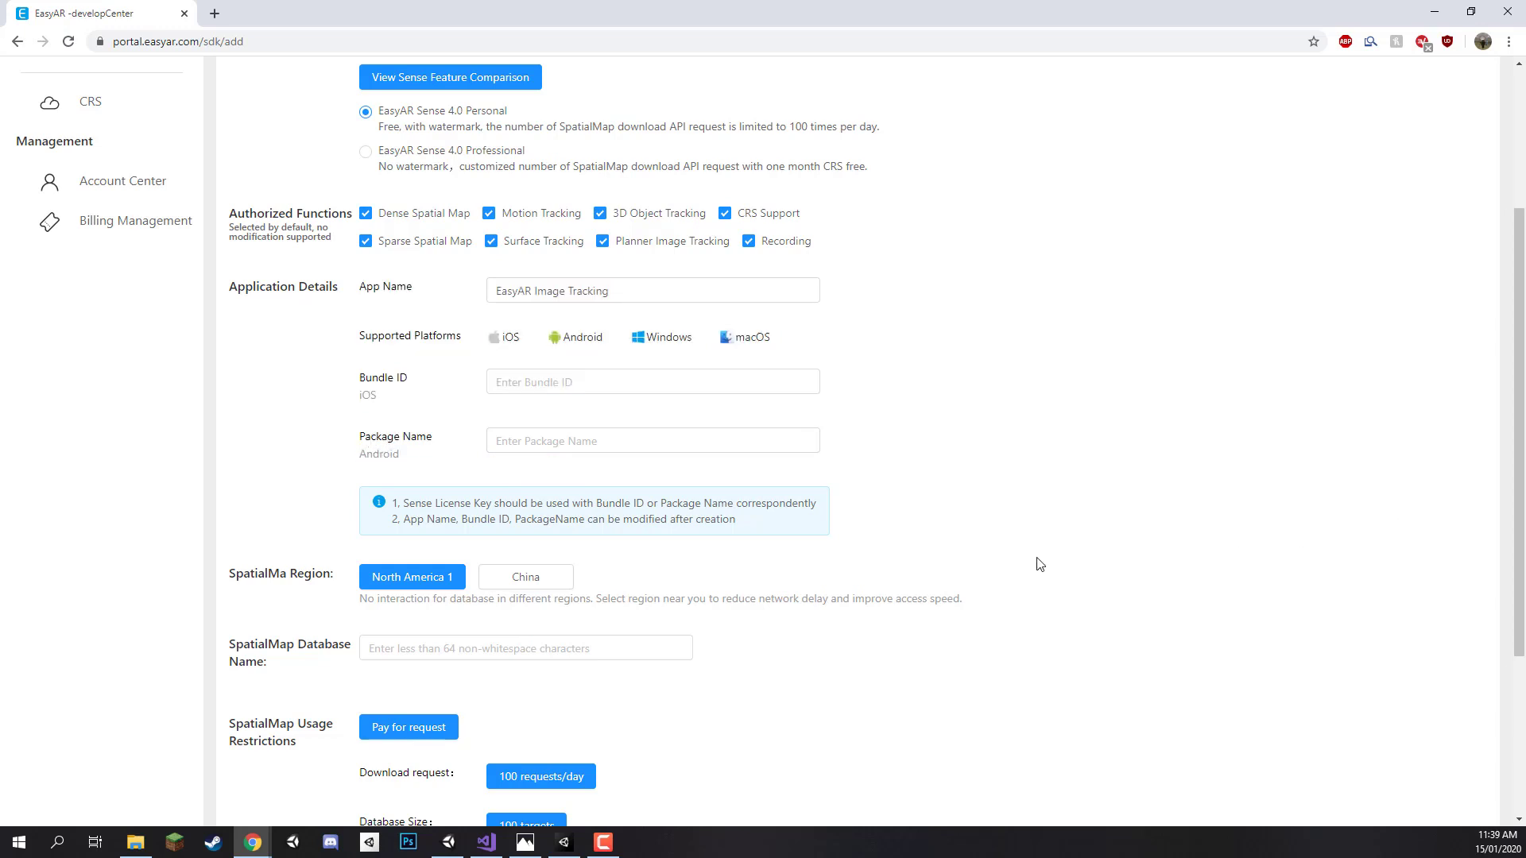
left_click(652, 440)
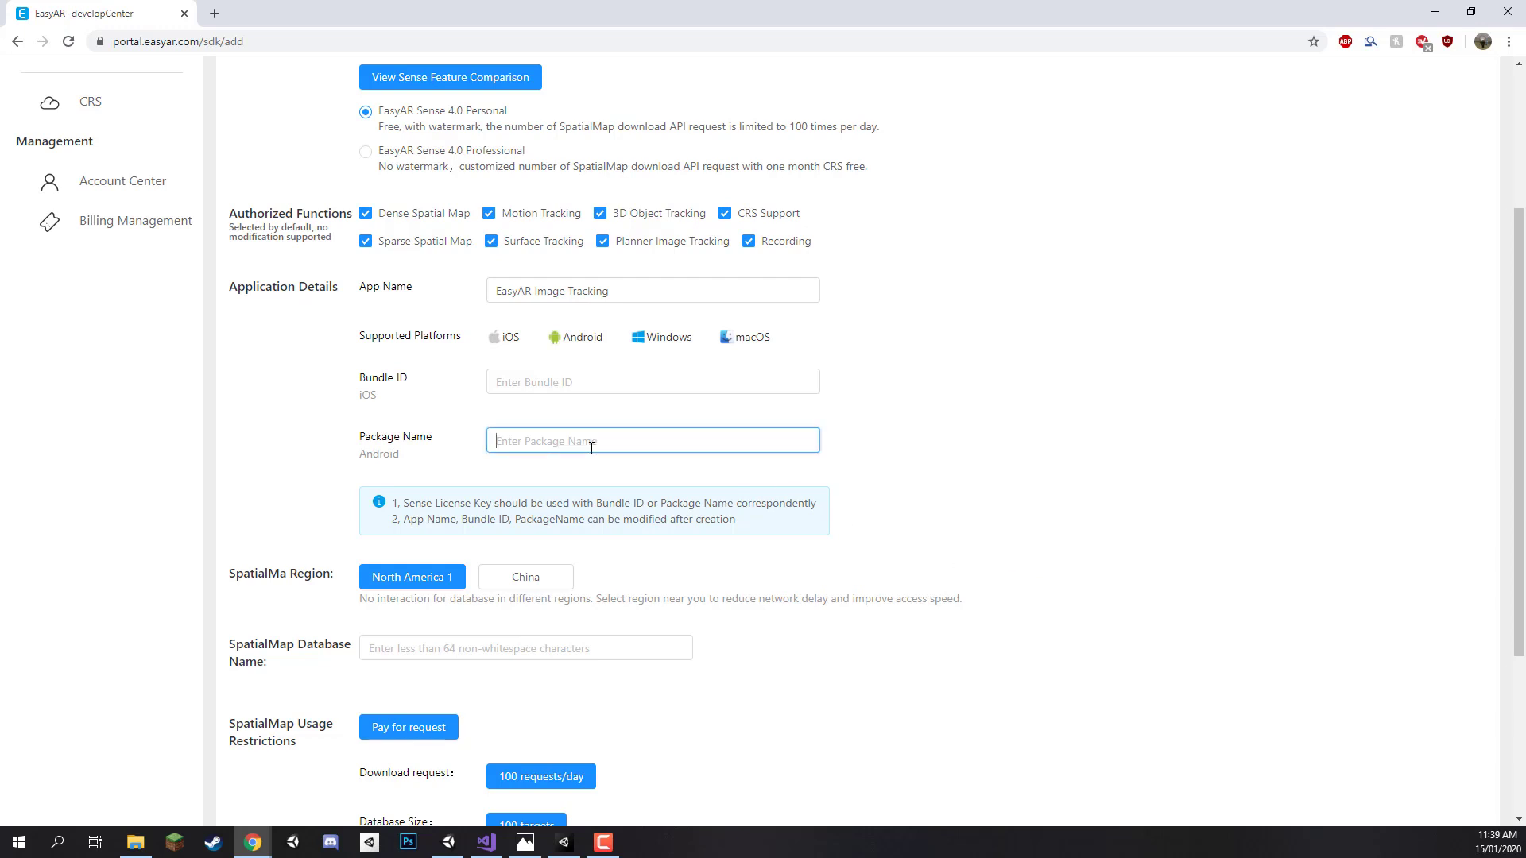
type("com.zenva")
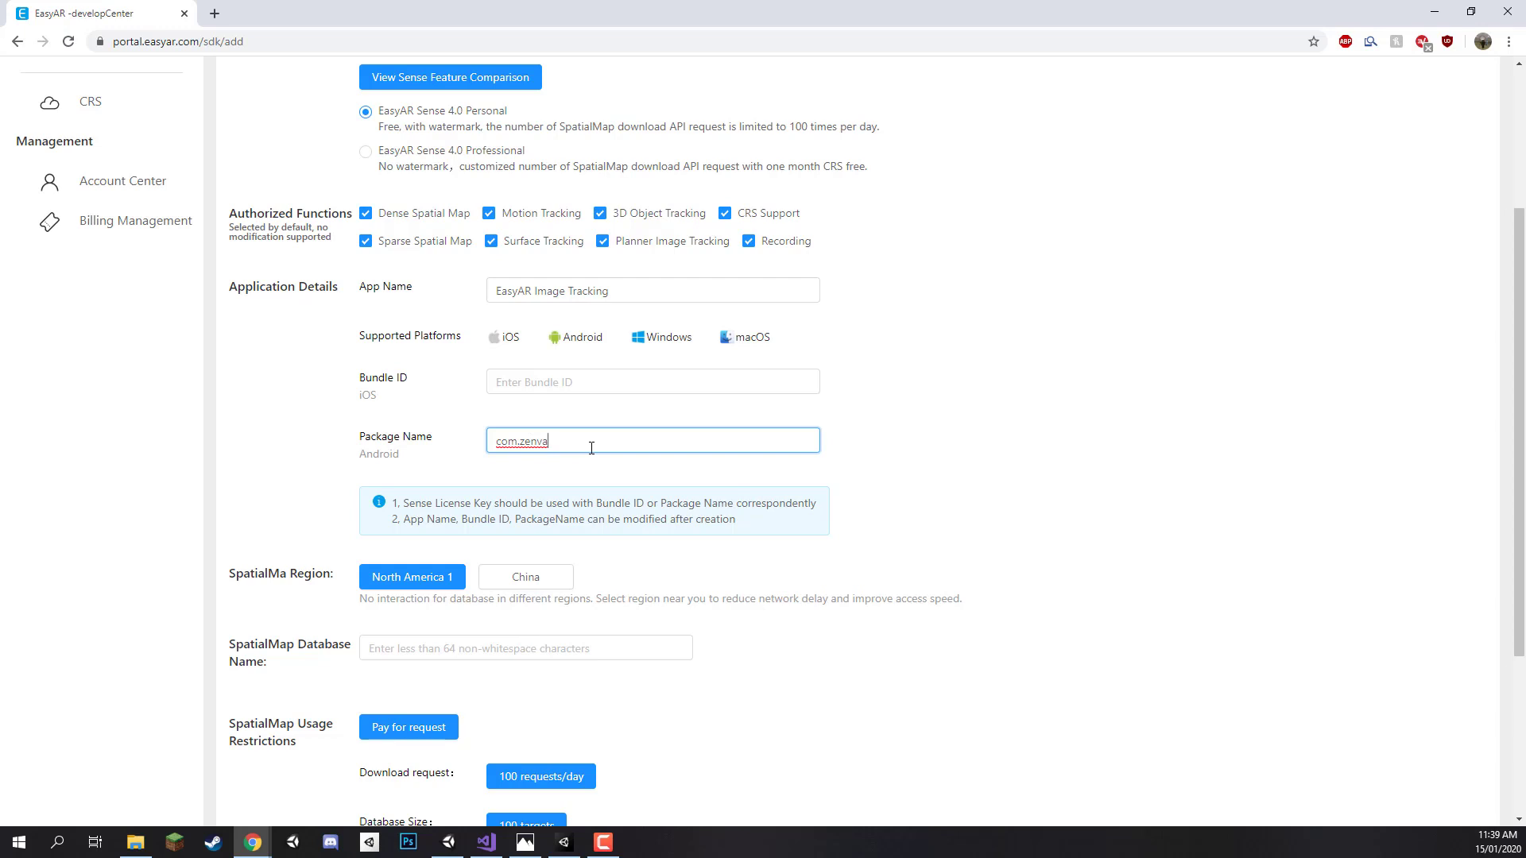
type(".easyarimagetrackingapp")
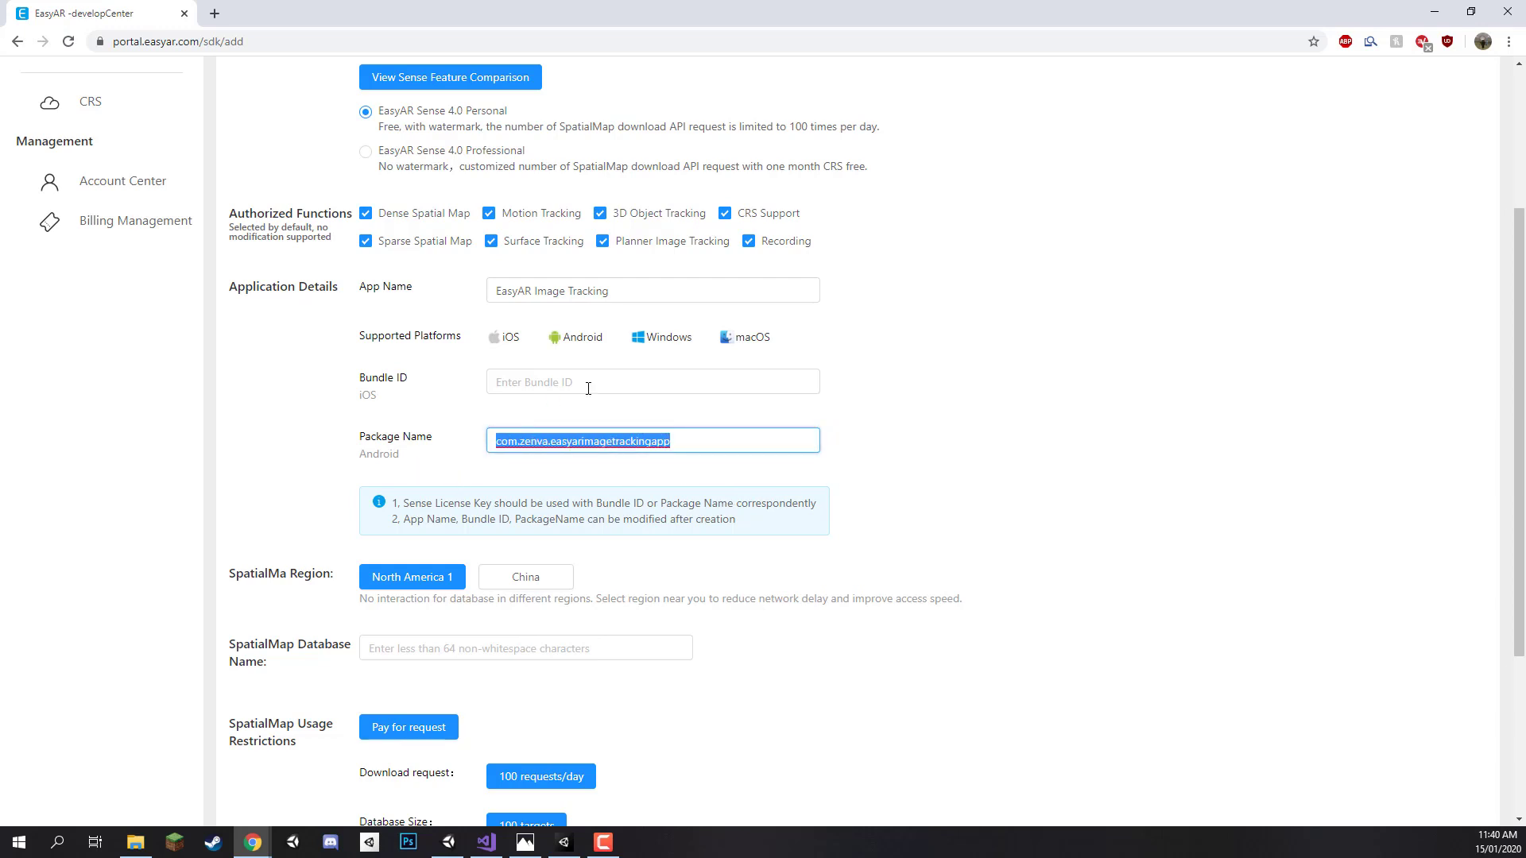
mouse_move(679, 483)
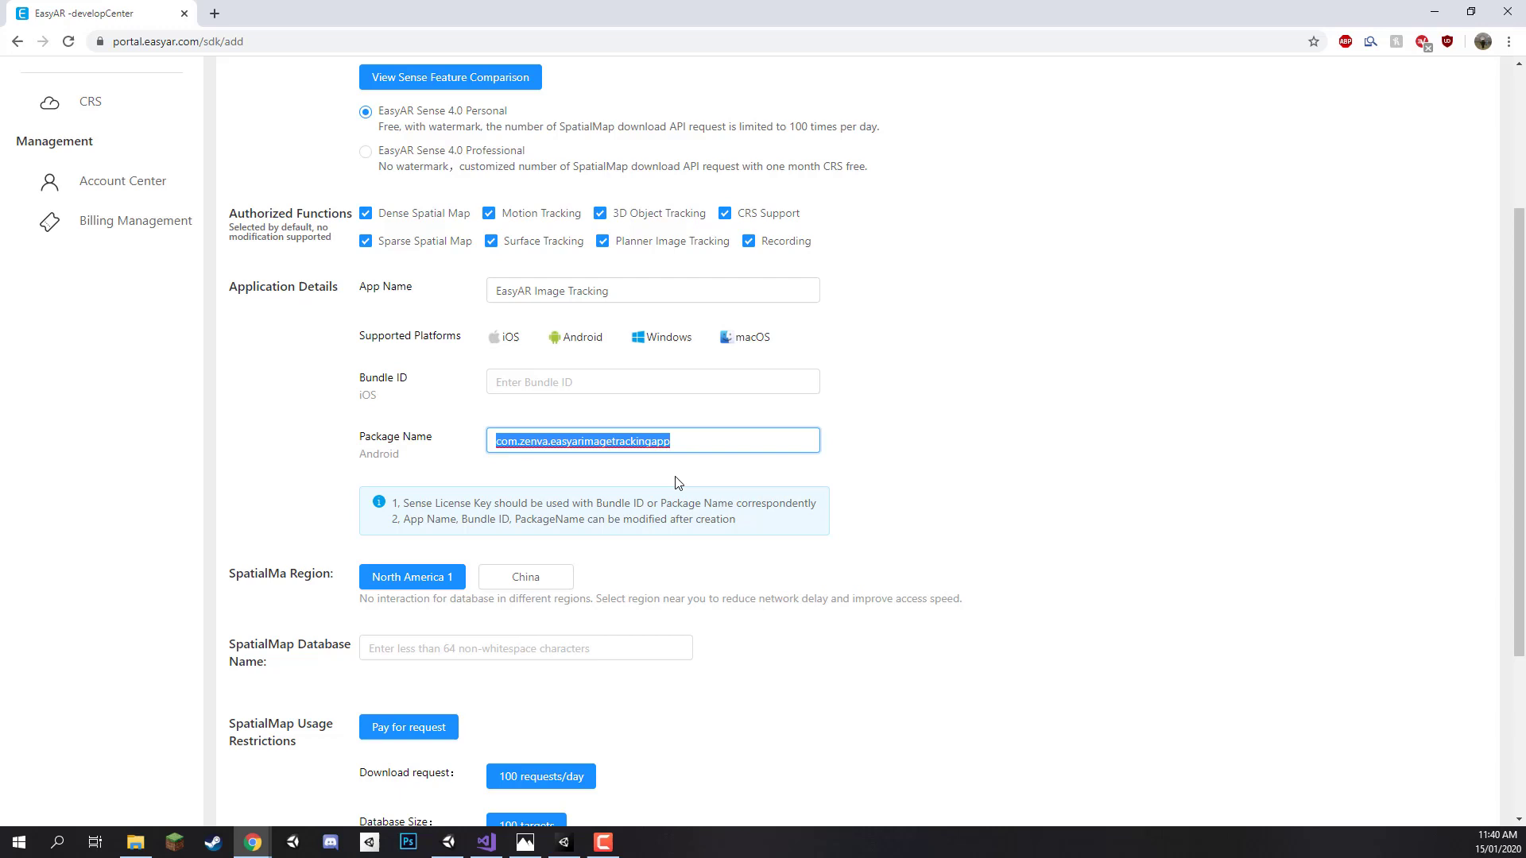
Submit the form and get the 'Enter Database Name' warning.
scroll("down", 3)
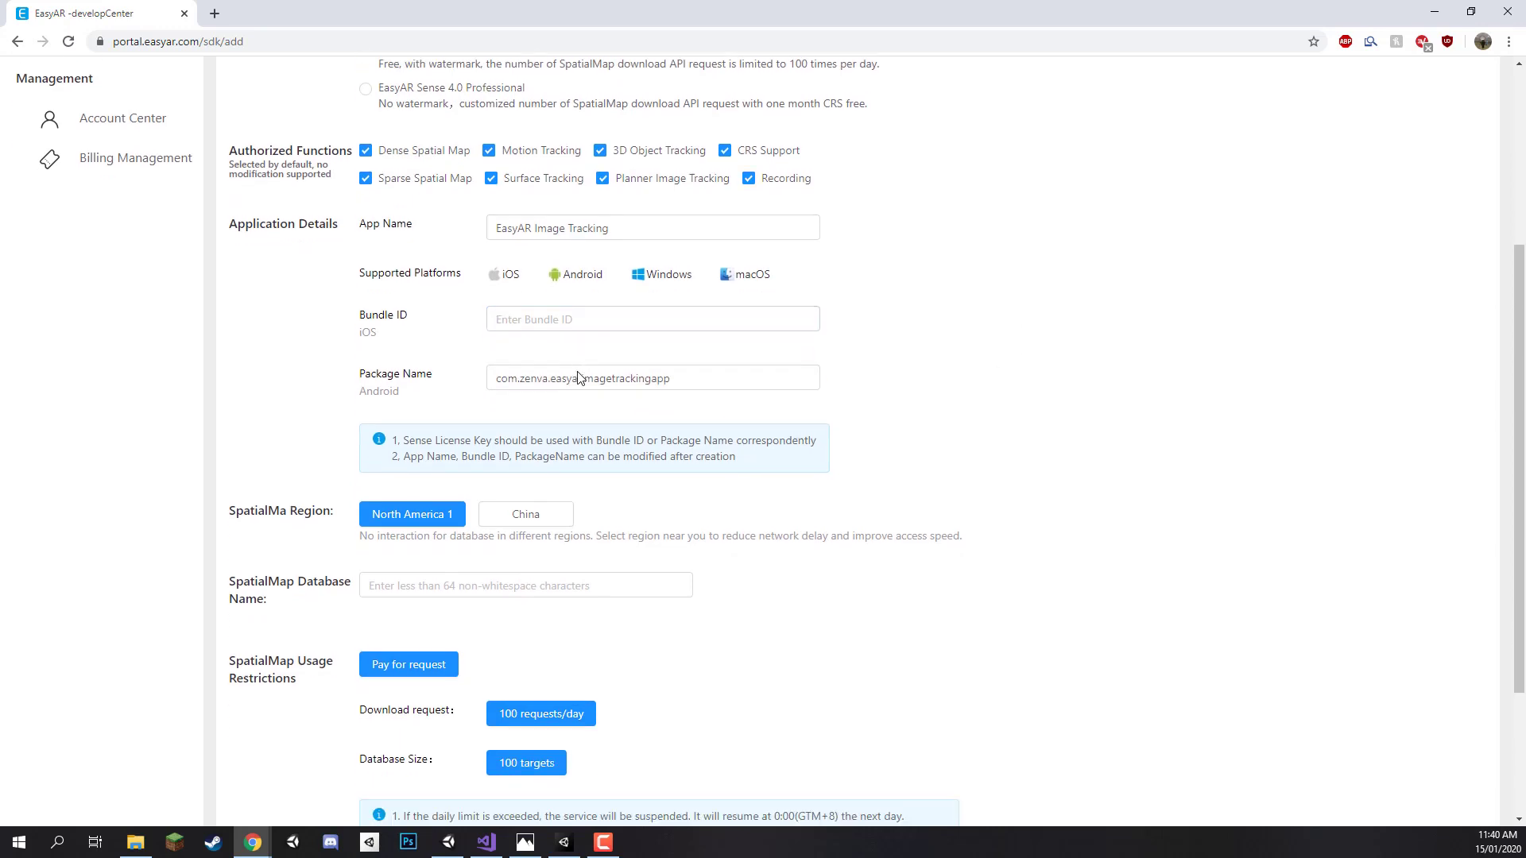
scroll("down", 3)
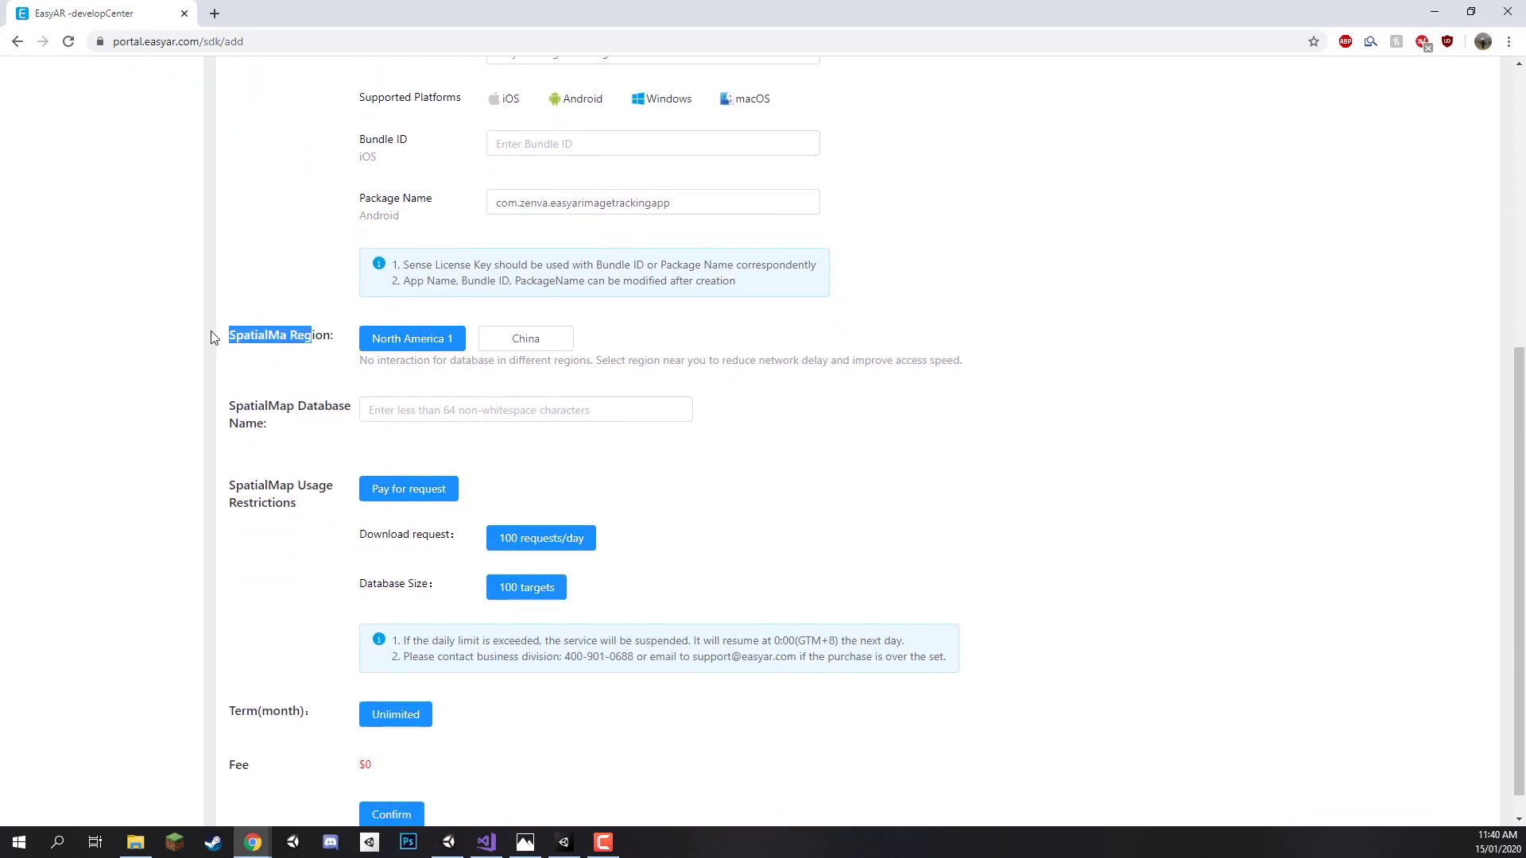
left_click(251, 364)
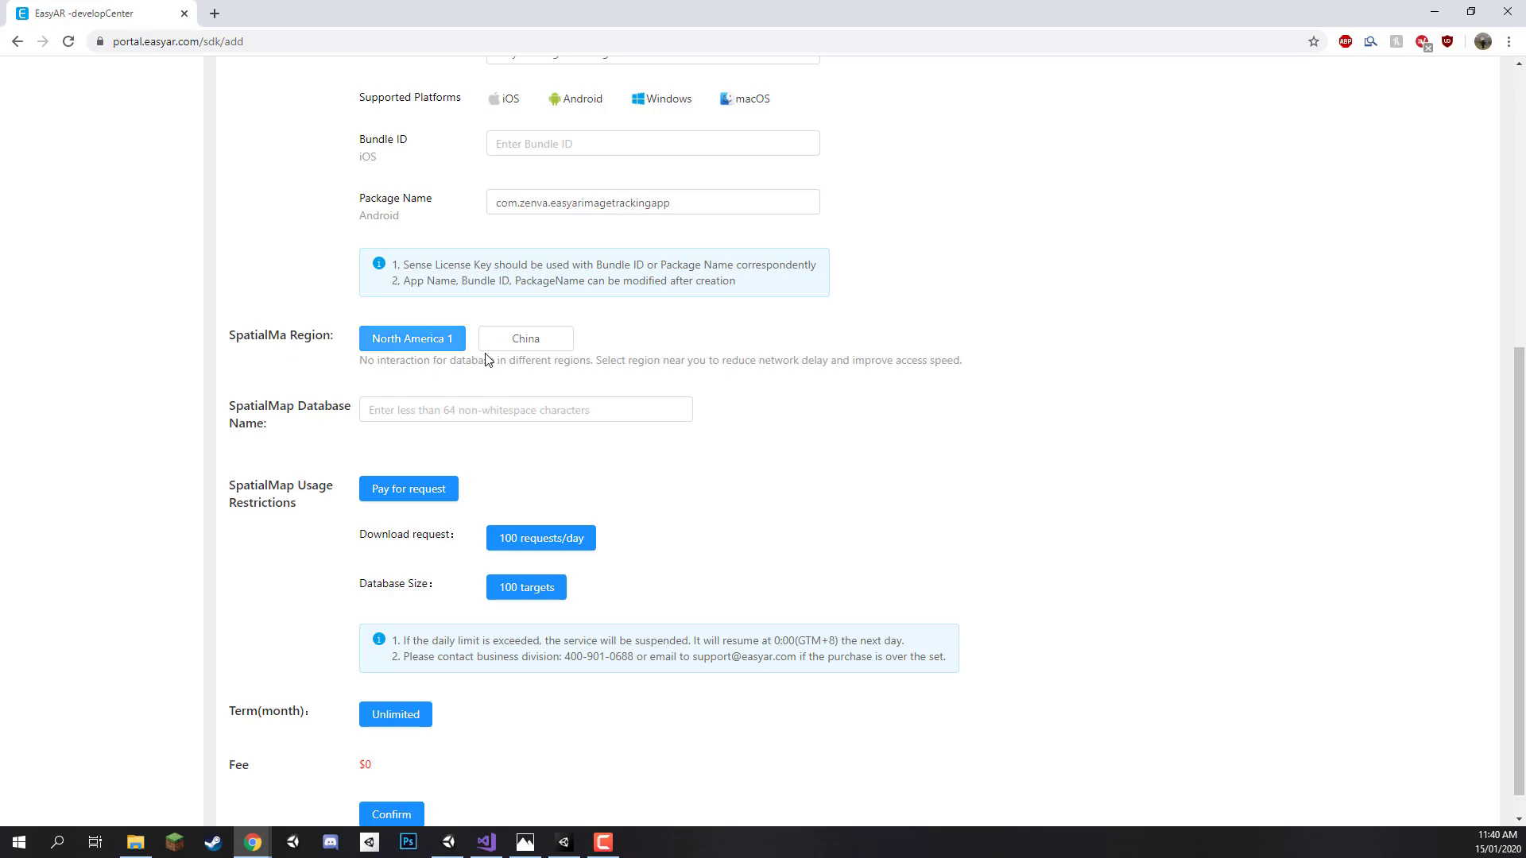
mouse_move(348, 389)
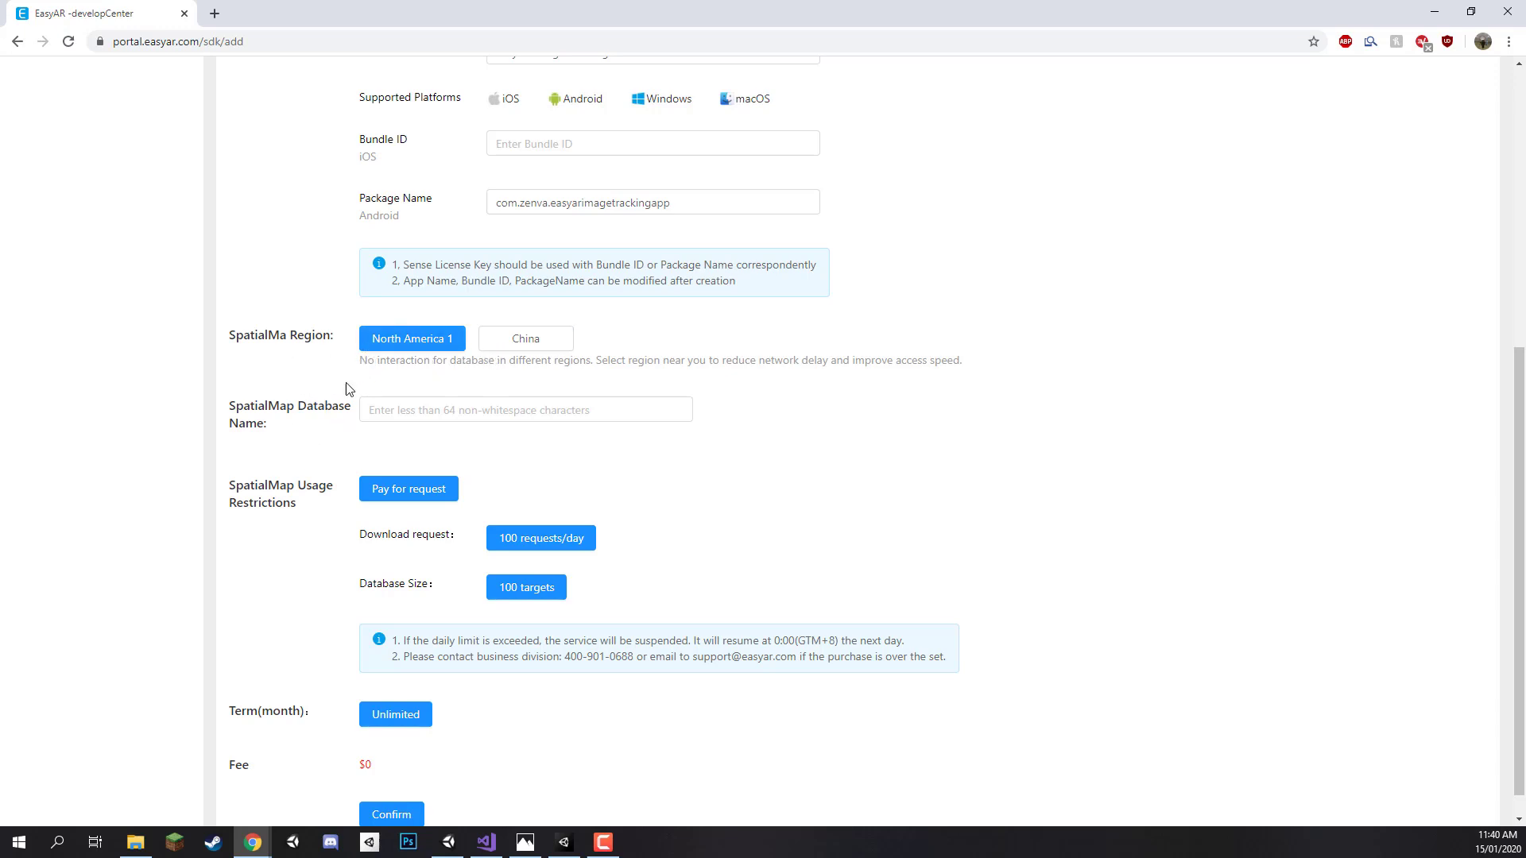
scroll("down", 3)
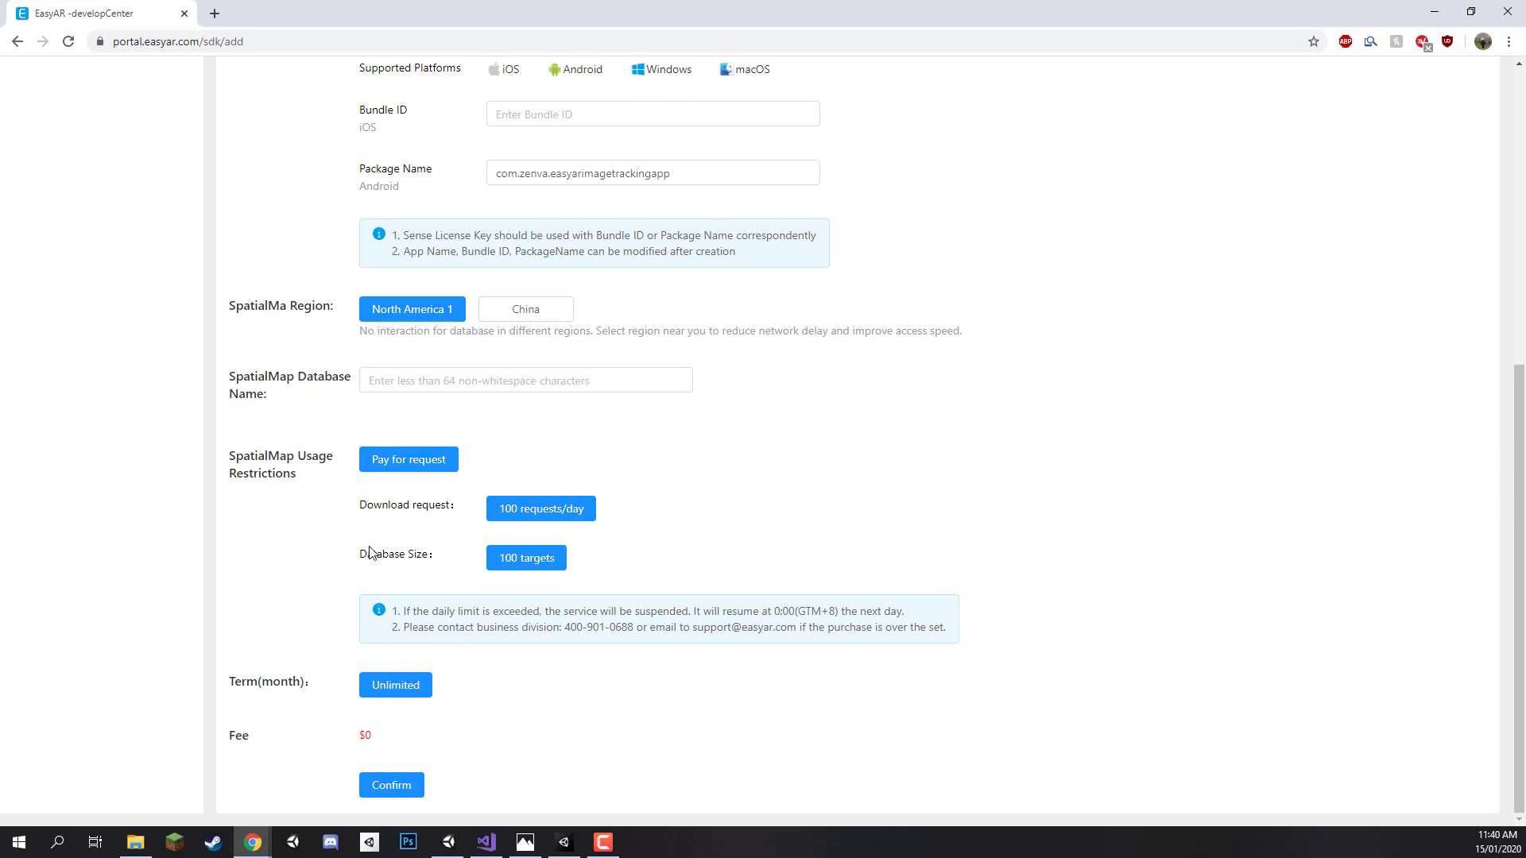
mouse_move(378, 812)
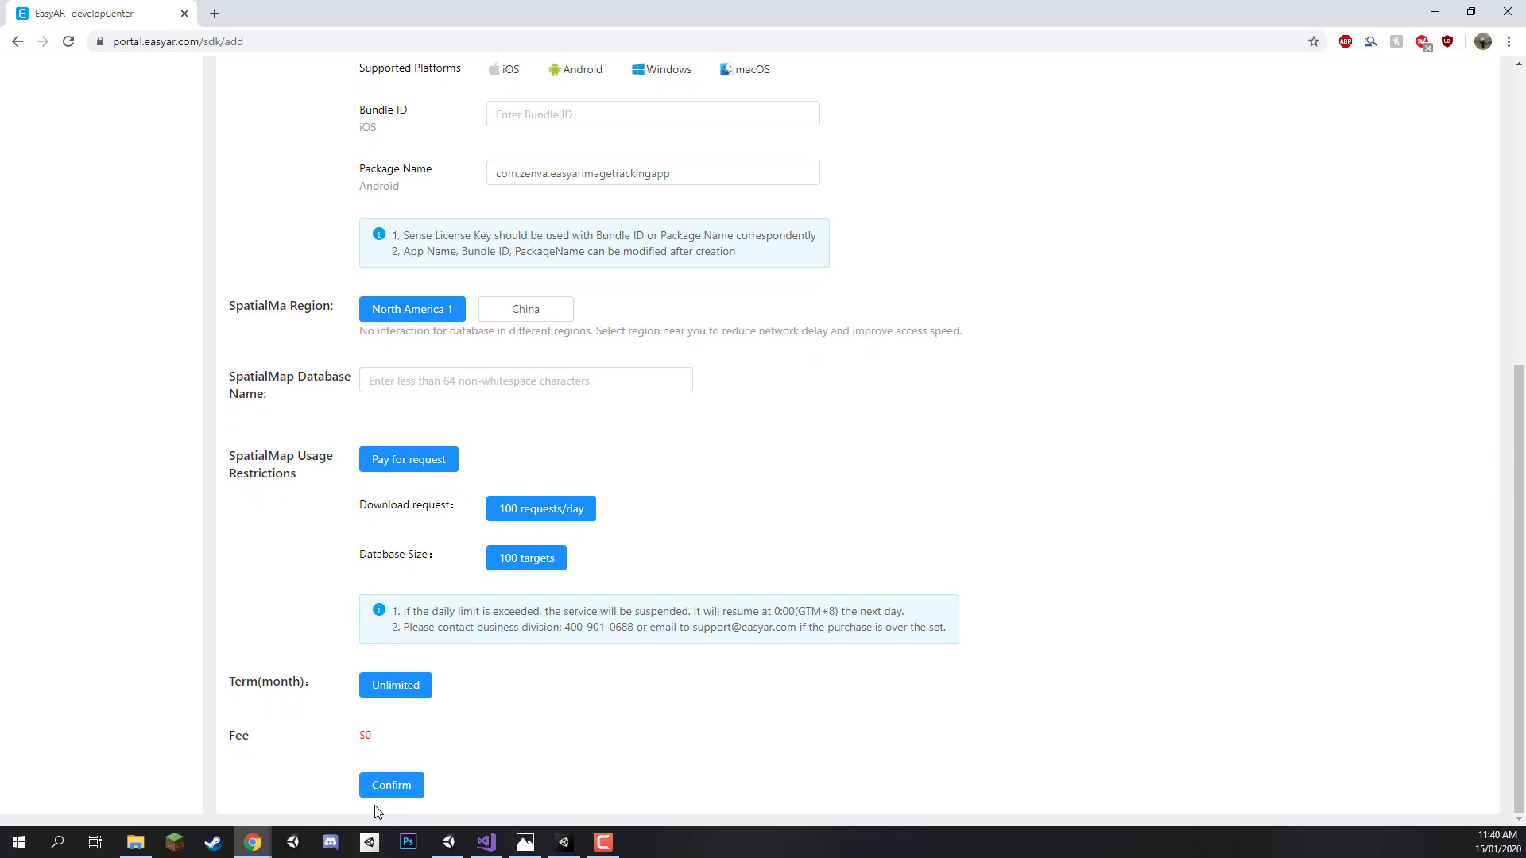
left_click(391, 783)
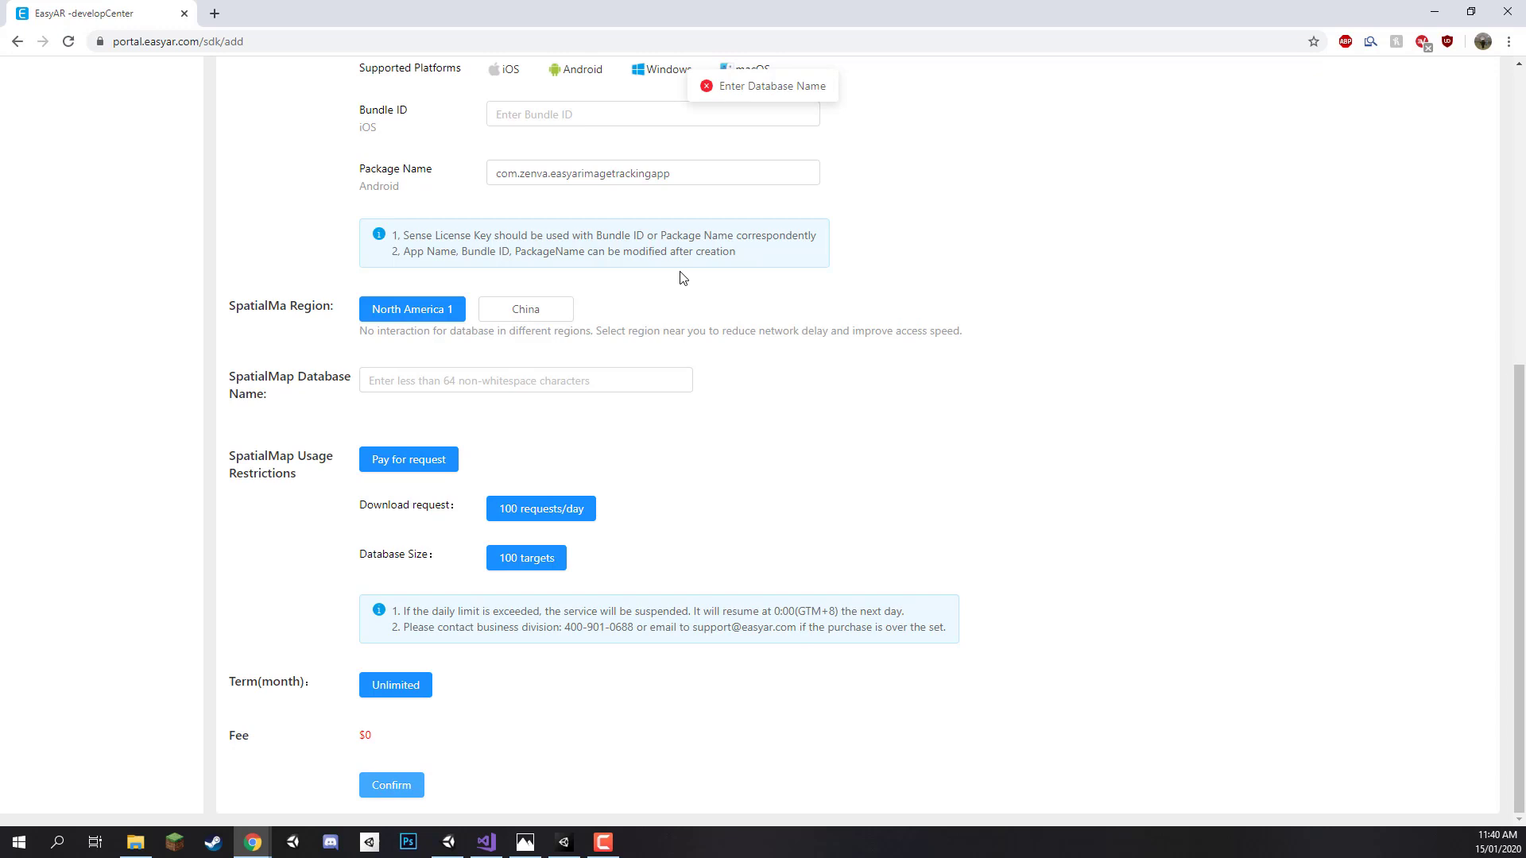
Enter "EasyAR Image Tracking" as the SpatialMap database name.
left_click(526, 380)
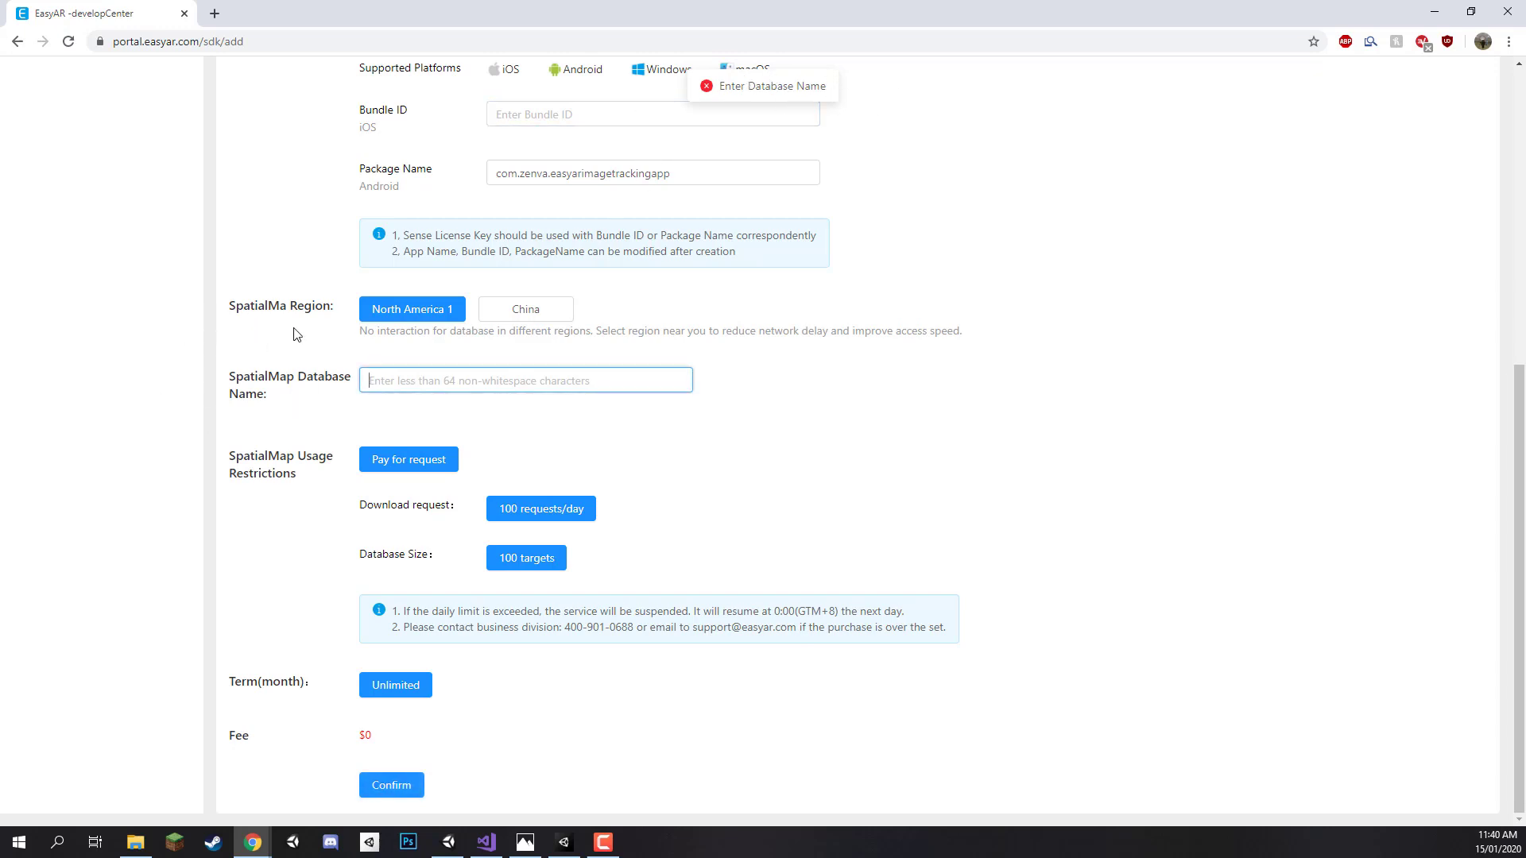
type("EasyAR Image Tracking")
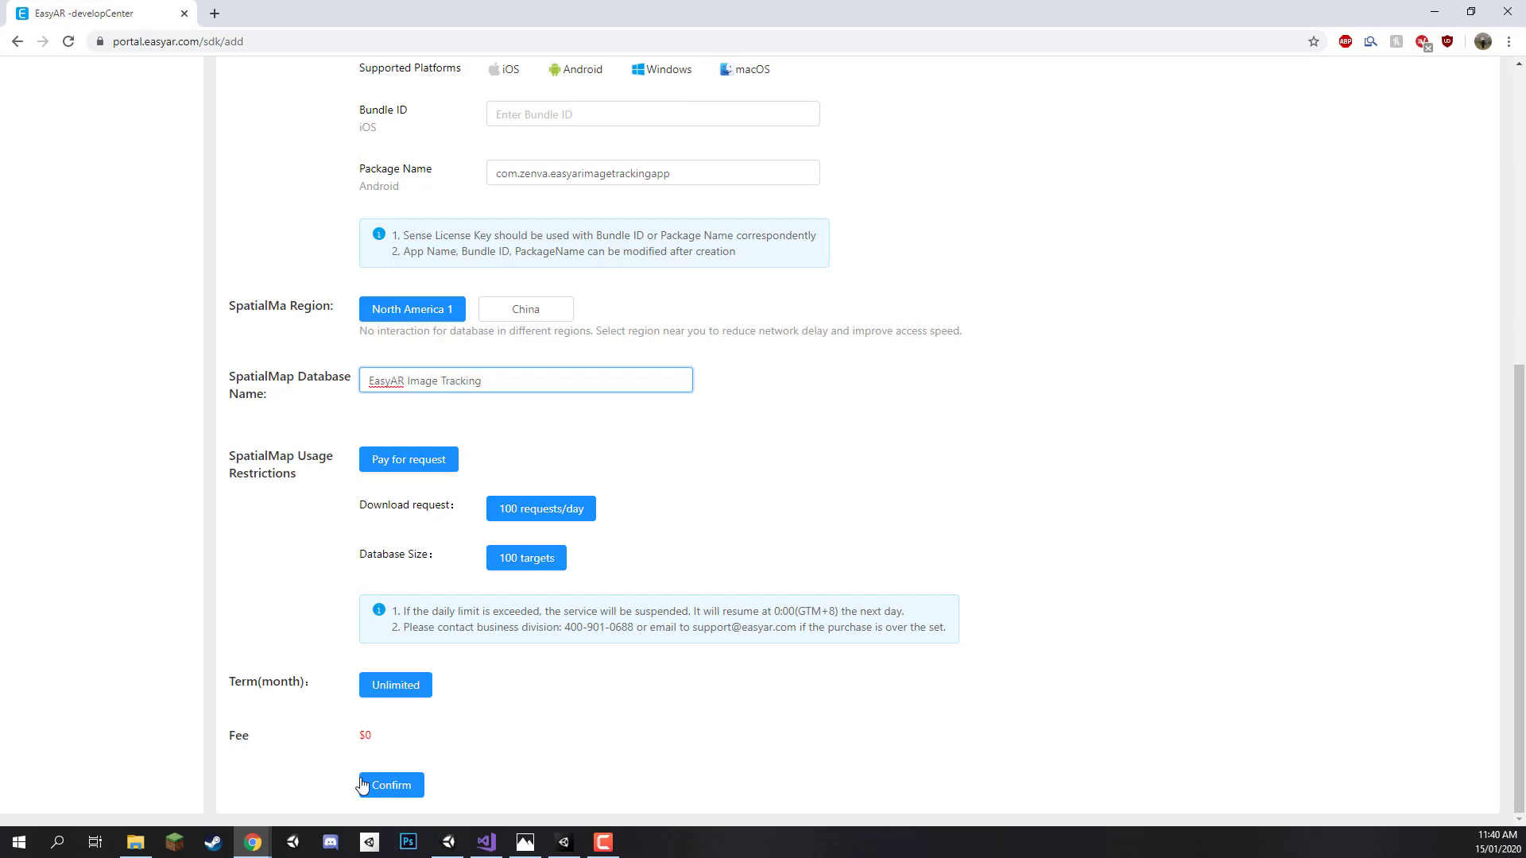
Create the EasyAR Image Tracking license, open it and copy its Sense license key.
left_click(389, 785)
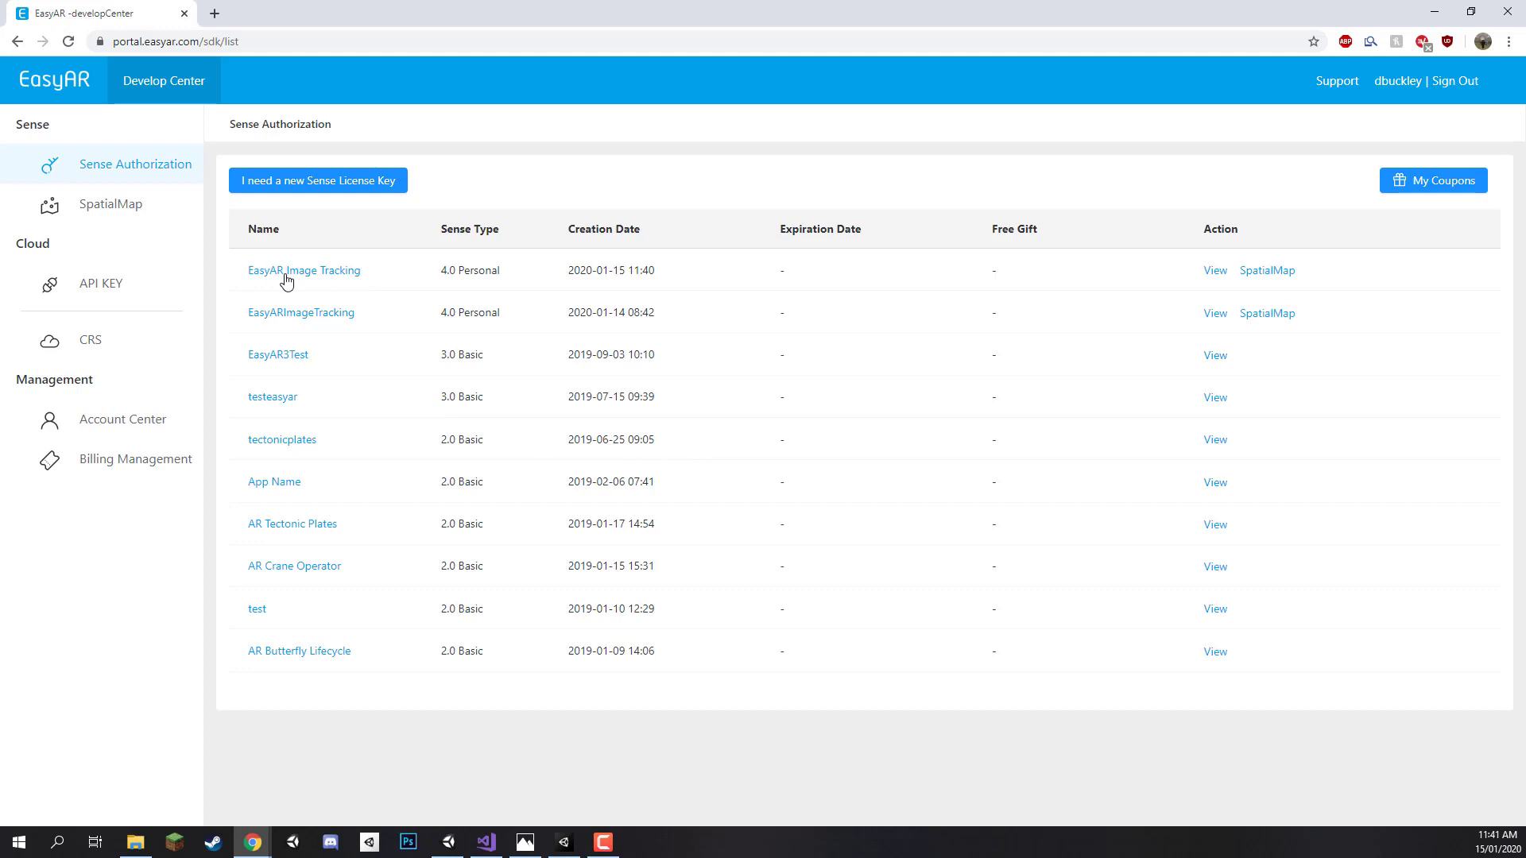
mouse_move(305, 270)
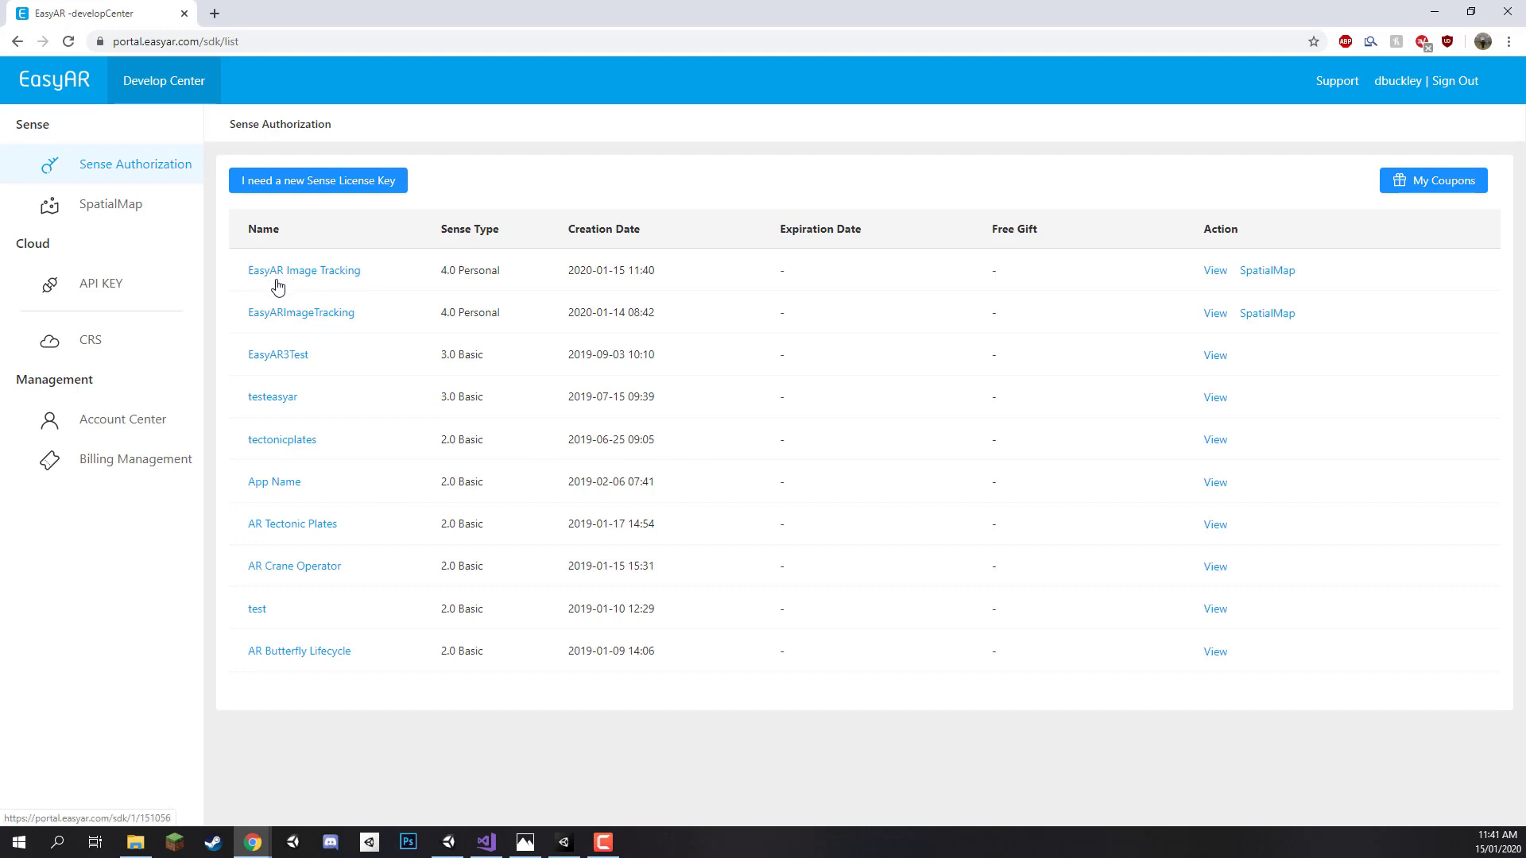
left_click(304, 271)
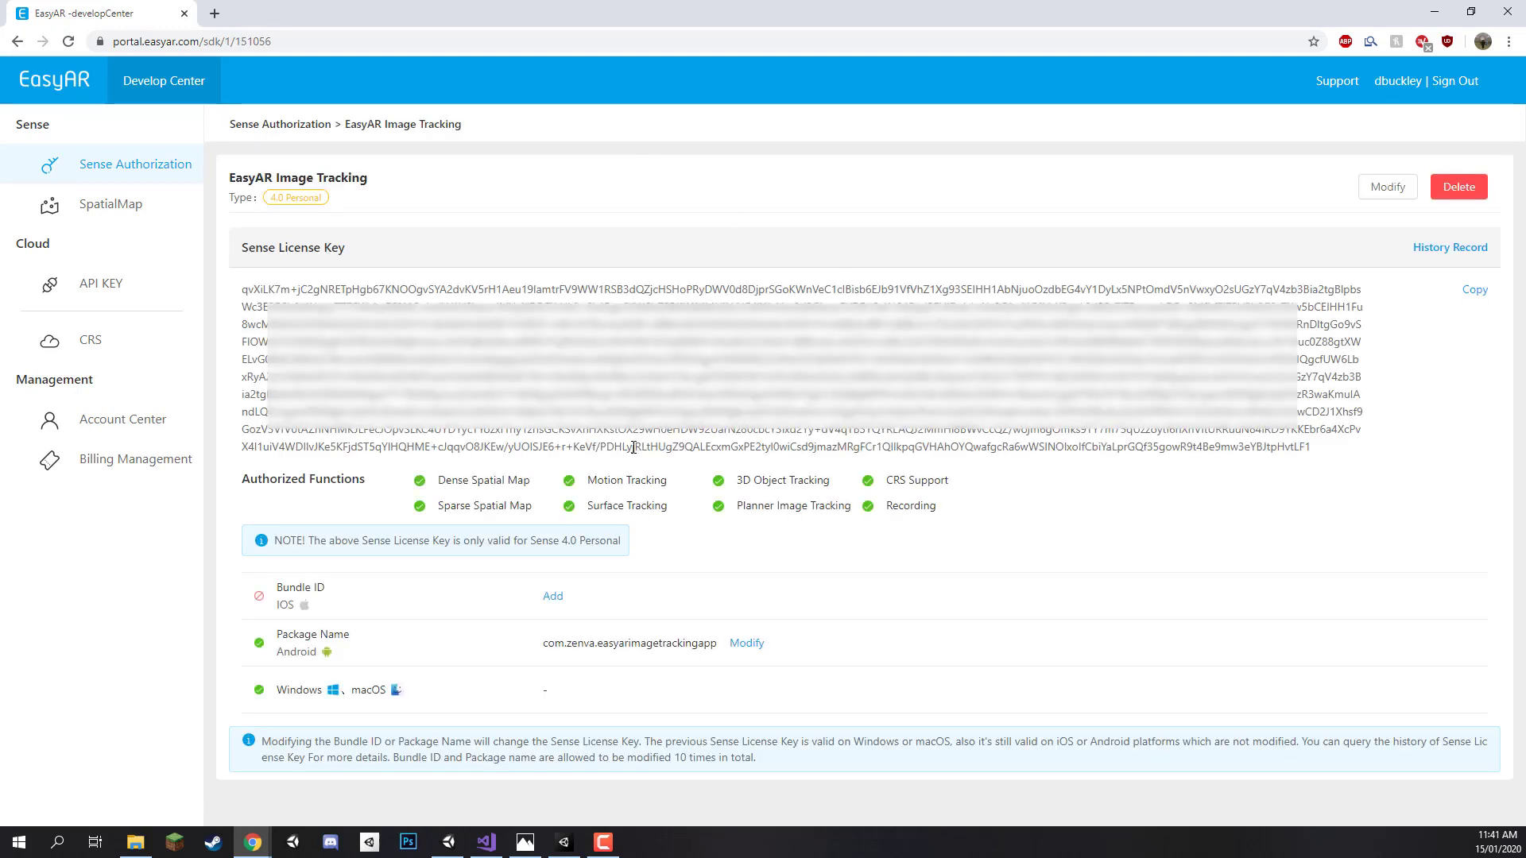
mouse_move(477, 305)
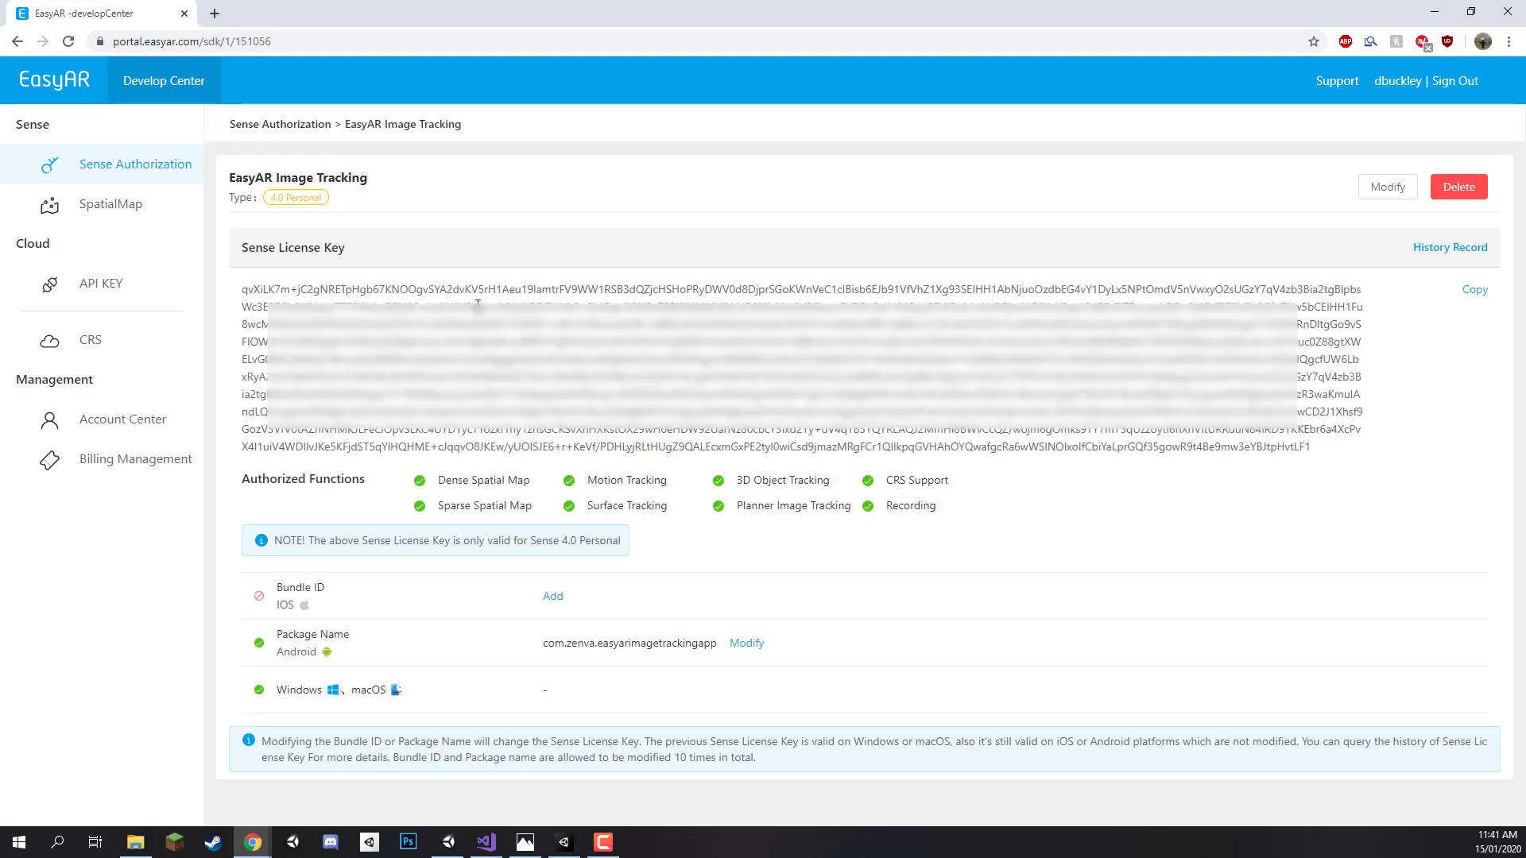
mouse_move(1358, 450)
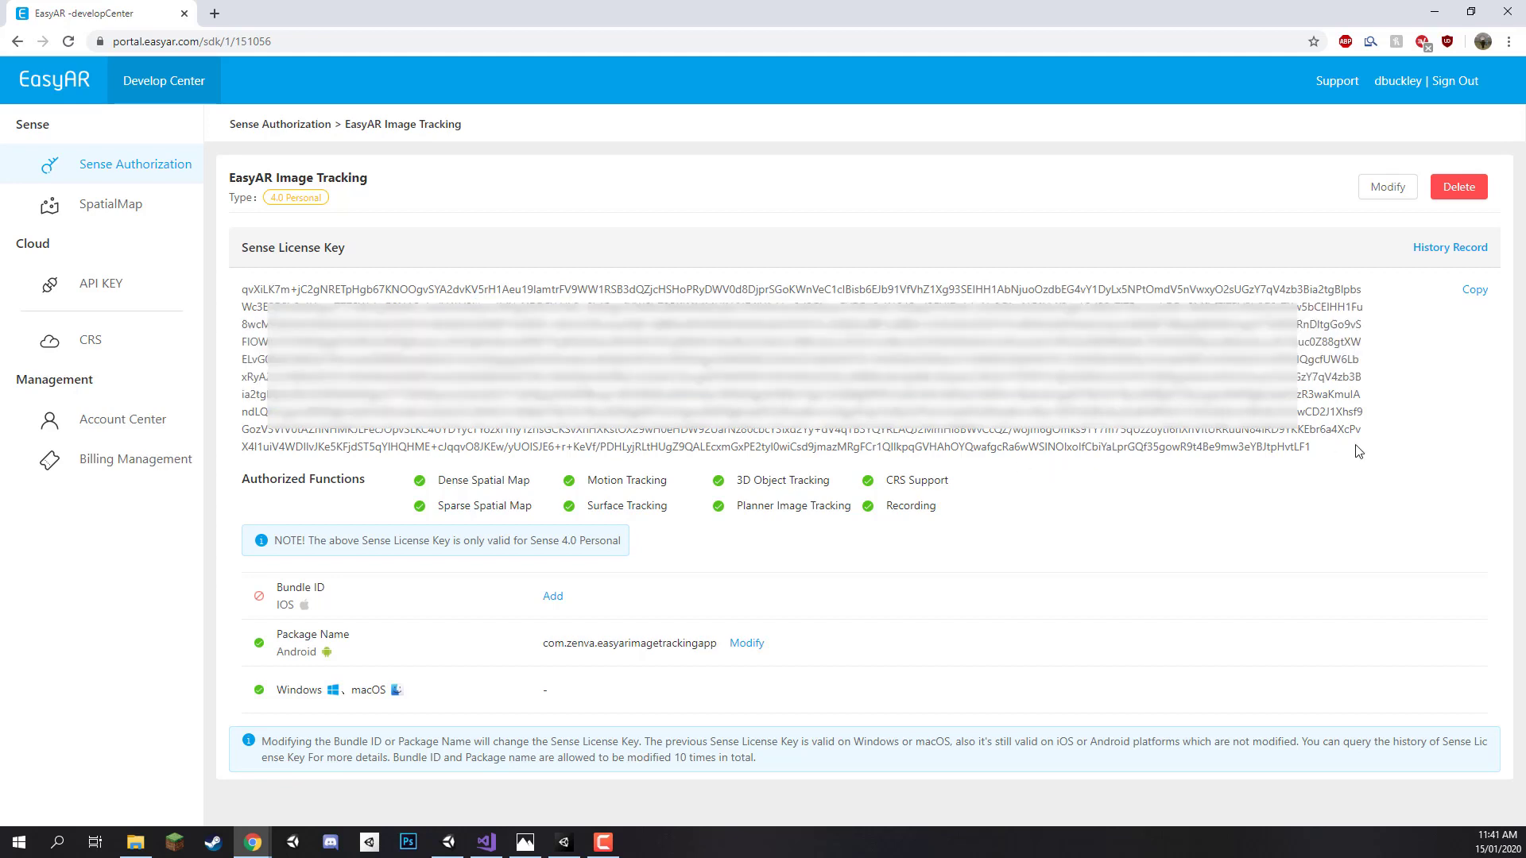
left_click_drag(242, 289, 1309, 446)
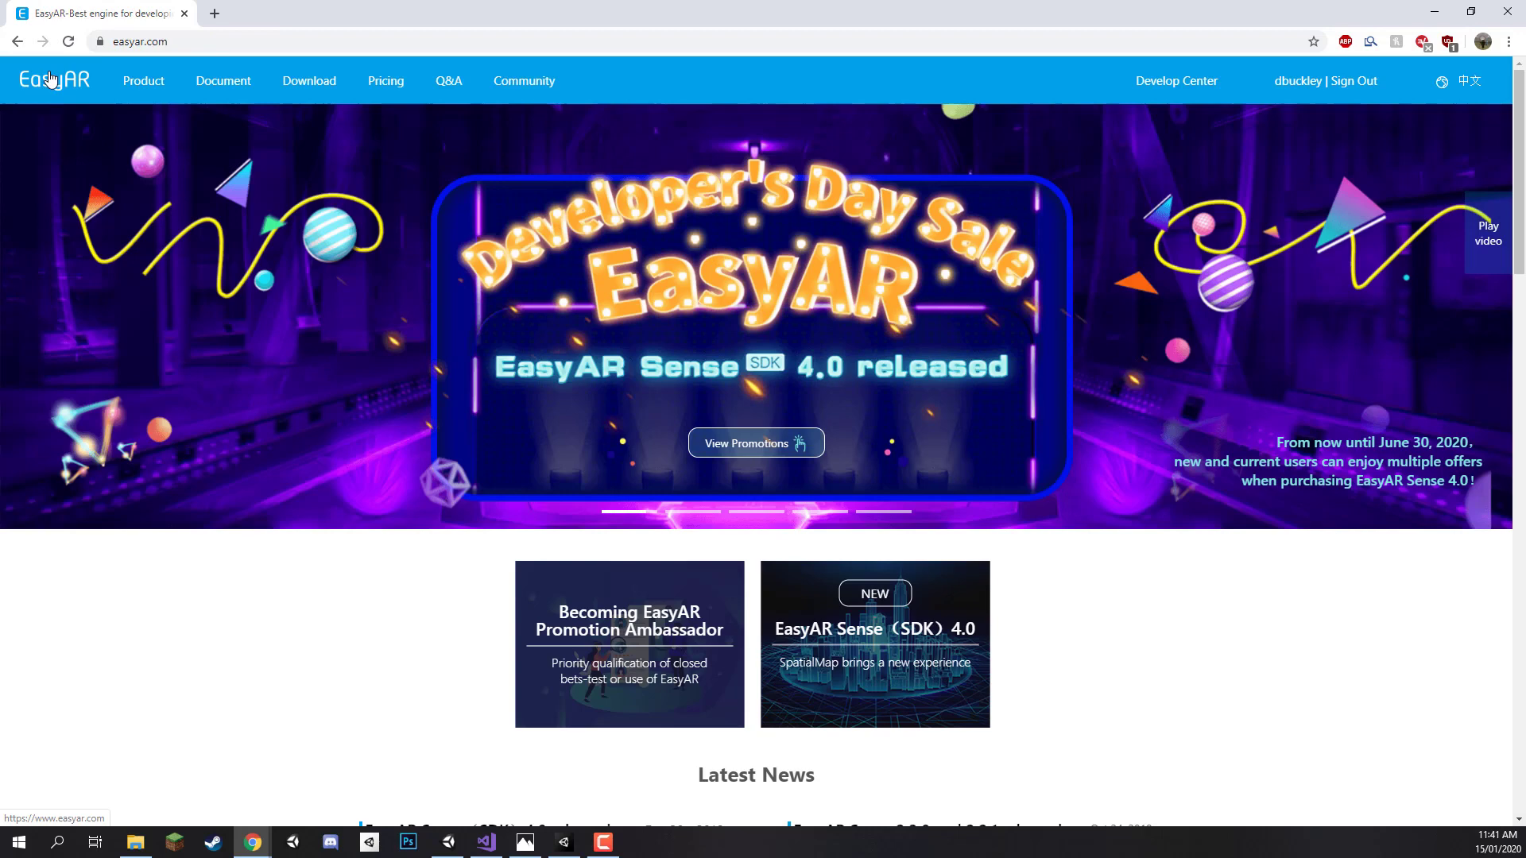
From the Download page, start downloading EasyARSenseUnityPlugin_4.0.0-final_UnityPlugin.zip.
left_click(308, 81)
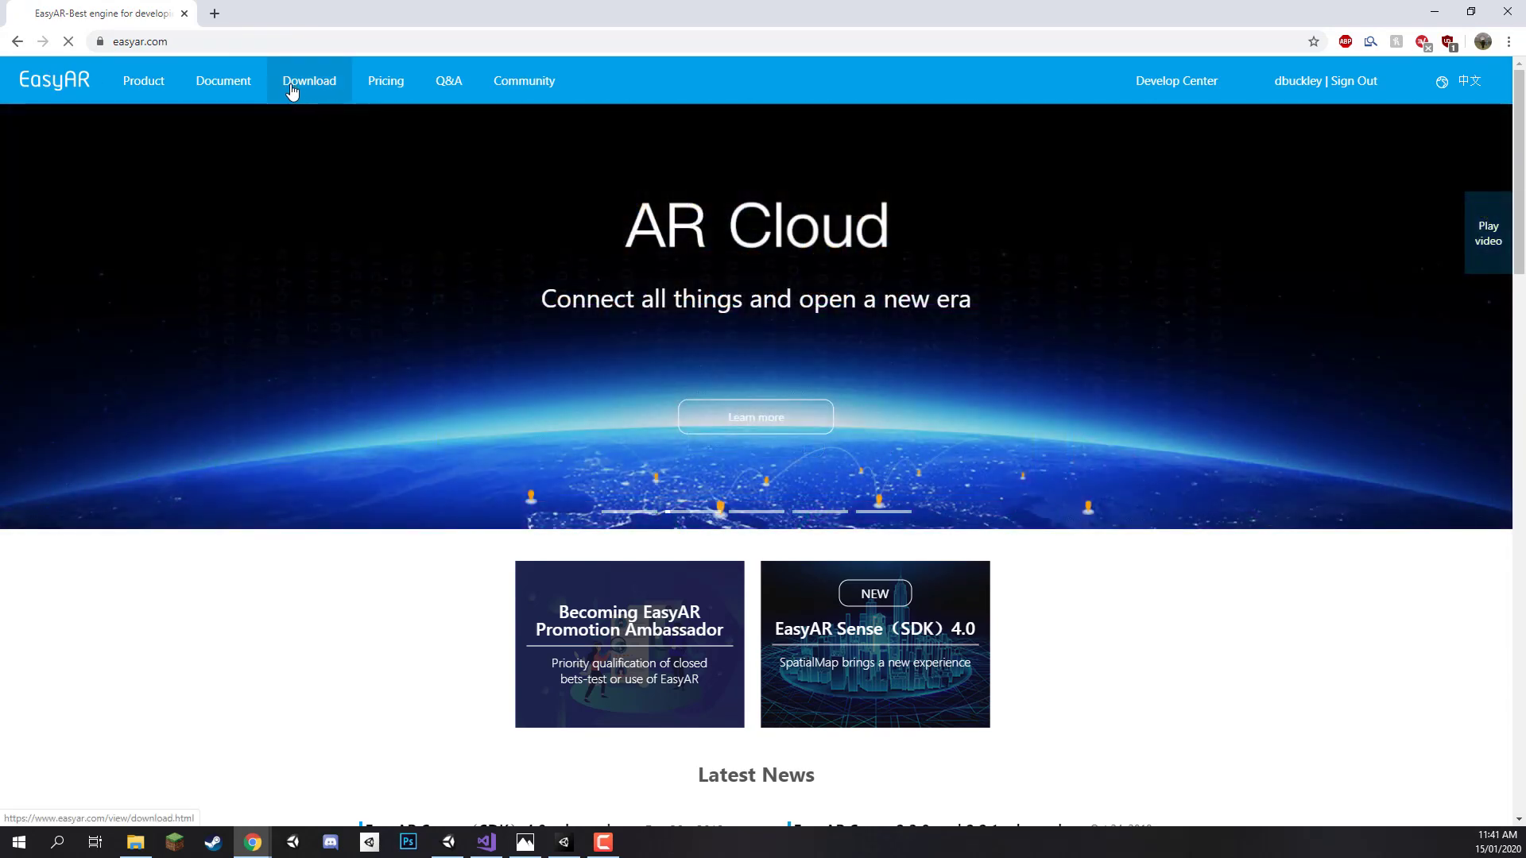
left_click(310, 81)
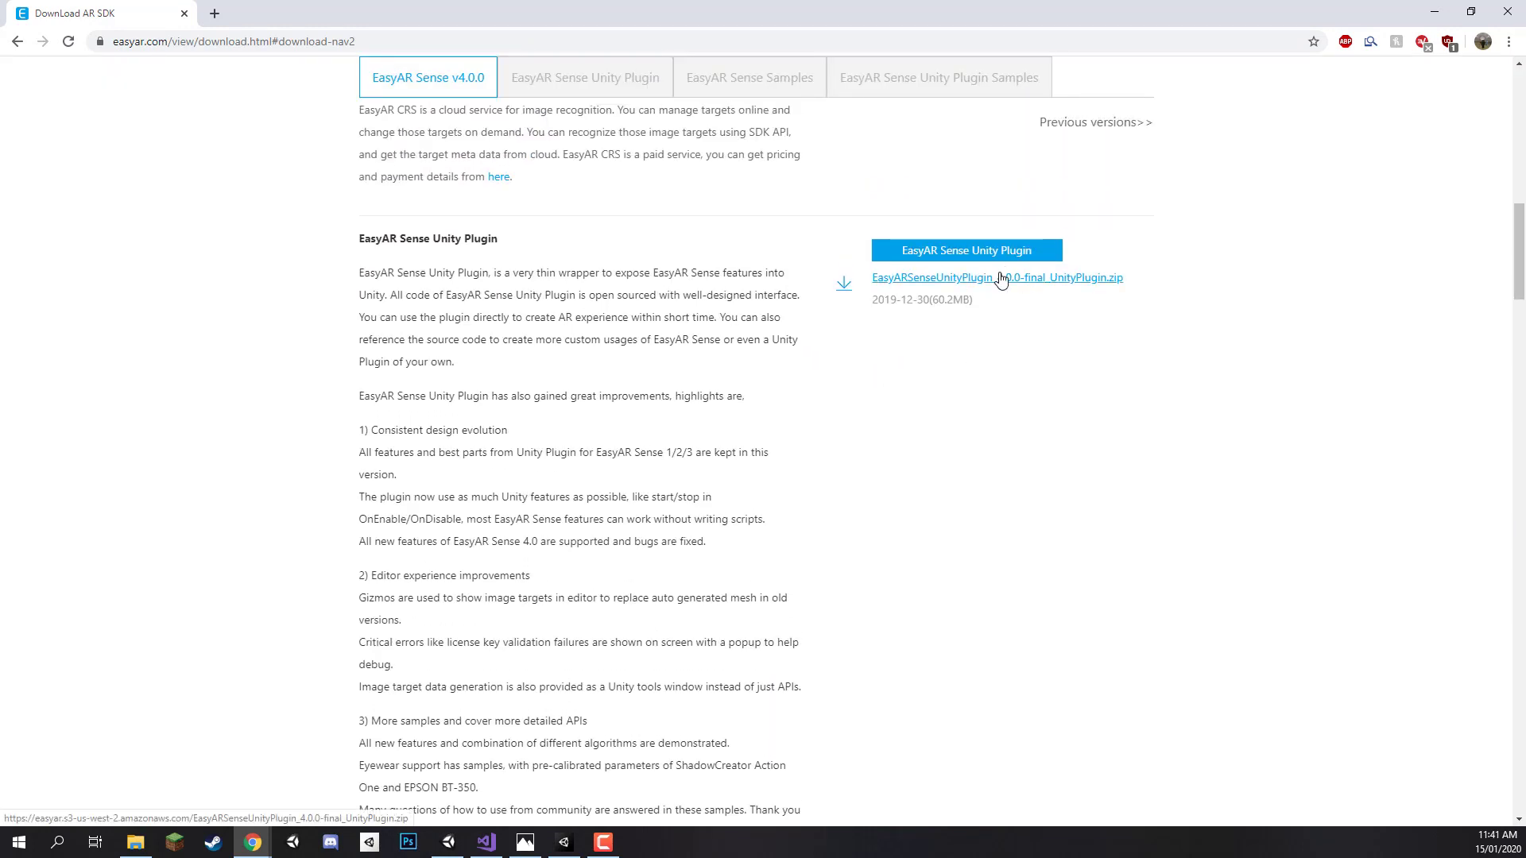
left_click(997, 277)
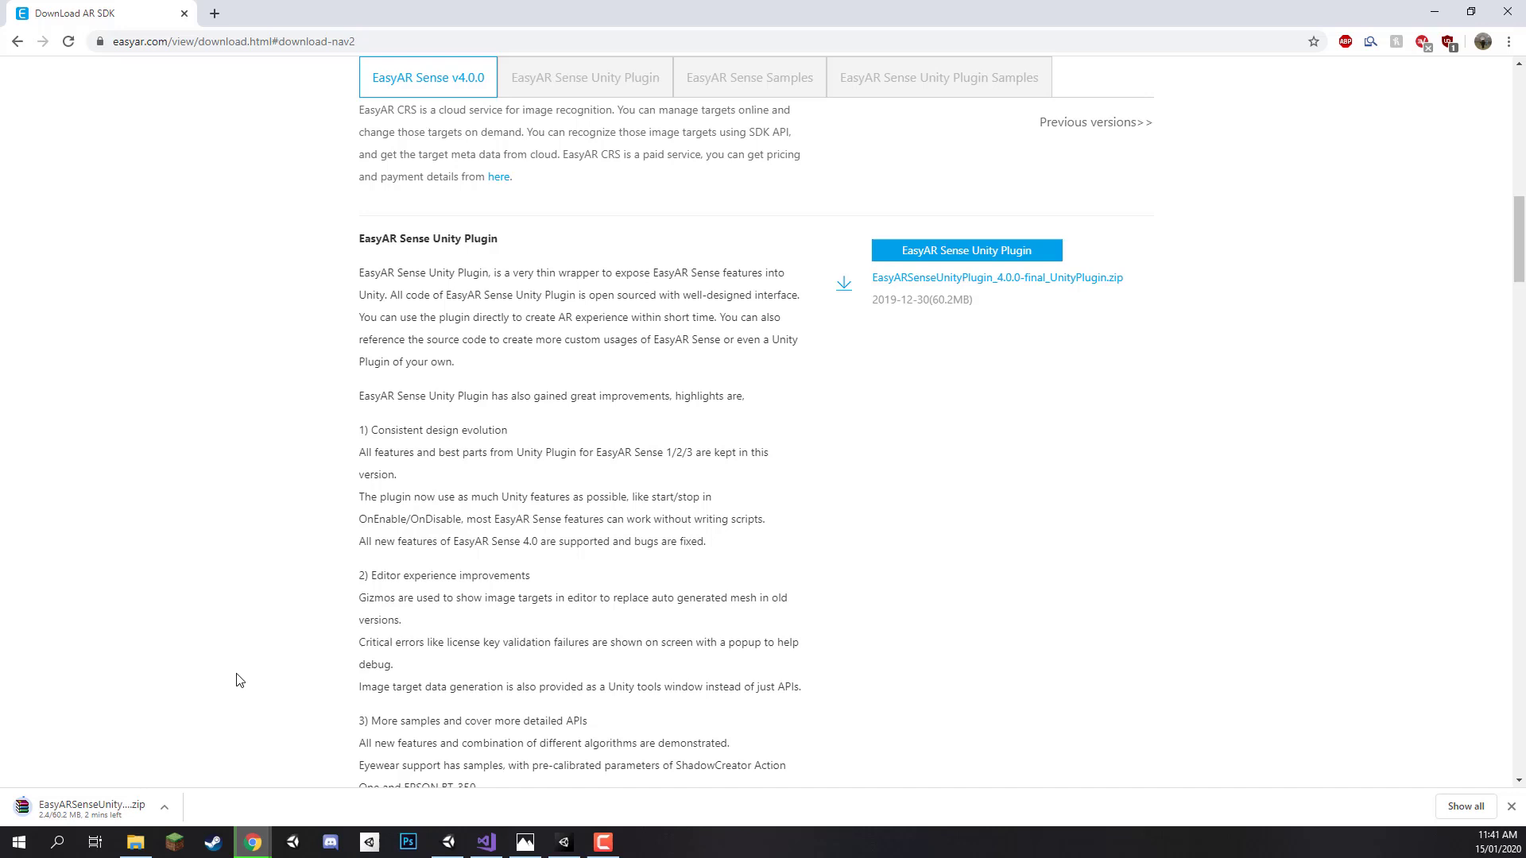
mouse_move(435, 712)
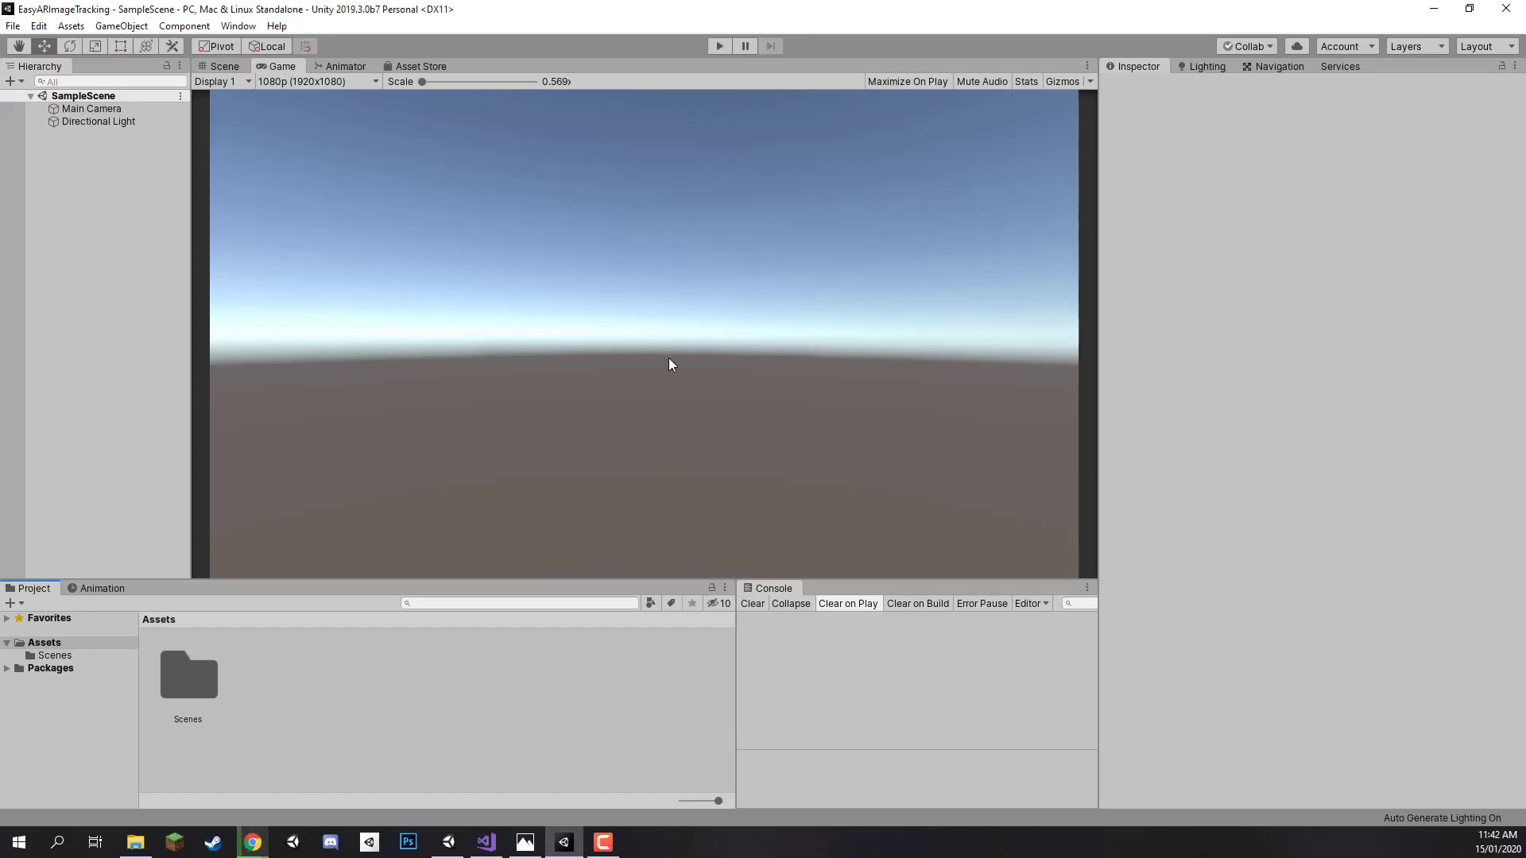
mouse_move(684, 457)
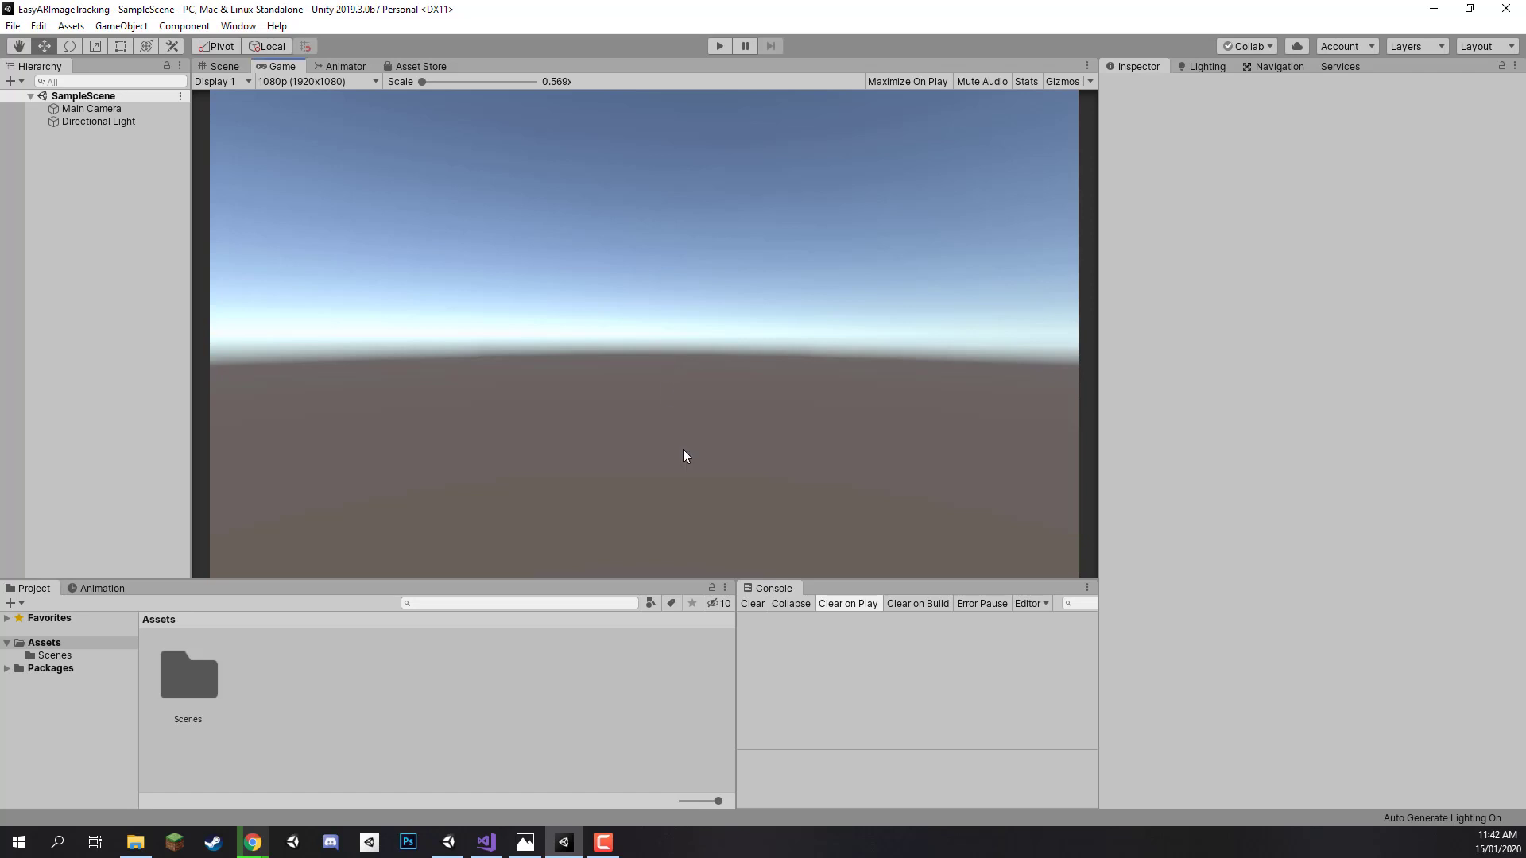
mouse_move(671, 496)
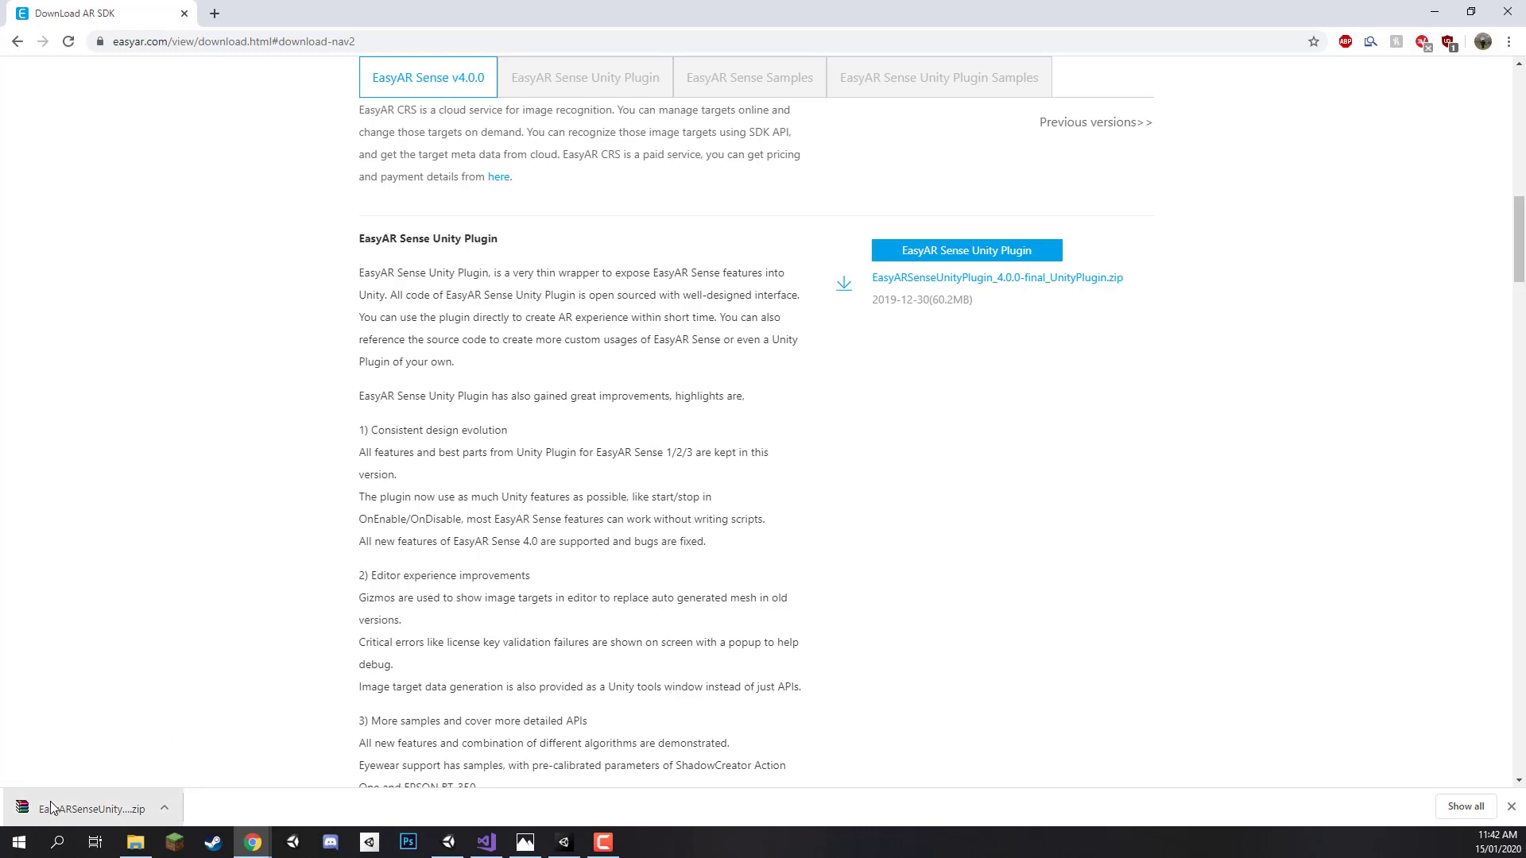
Open the downloaded zip in WinRAR and launch EasyARSense_4.0.0-final_UnityPlugin.unitypackage.
left_click(88, 809)
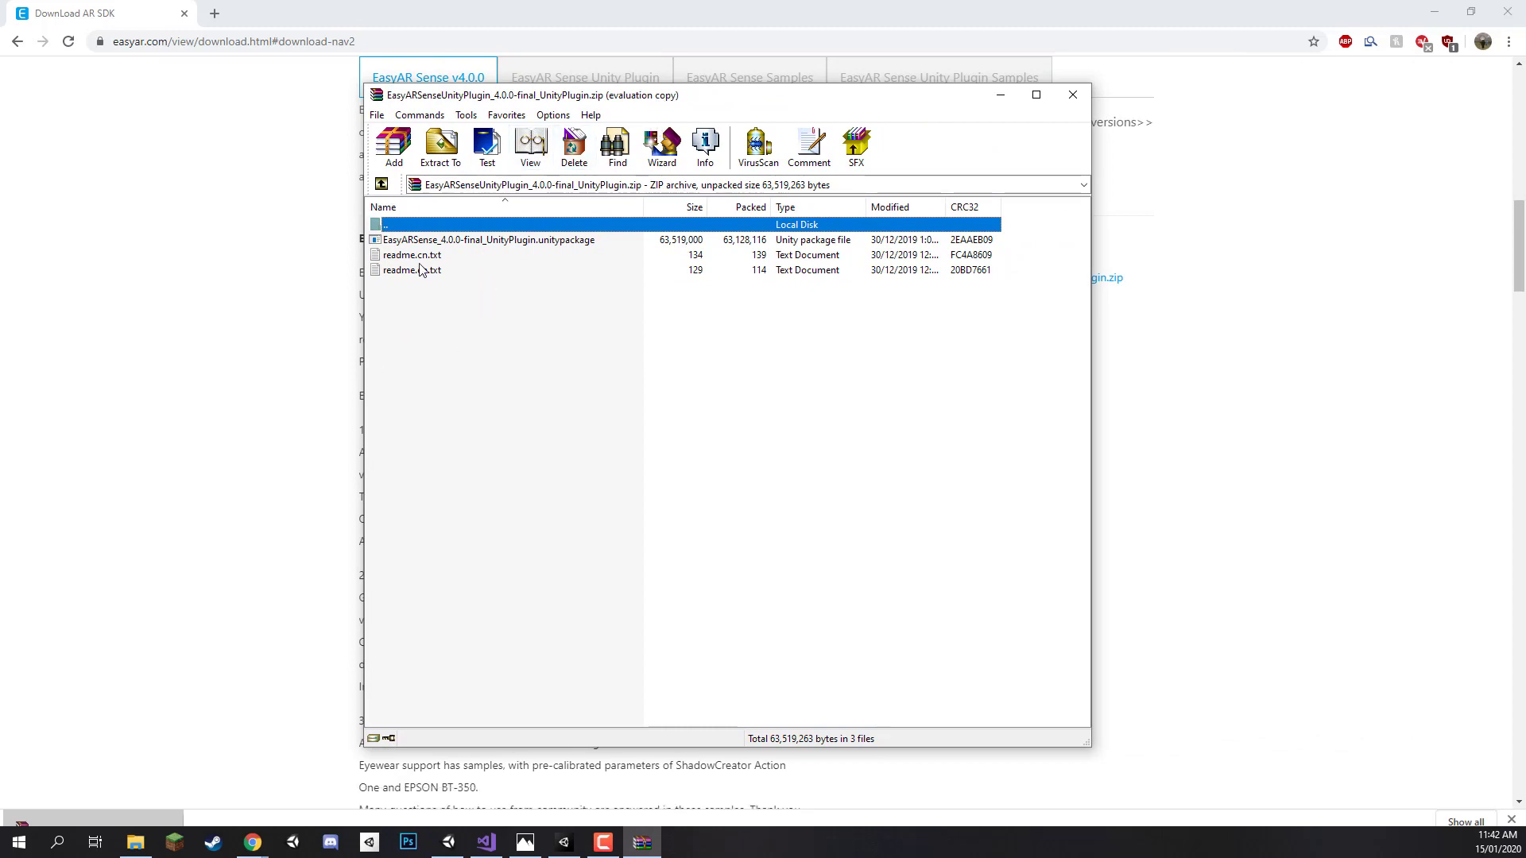
left_click(486, 241)
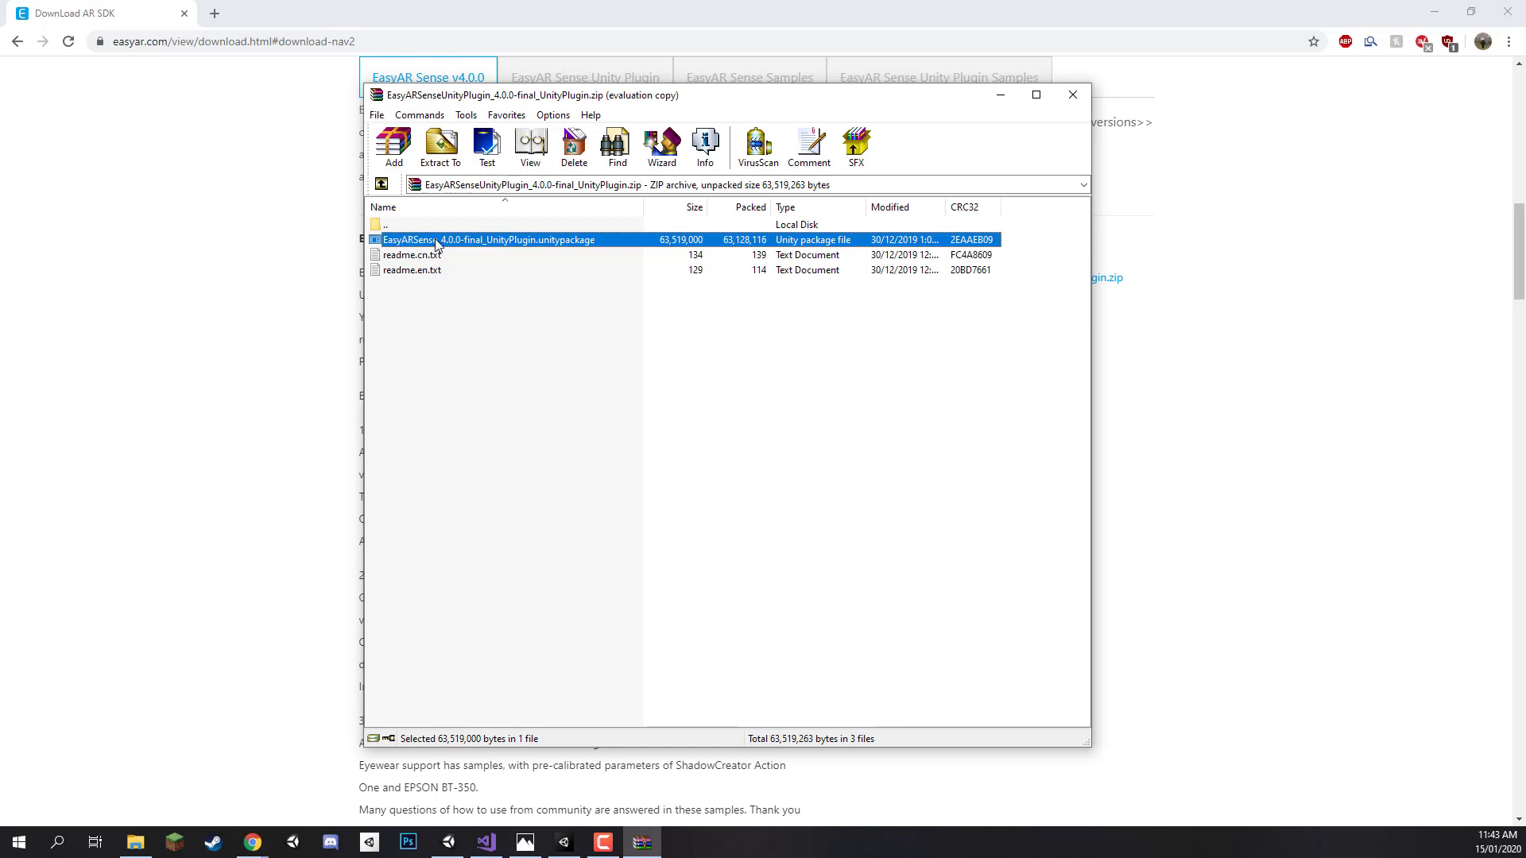
left_click(412, 254)
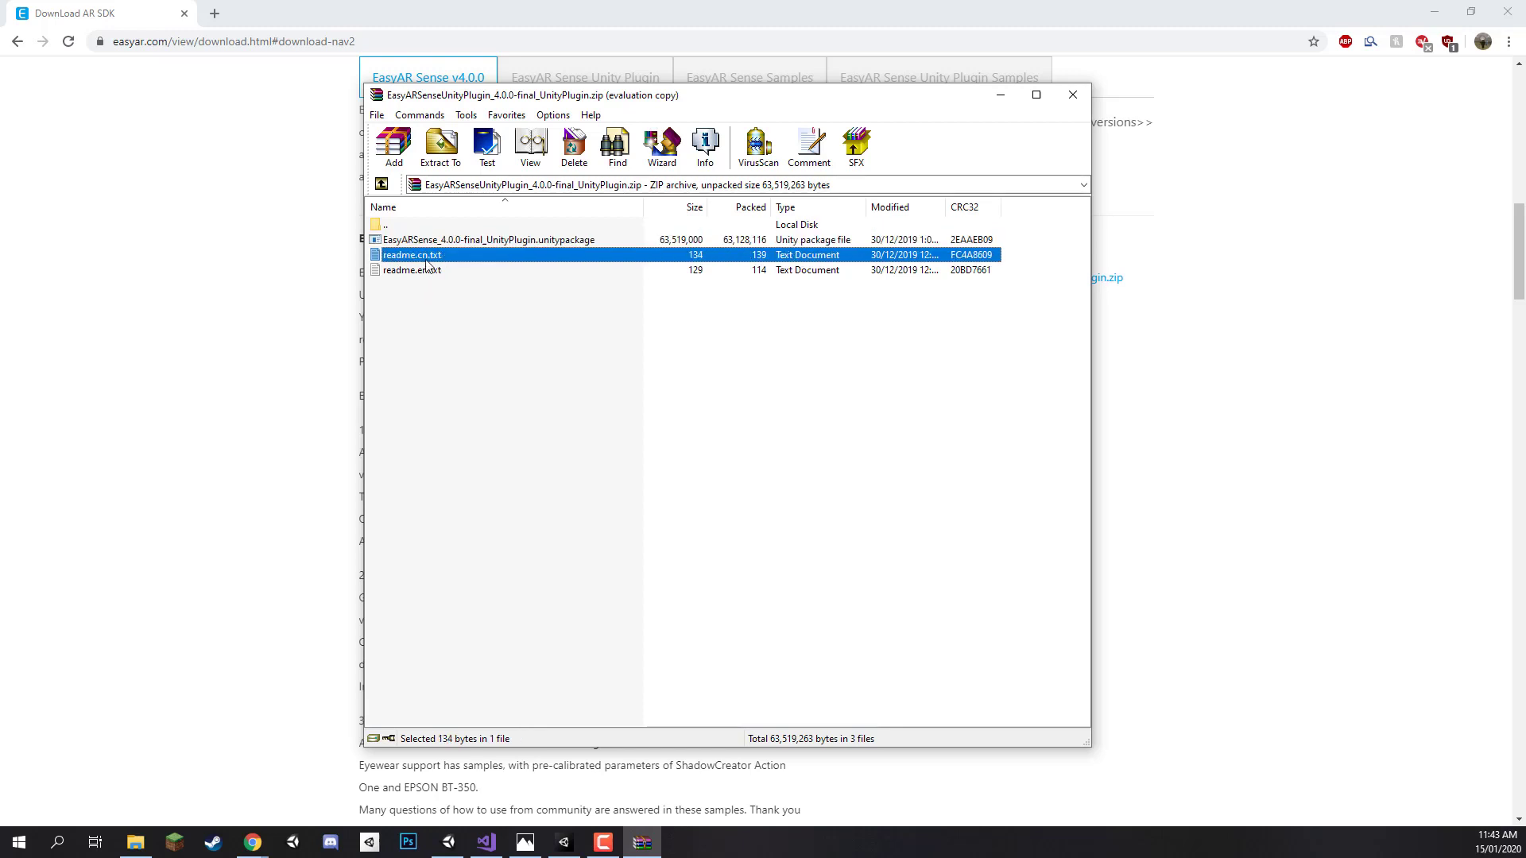
double_click(412, 254)
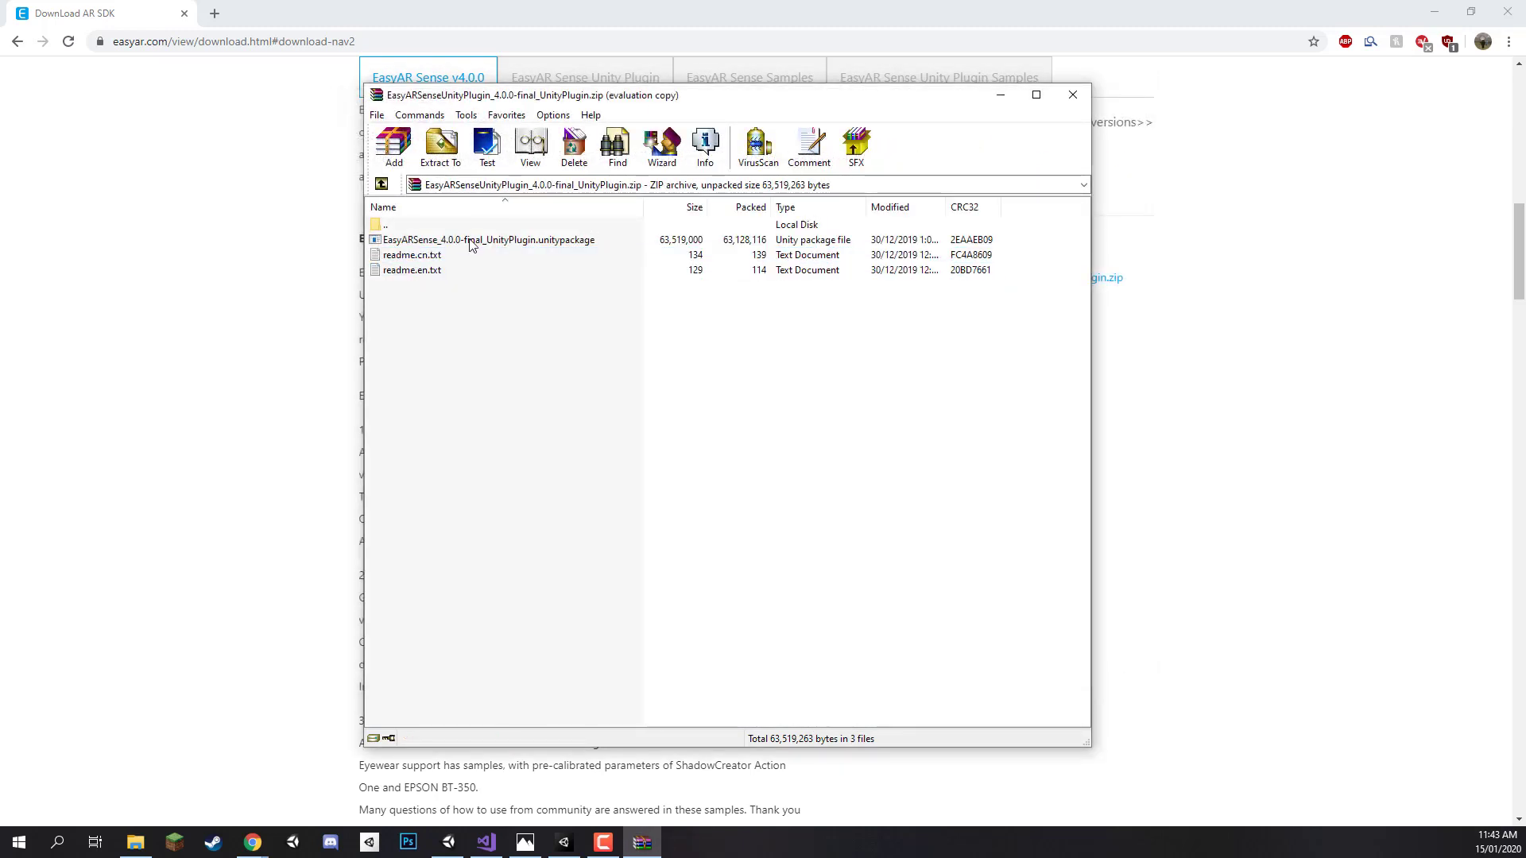
left_click(487, 240)
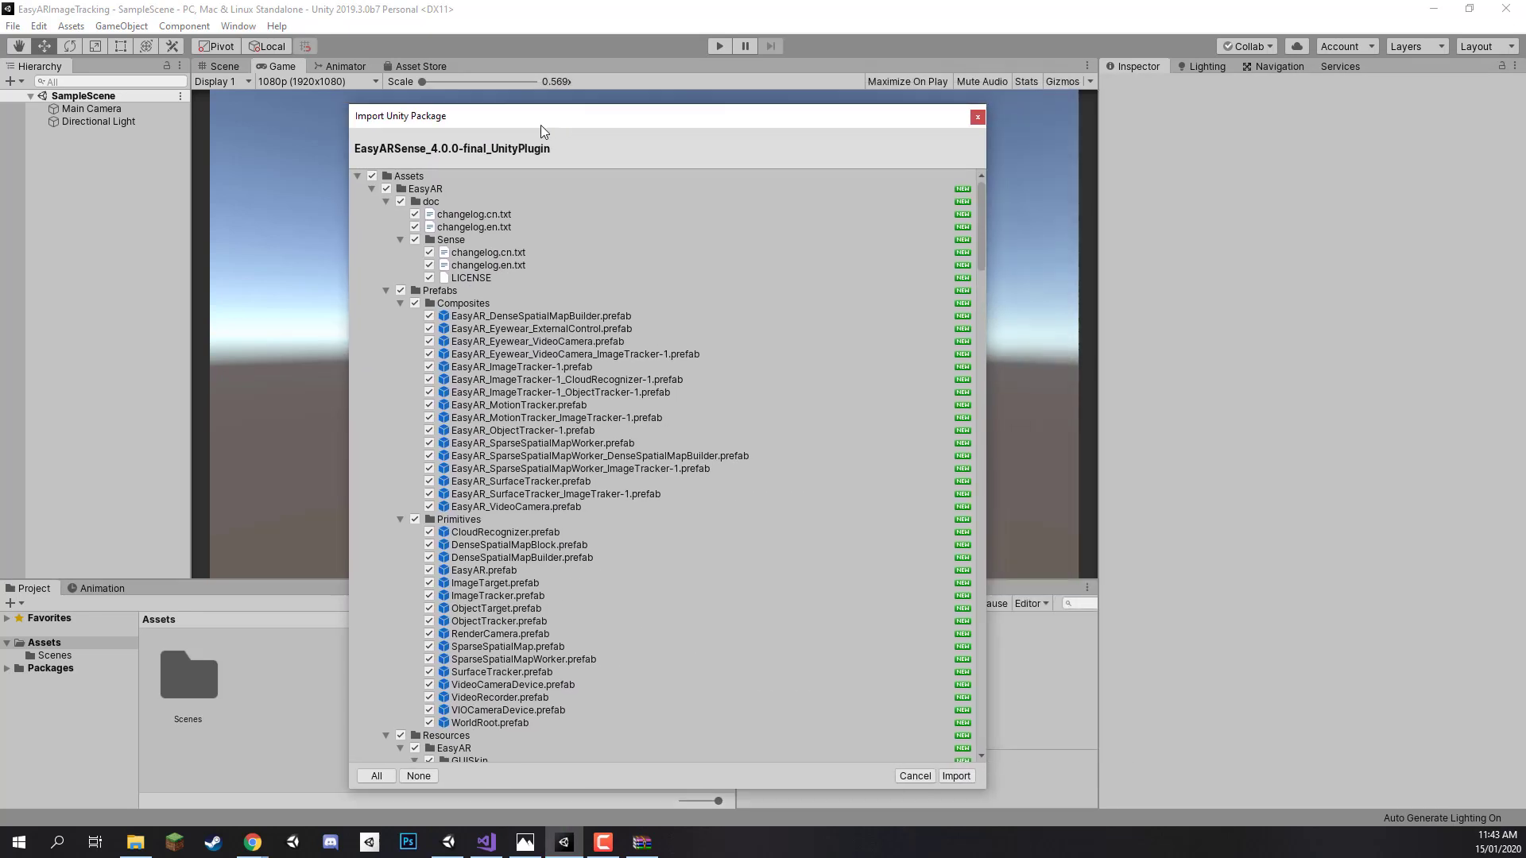
Import all items of the EasyARSense 4.0.0 package into the Unity project.
left_click_drag(540, 116, 453, 58)
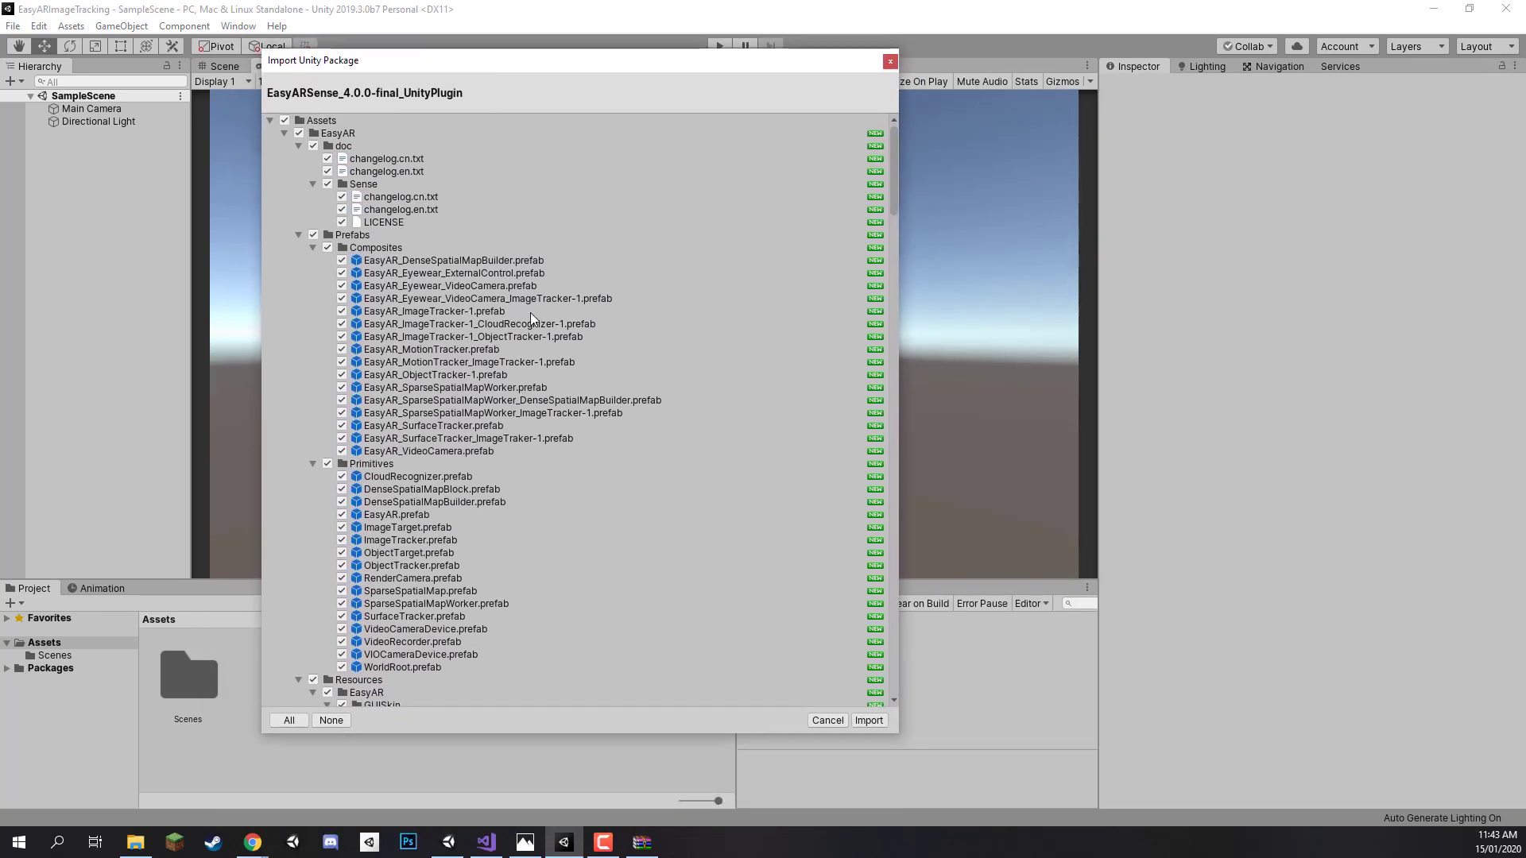
left_click(868, 720)
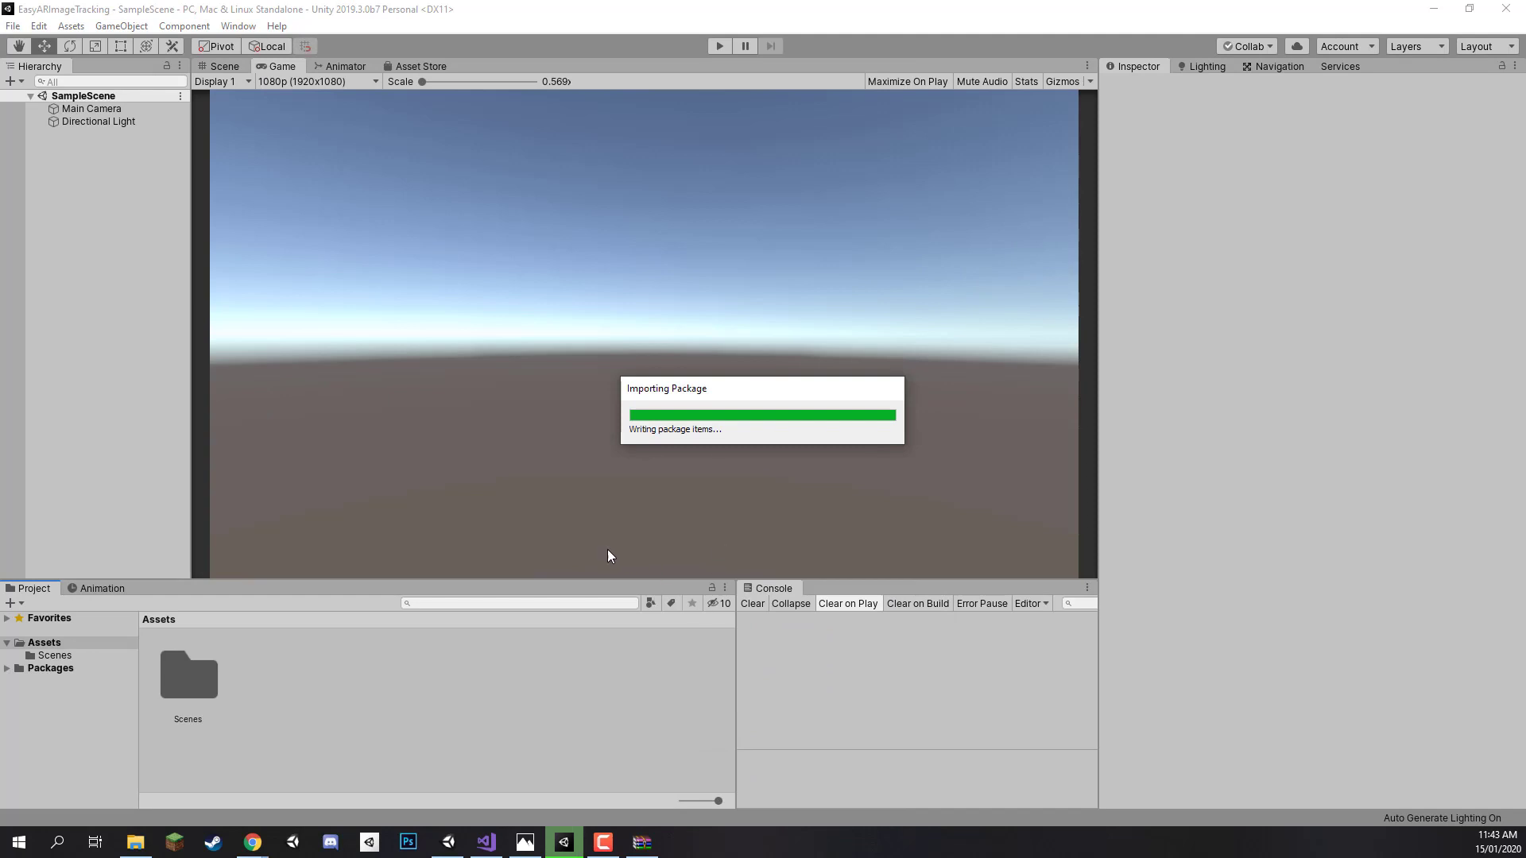
mouse_move(491, 439)
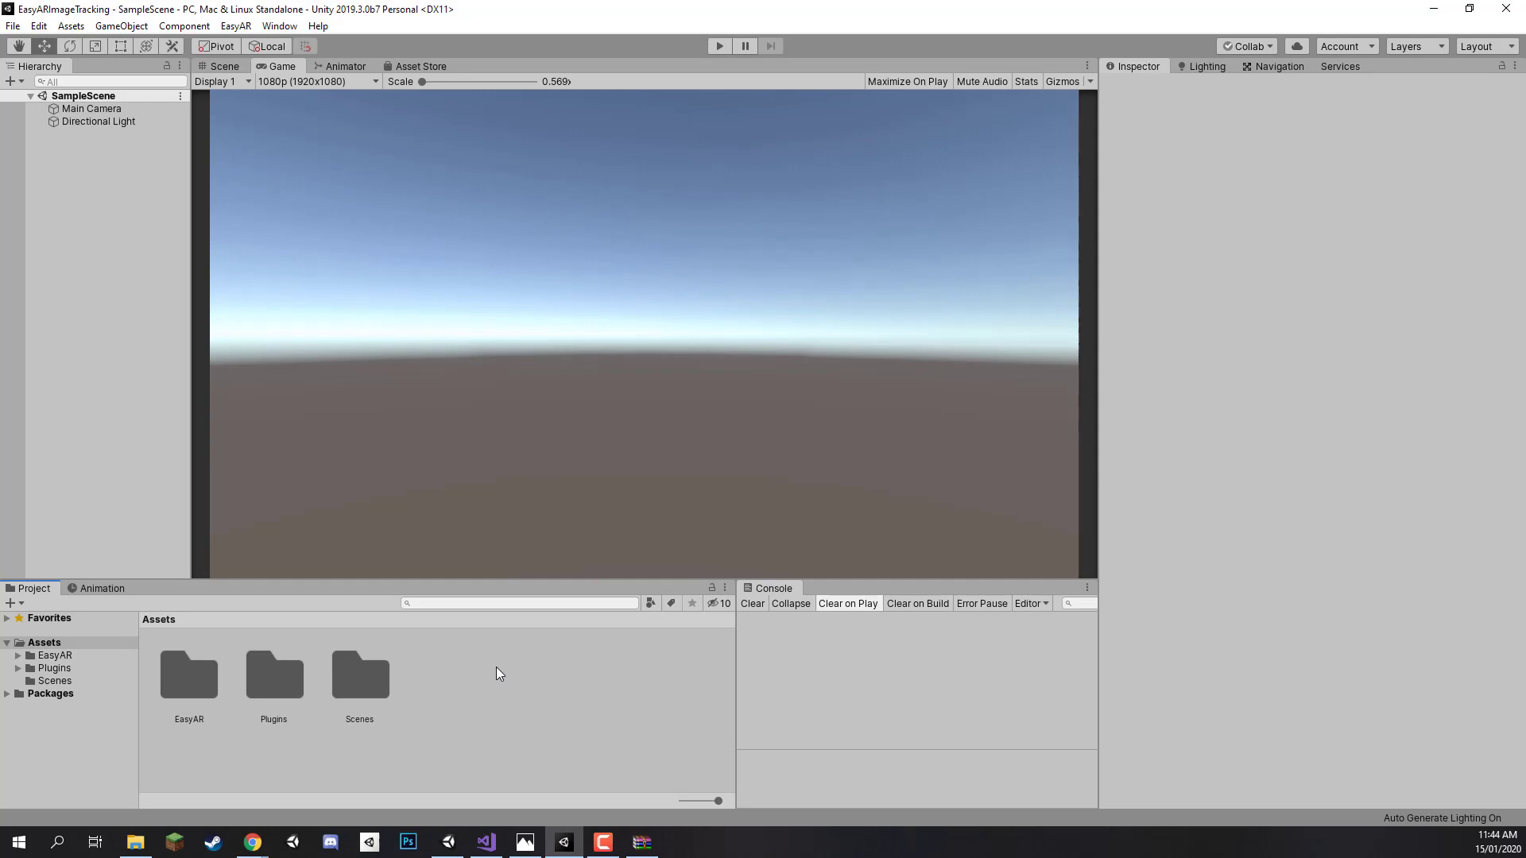
mouse_move(415, 700)
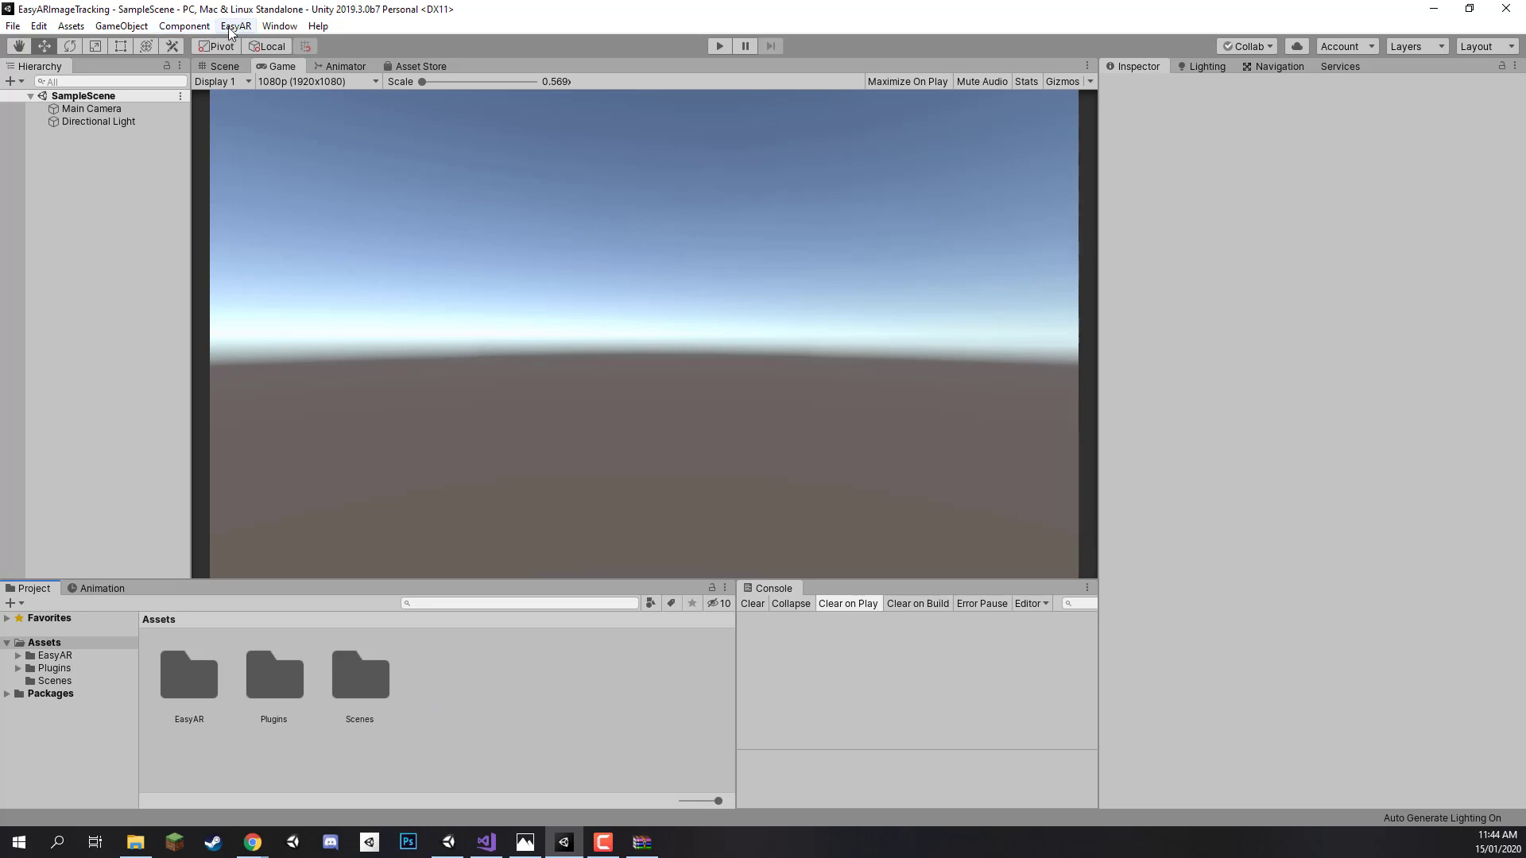
Paste the copied key into the EasyAR Settings asset's SDK License Key field.
left_click(236, 26)
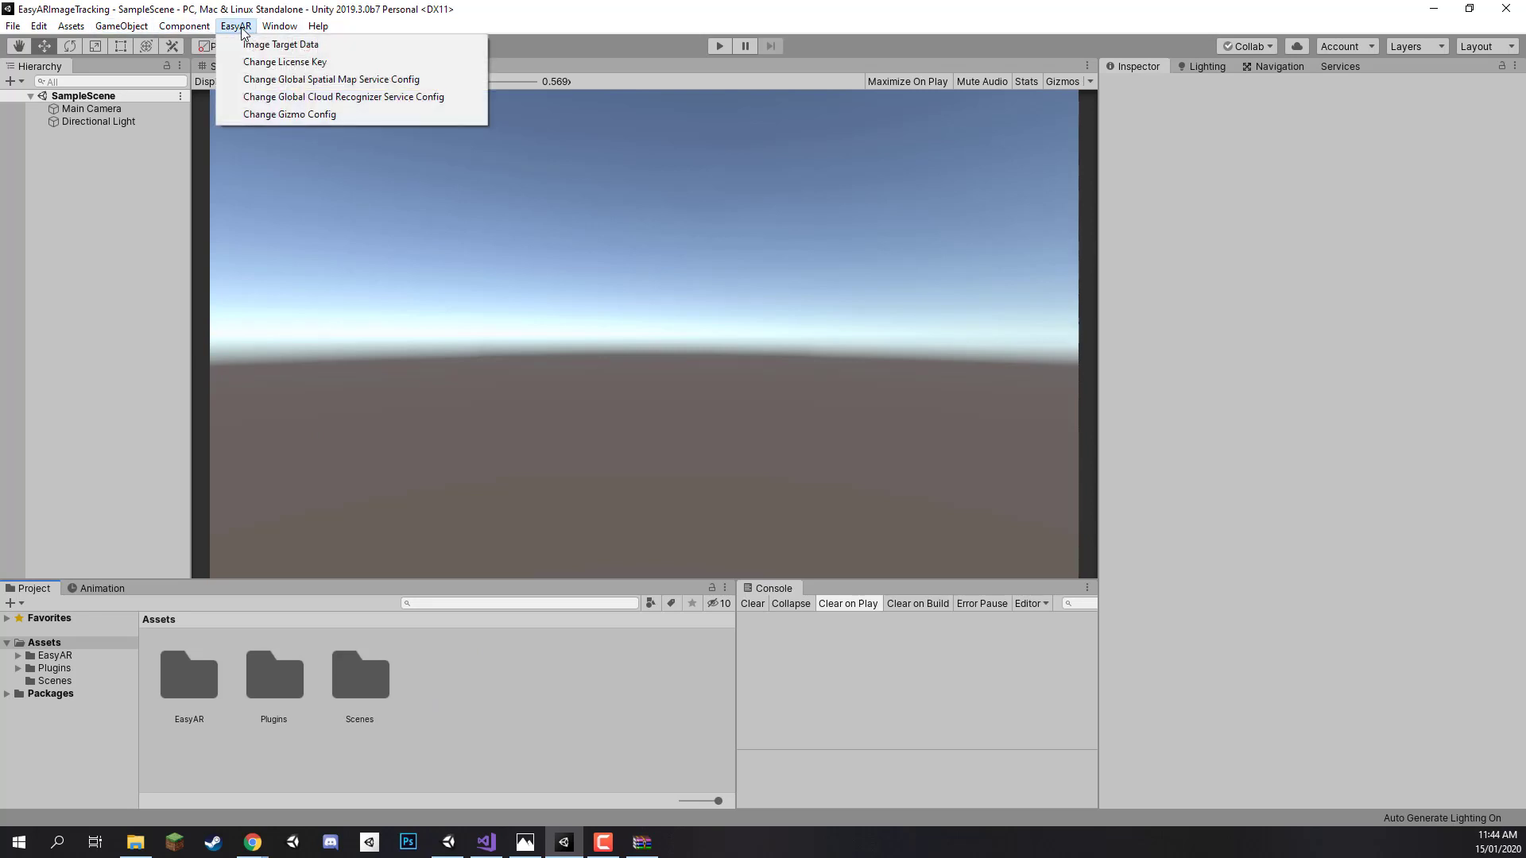
mouse_move(279, 44)
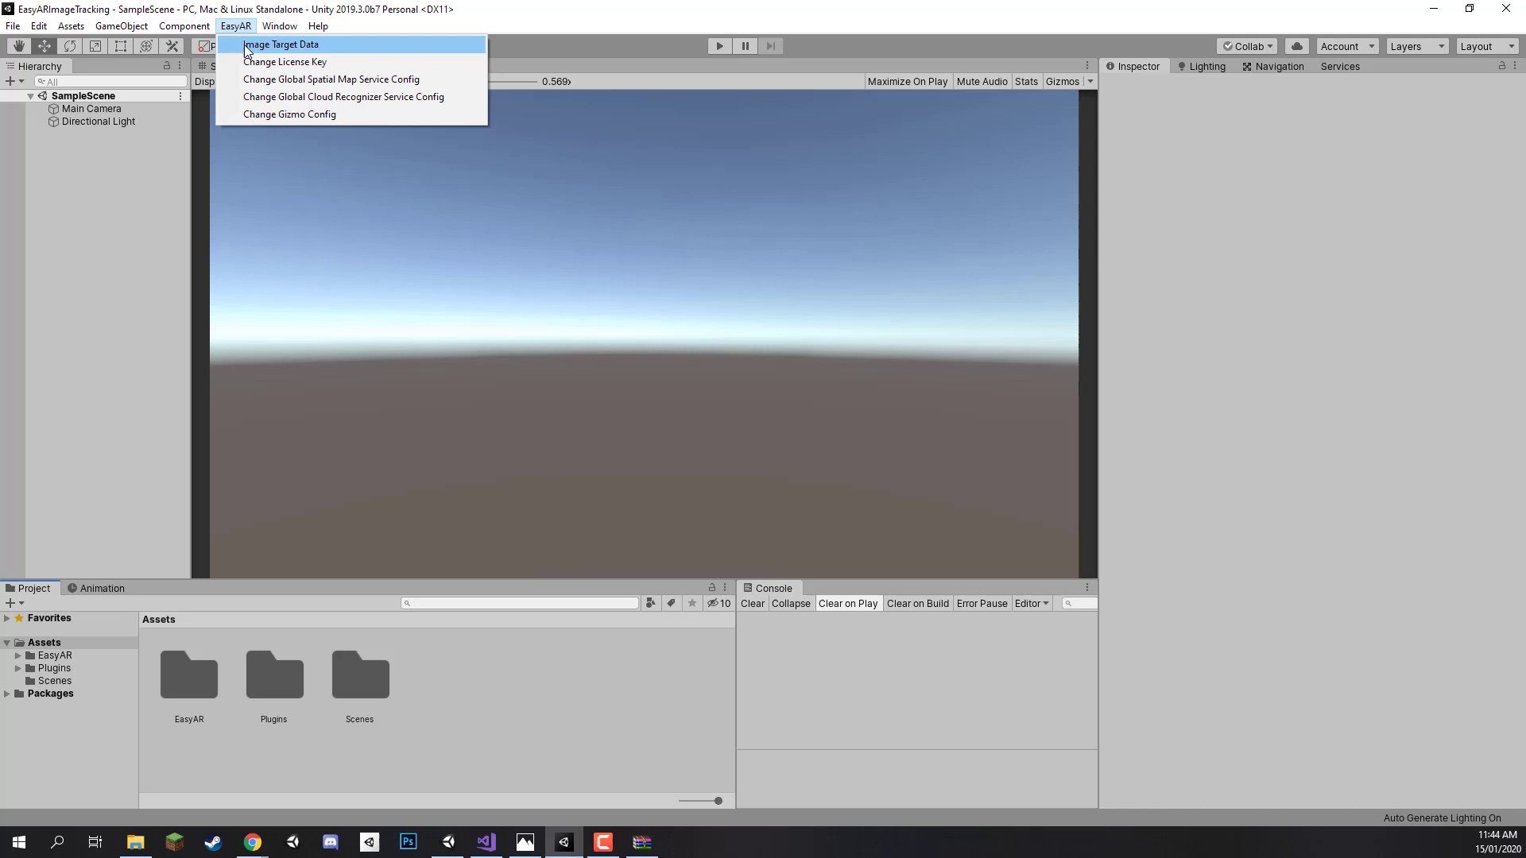
mouse_move(285, 62)
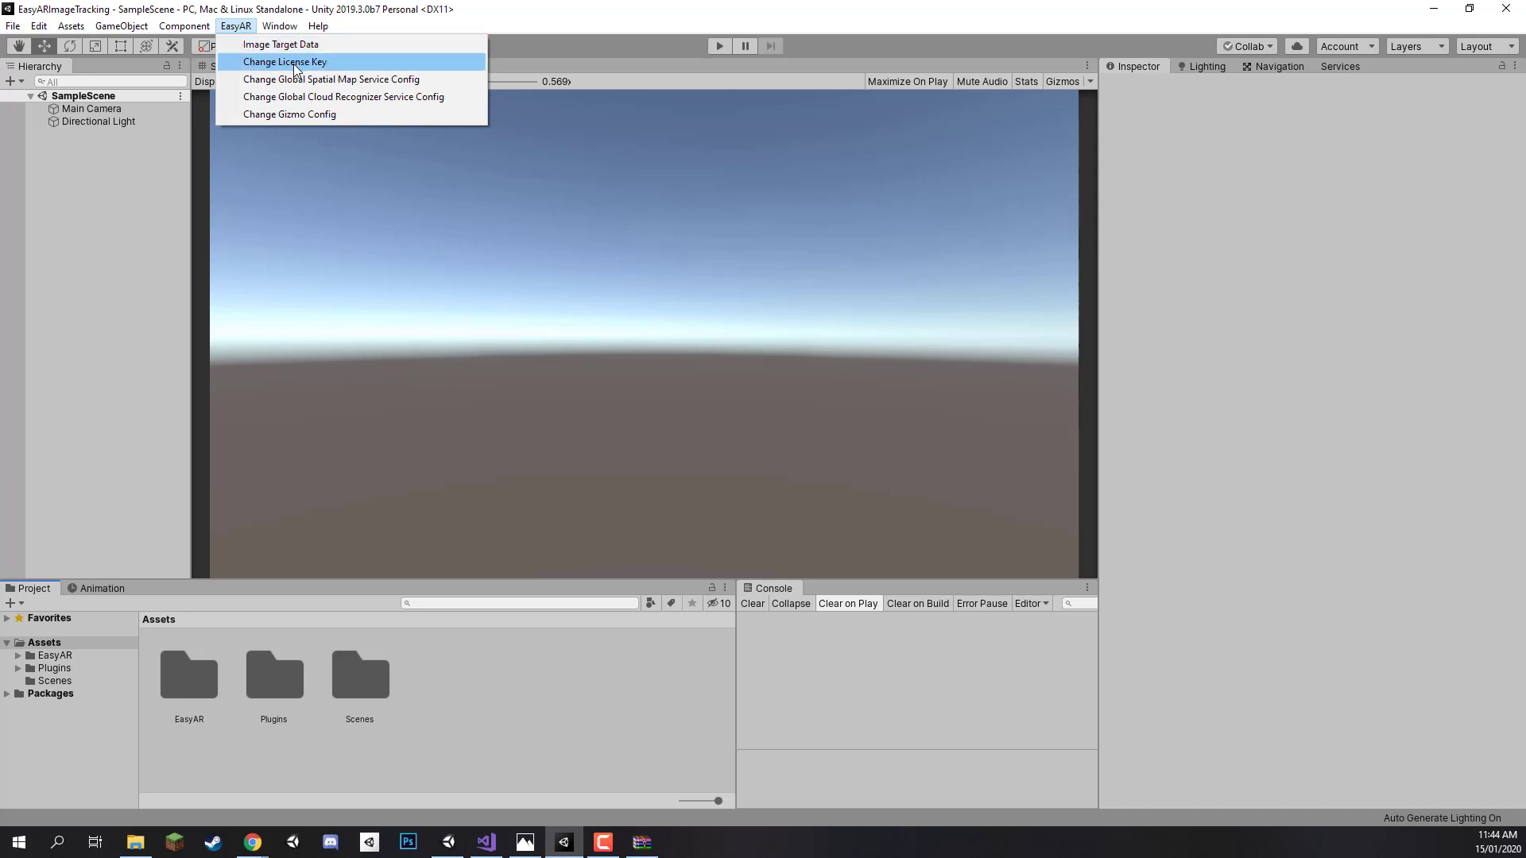
left_click(285, 62)
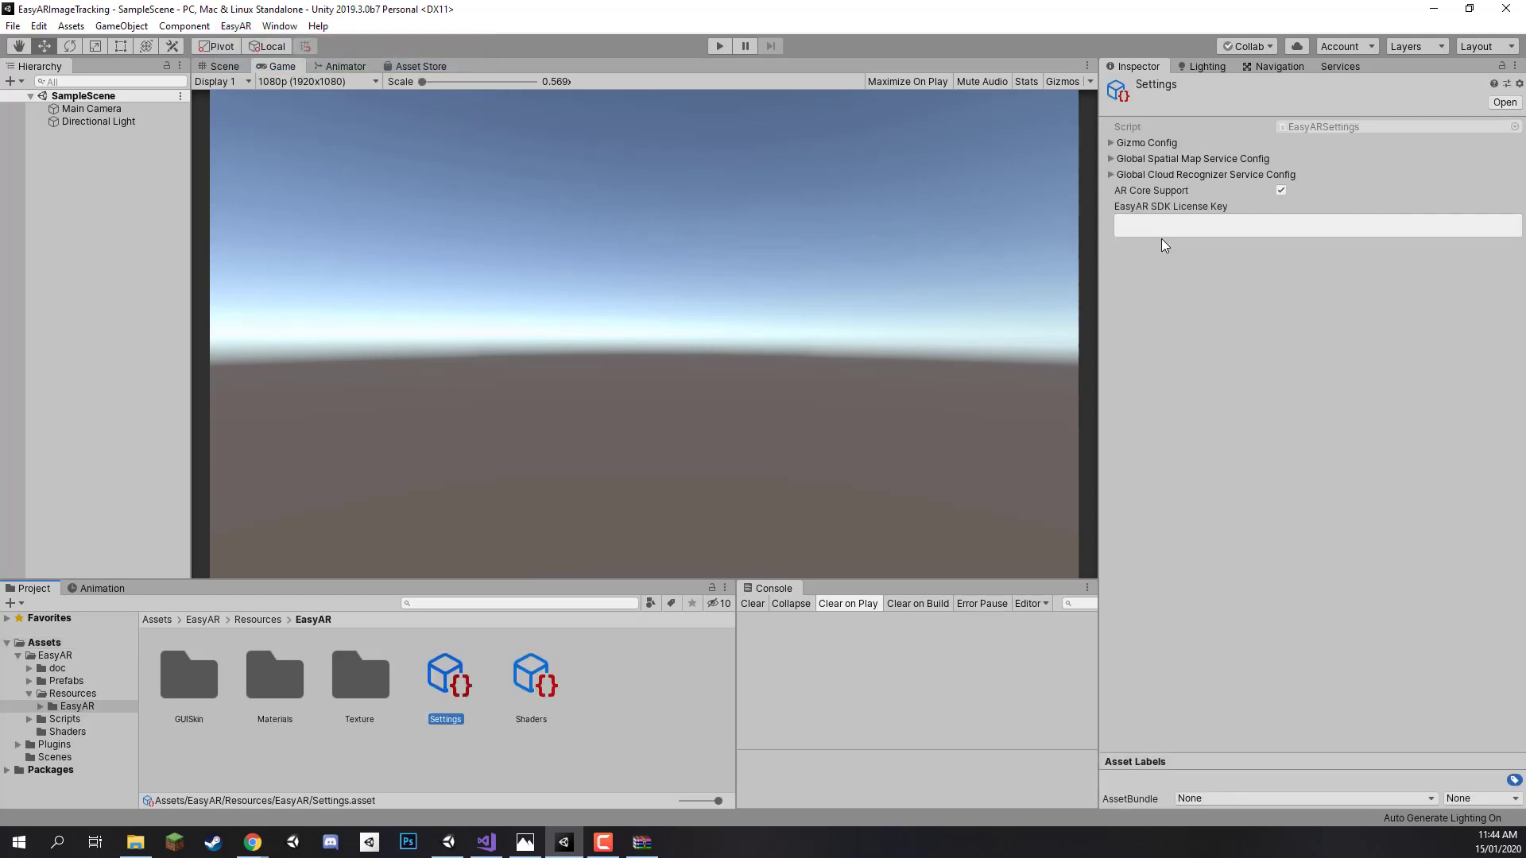
left_click(1315, 224)
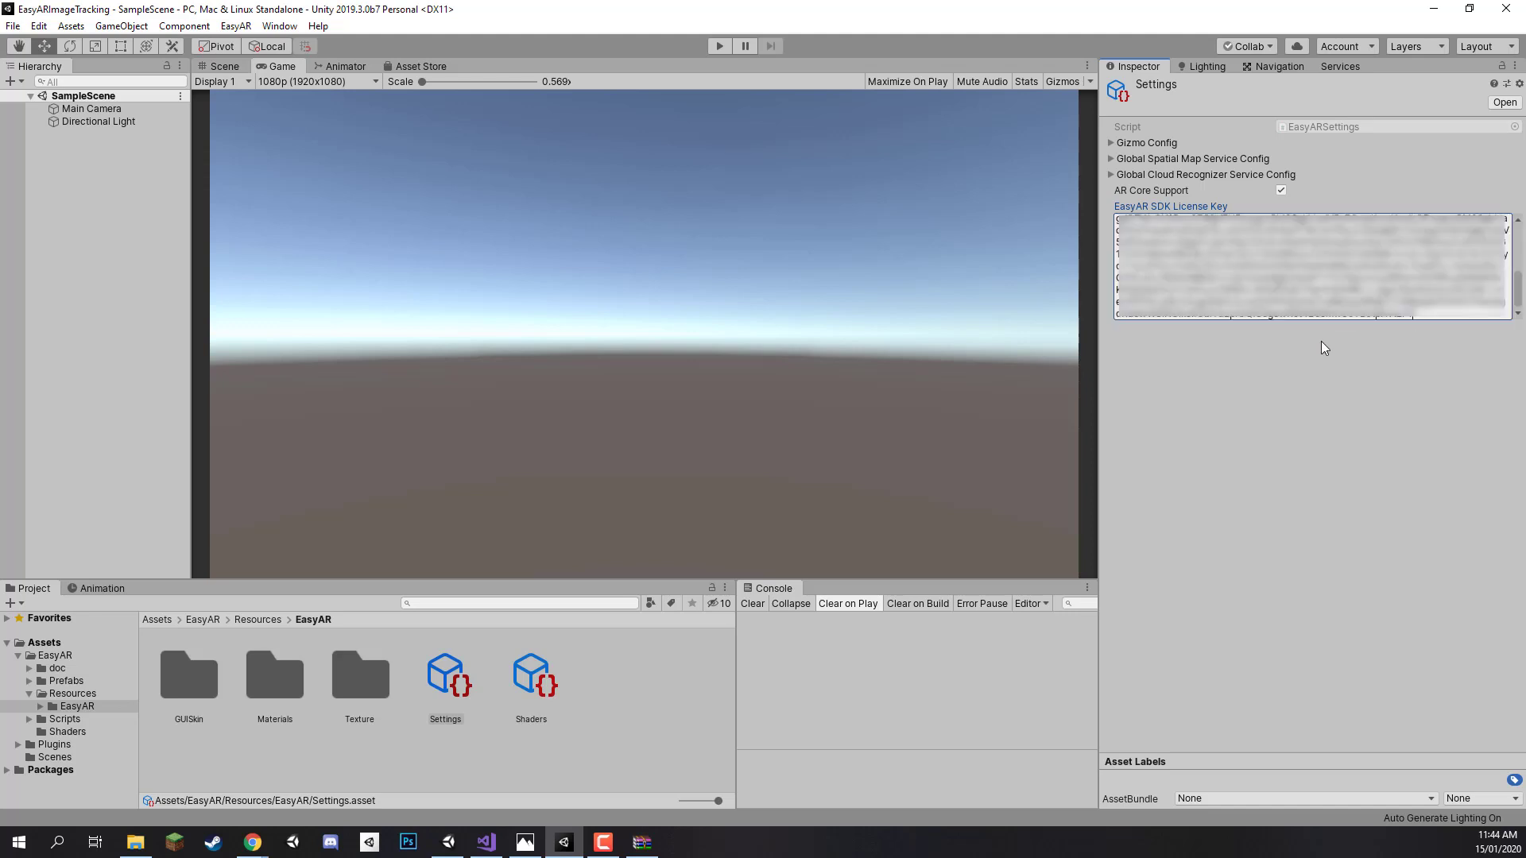
mouse_move(1204, 410)
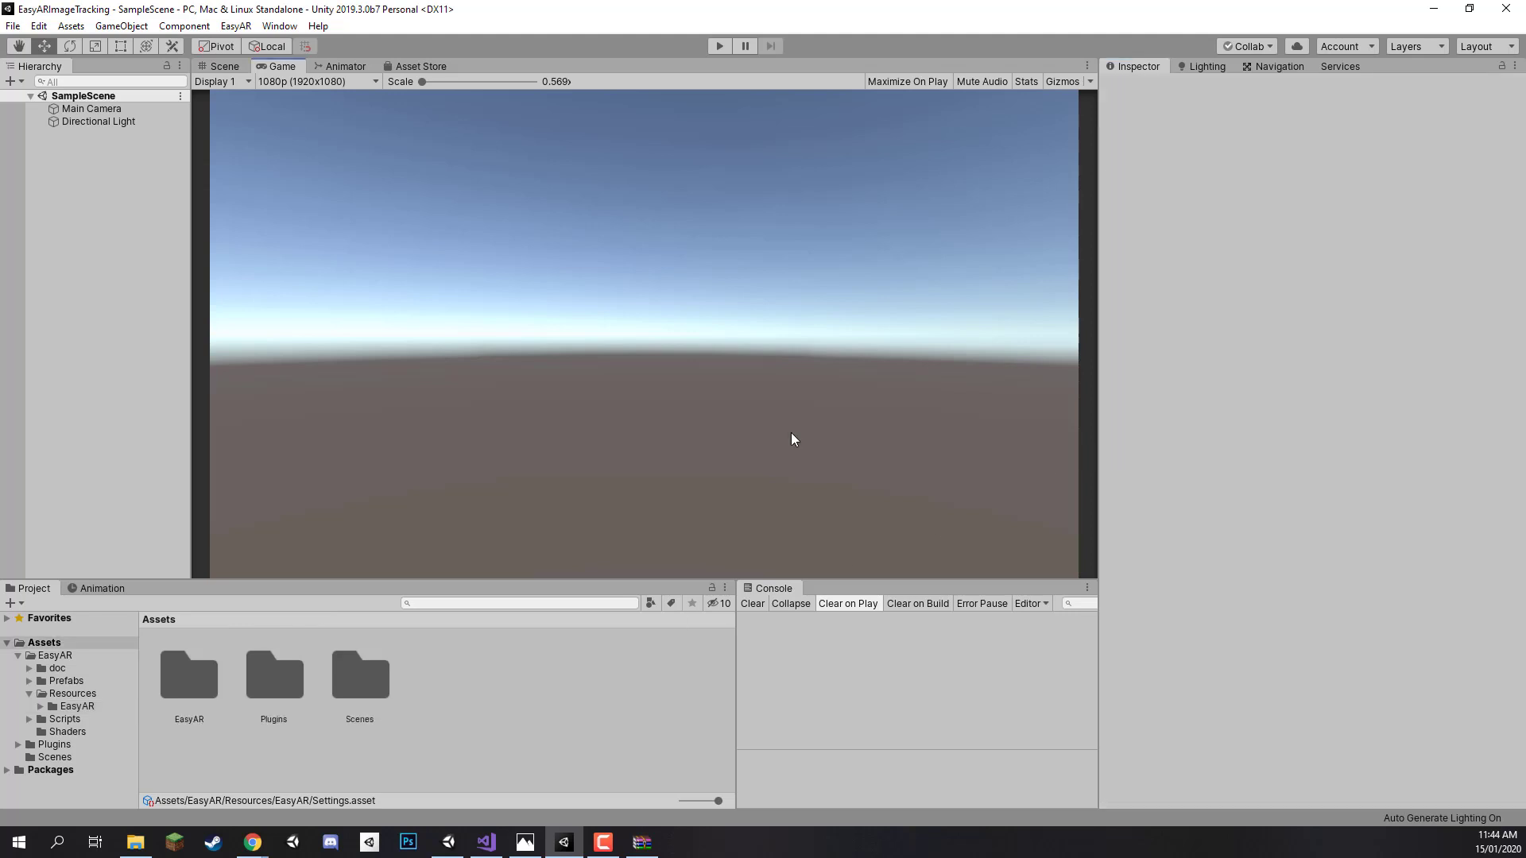
mouse_move(951, 482)
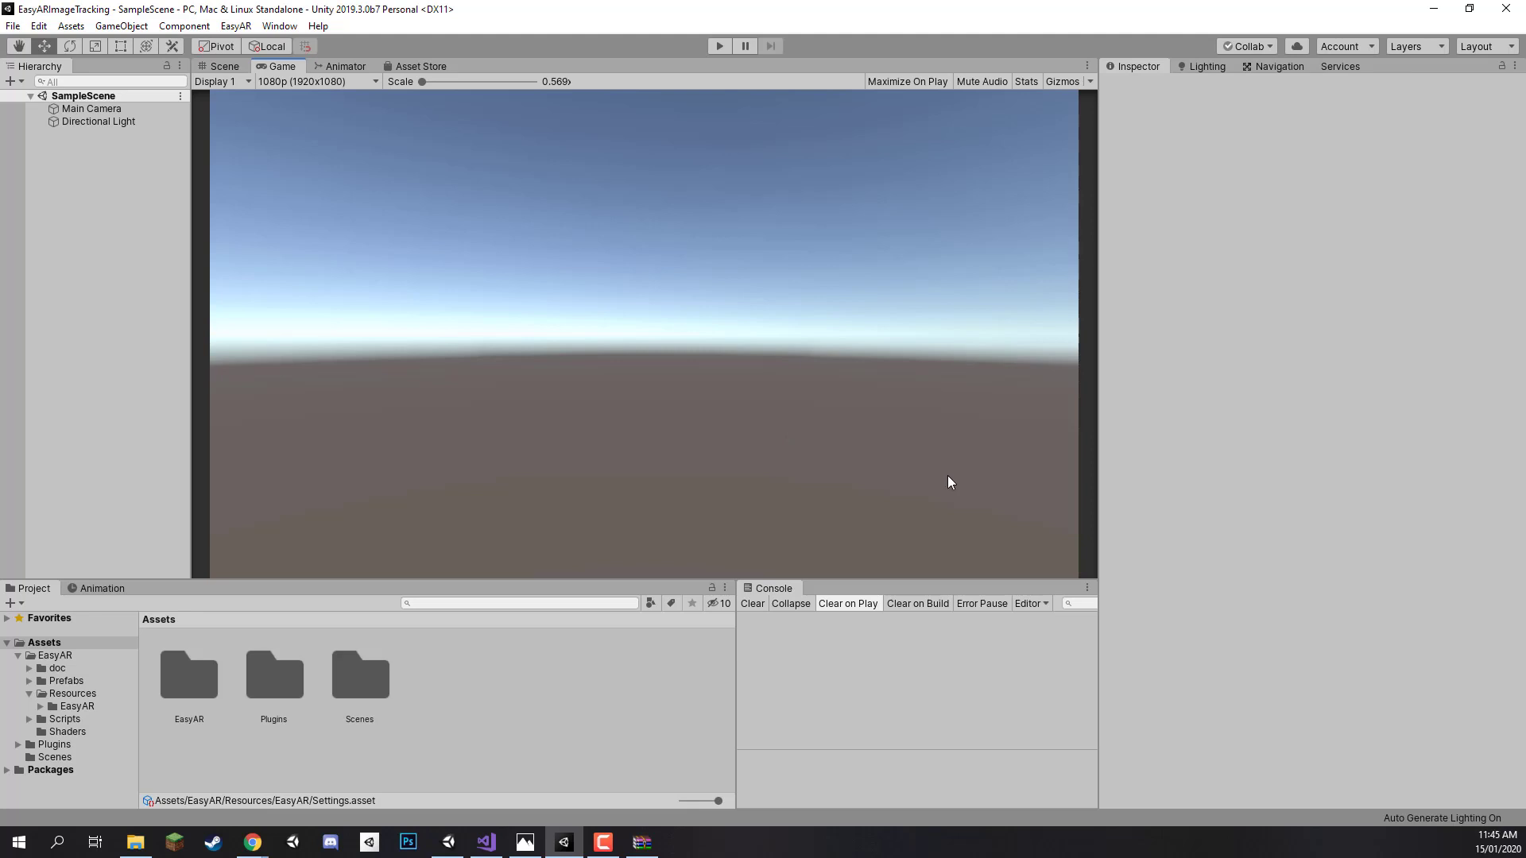
mouse_move(243, 669)
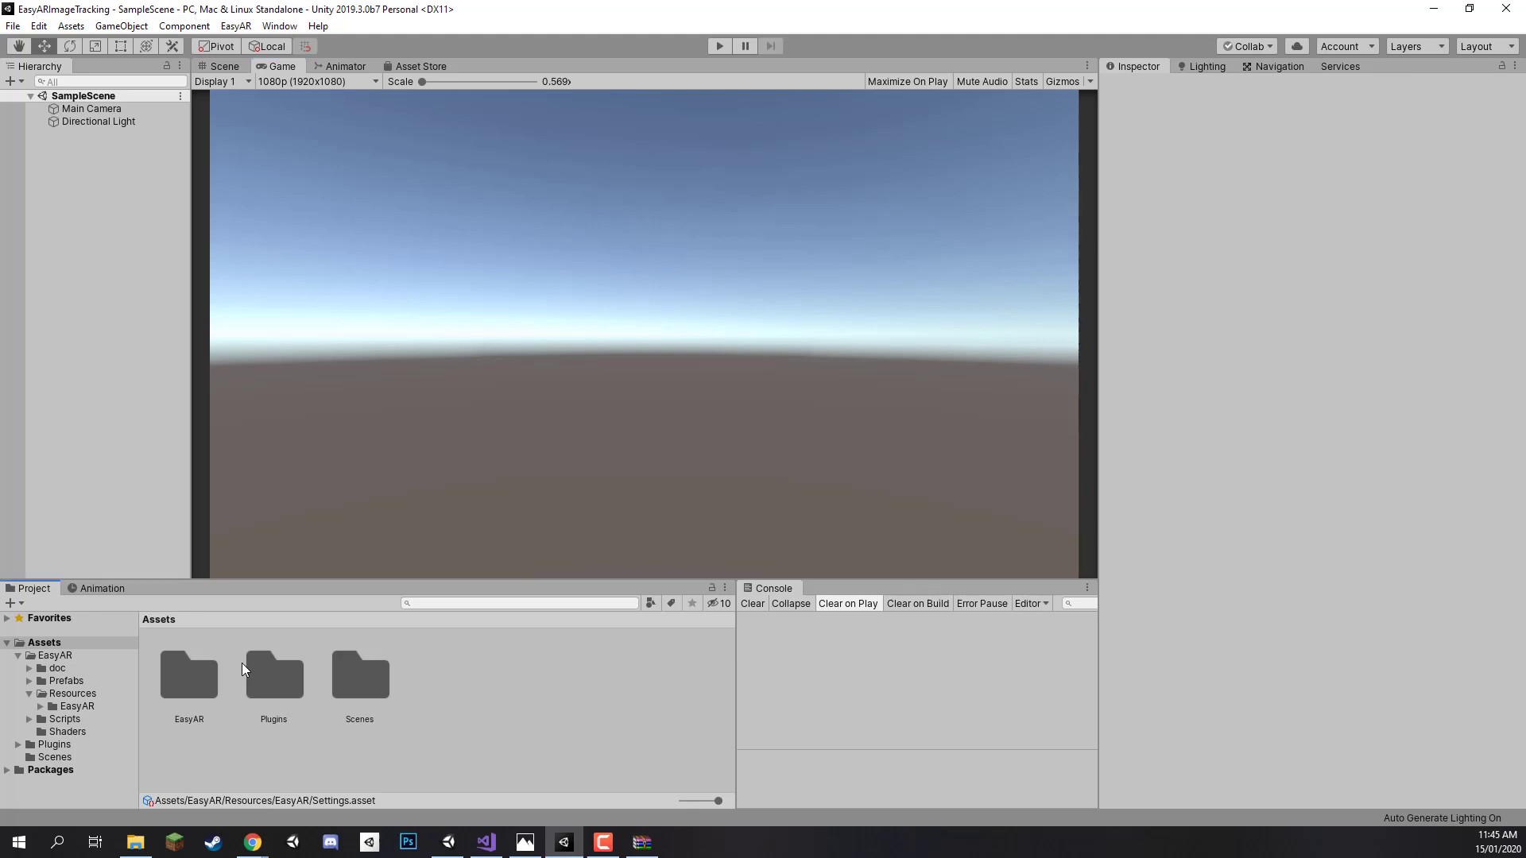